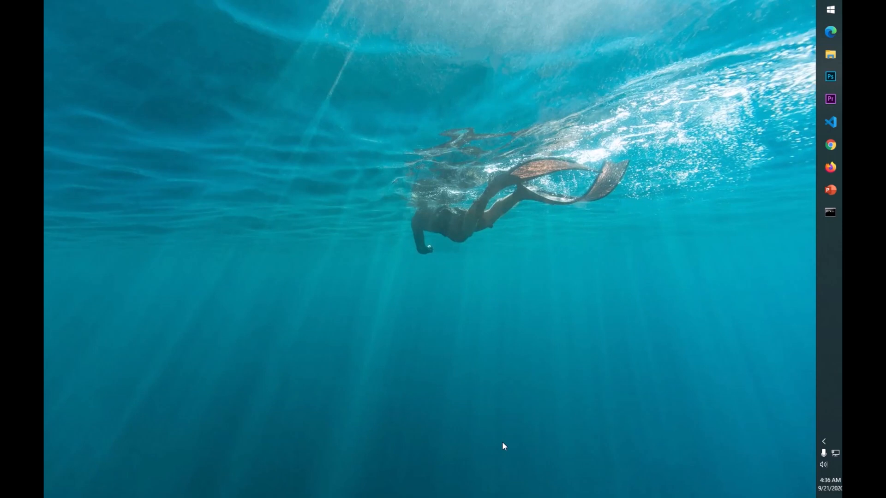
pyautogui.moveTo(447, 171)
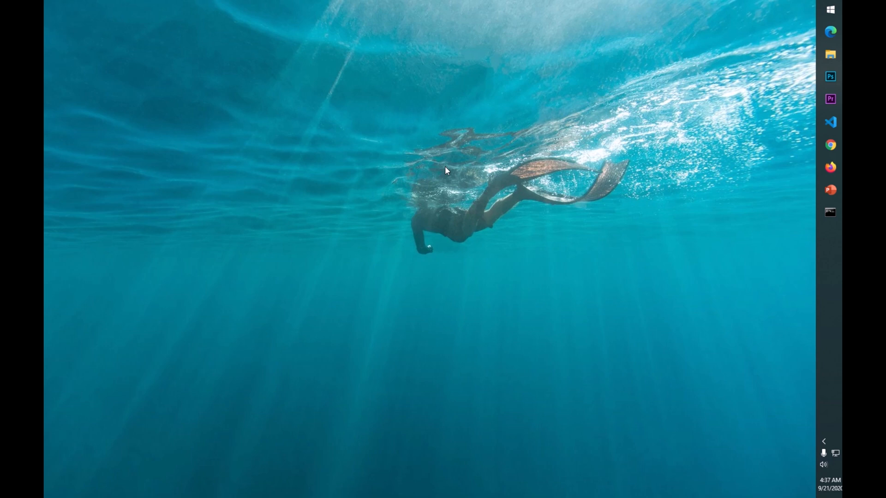
pyautogui.moveTo(741, 256)
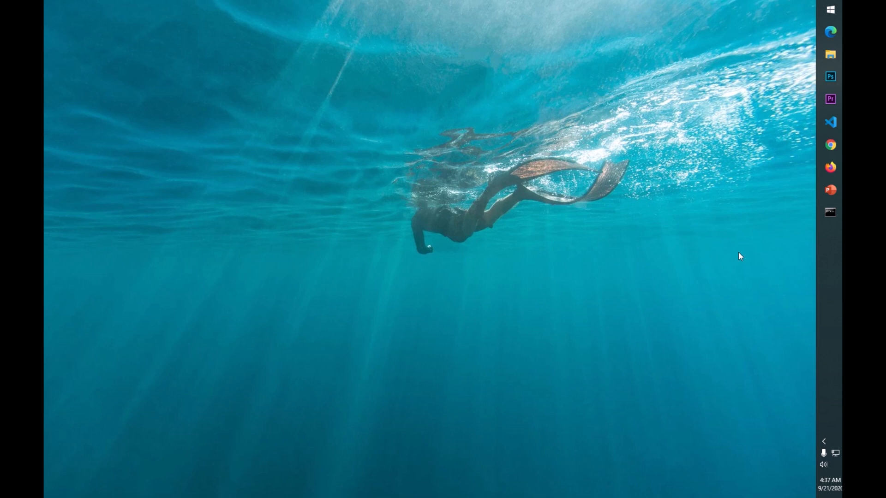
pyautogui.moveTo(830, 32)
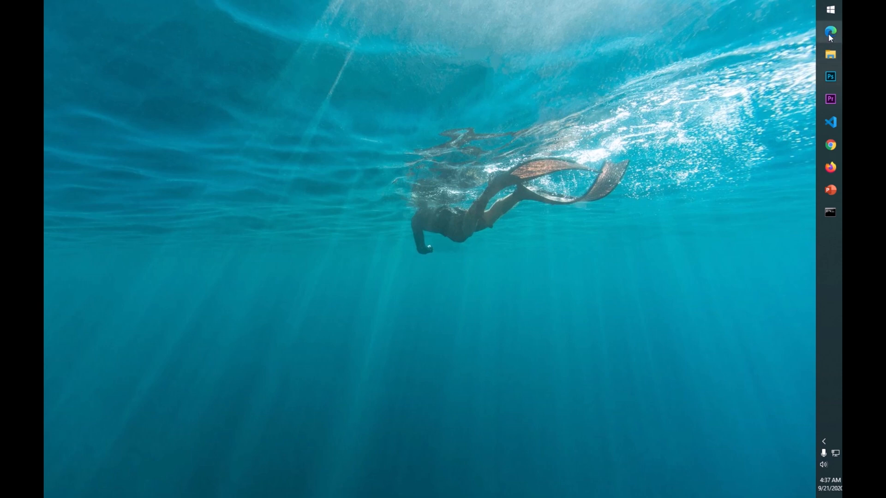
# Step: Launch Edge and go to the apachefriends site from the address-bar suggestion
pyautogui.click(830, 32)
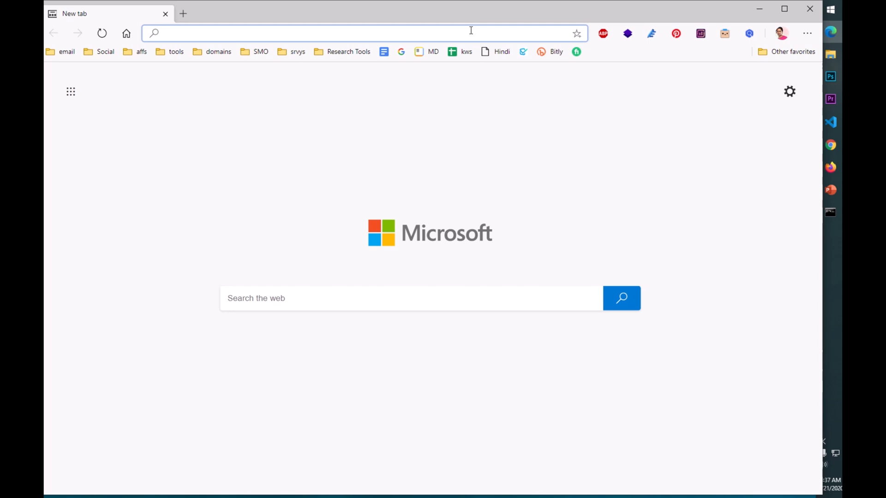
pyautogui.click(362, 33)
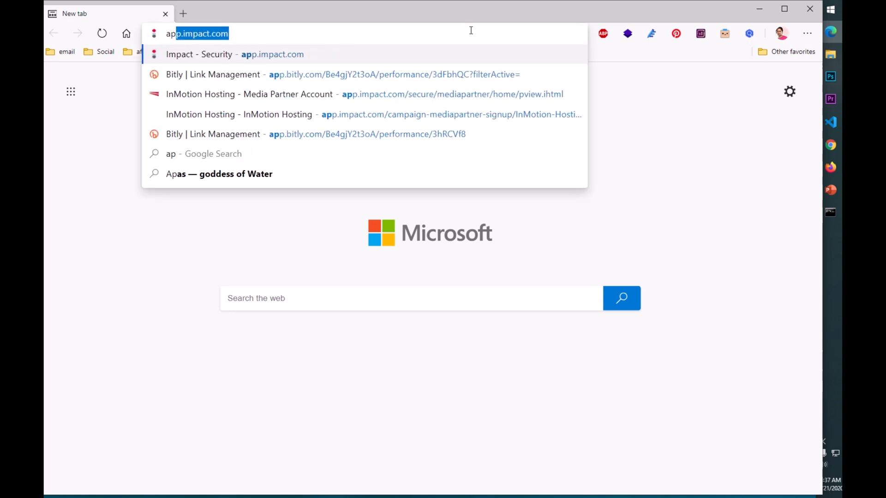
pyautogui.write('apache')
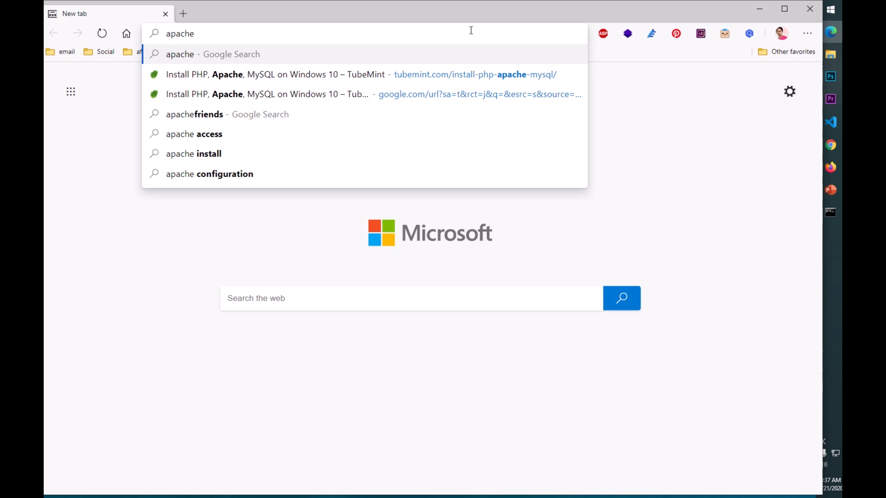
pyautogui.write('fre')
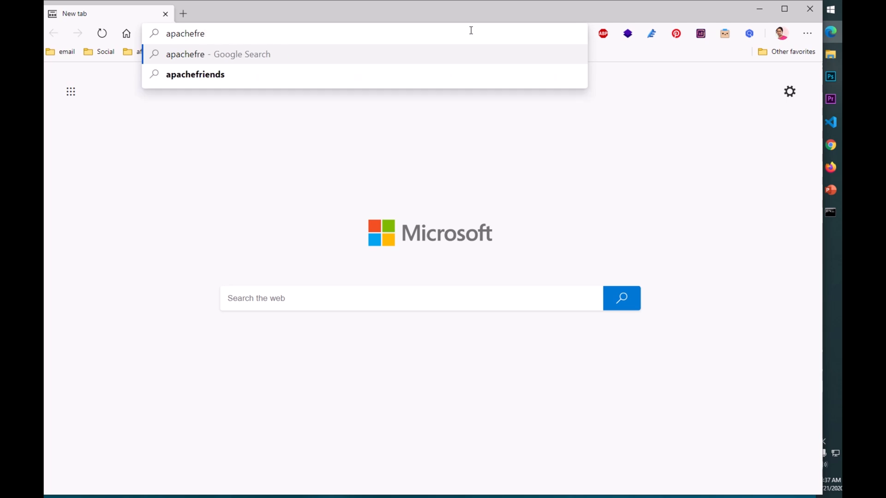
pyautogui.click(194, 74)
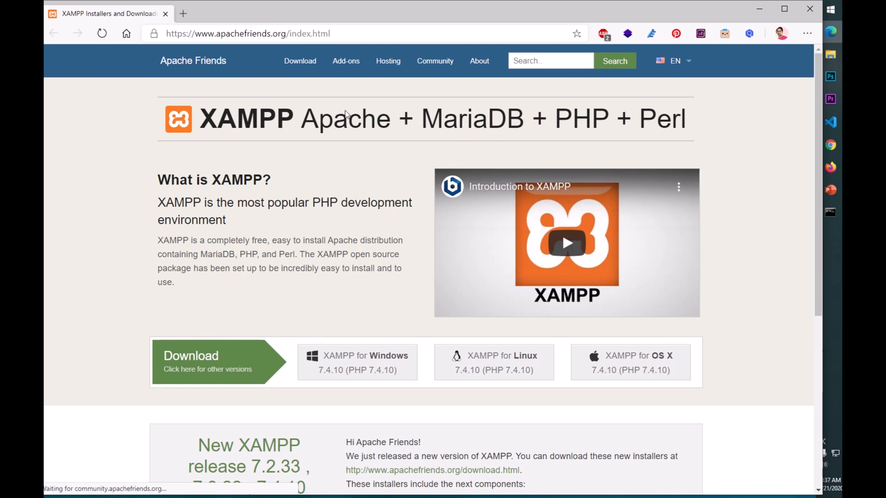
pyautogui.moveTo(418, 125)
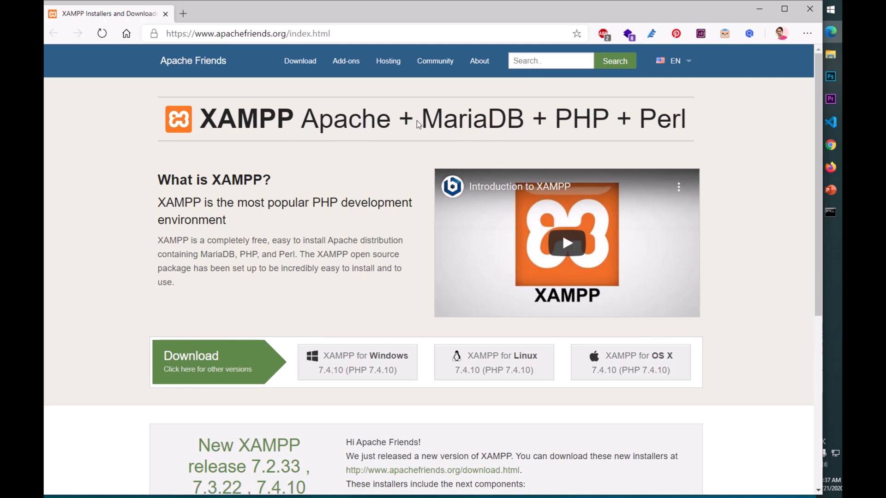
pyautogui.doubleClick(473, 119)
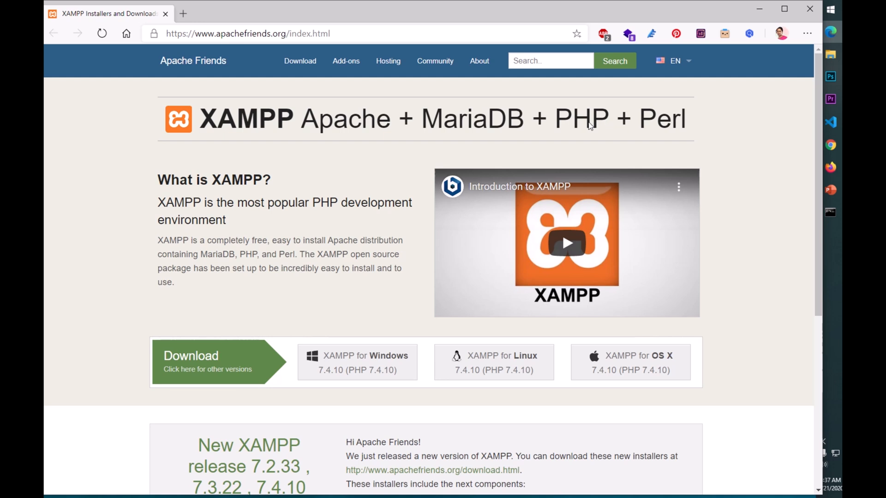
pyautogui.moveTo(423, 165)
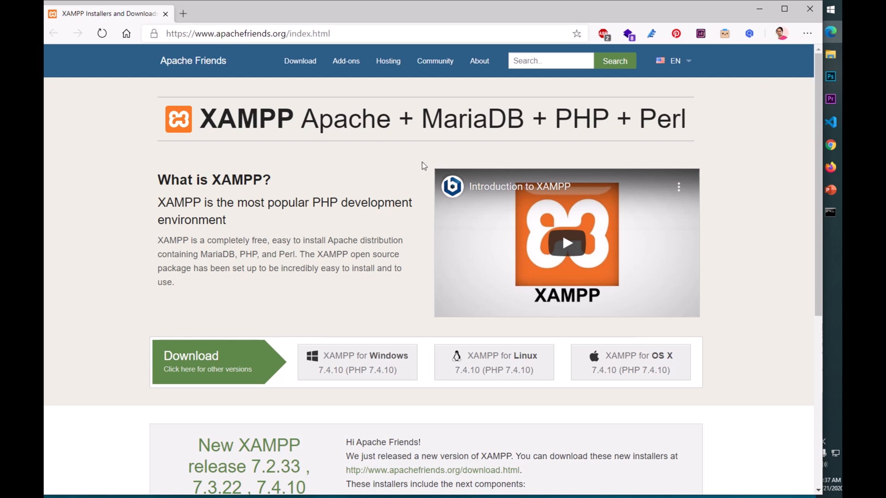
pyautogui.moveTo(348, 400)
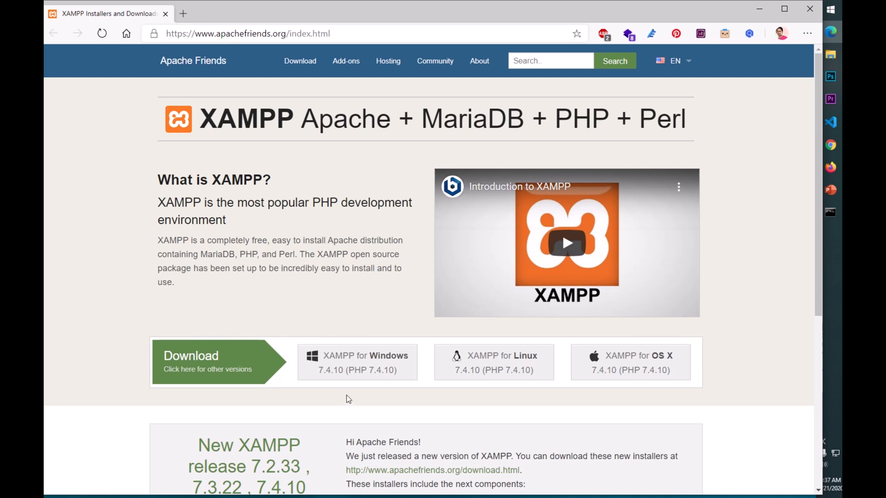
pyautogui.moveTo(156, 180)
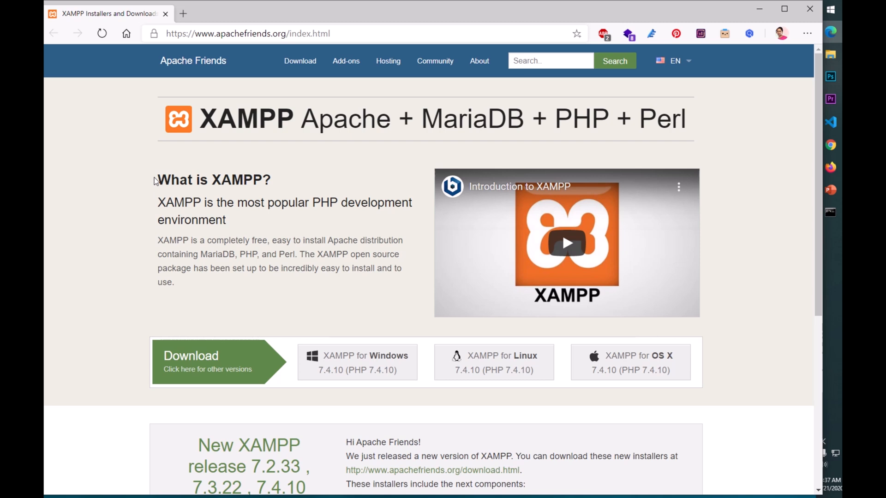
pyautogui.moveTo(206, 302)
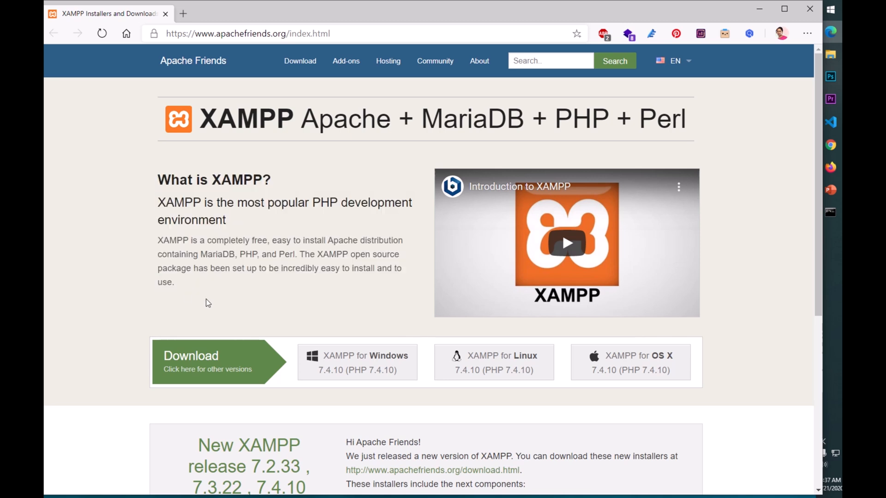
pyautogui.moveTo(206, 379)
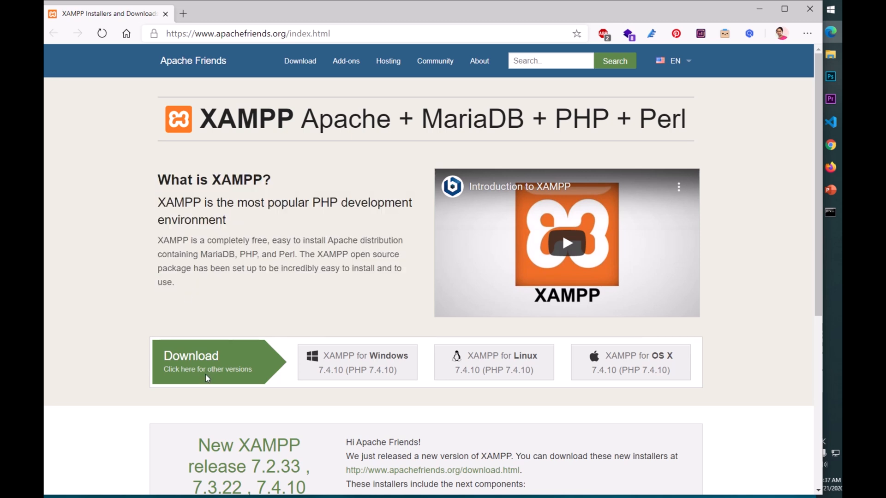
pyautogui.moveTo(202, 187)
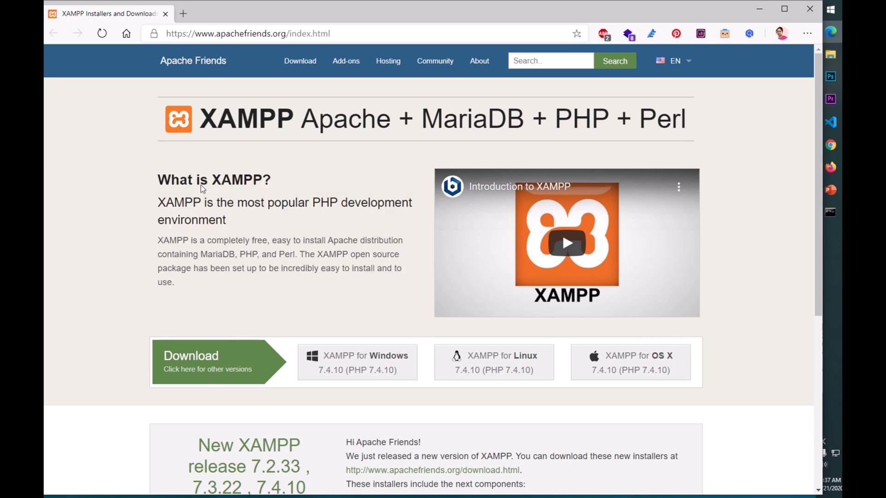
pyautogui.moveTo(725, 315)
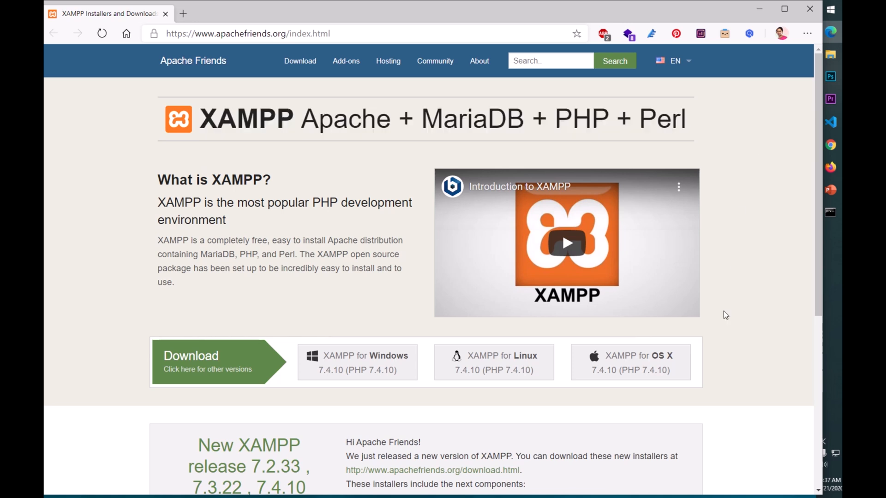
pyautogui.moveTo(348, 371)
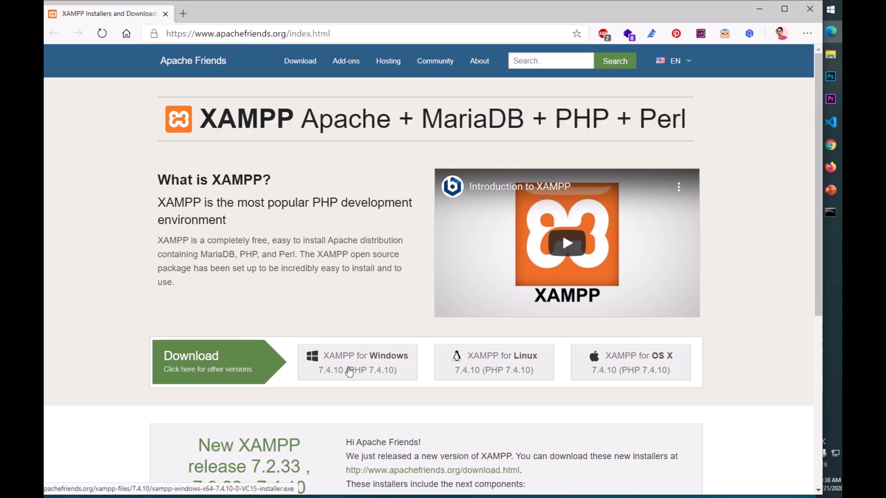
pyautogui.moveTo(315, 374)
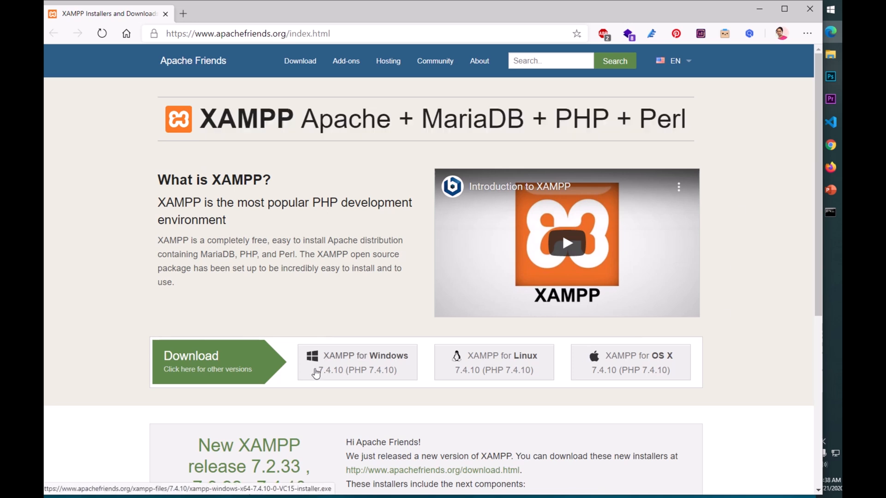
# Step: Download XAMPP for Windows, close the first homepage tab and start a fresh tab
pyautogui.click(357, 363)
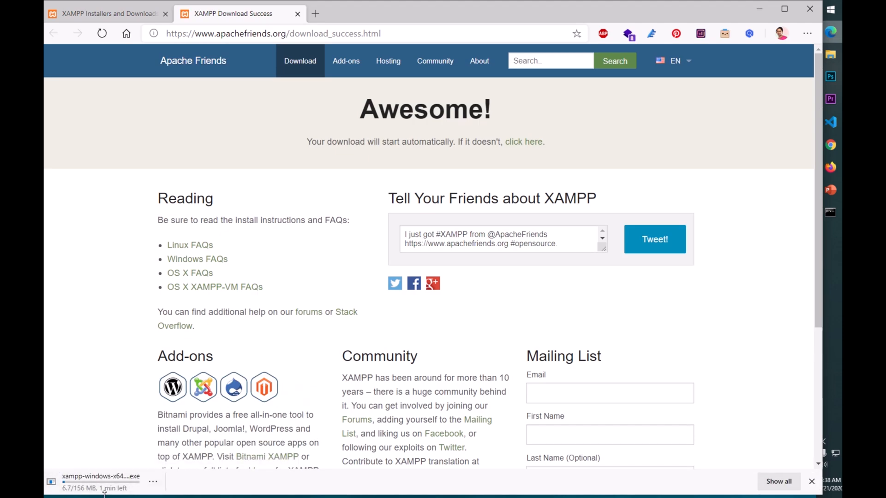
pyautogui.moveTo(167, 50)
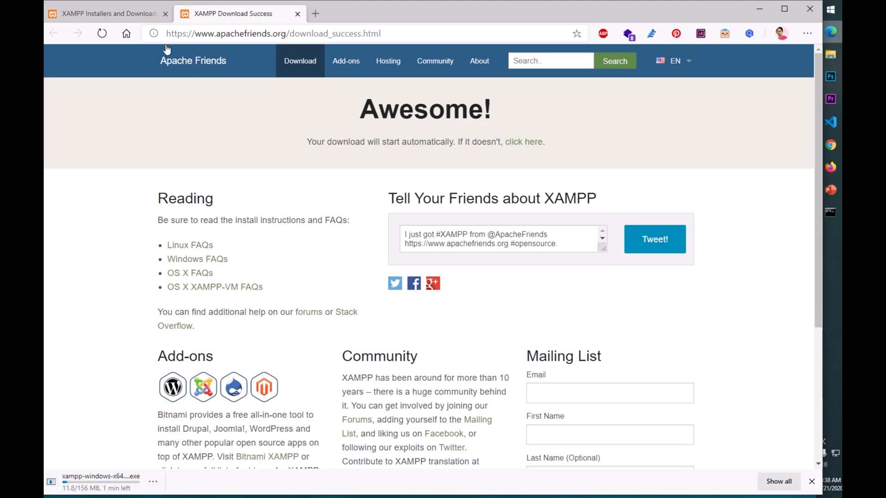
pyautogui.click(165, 13)
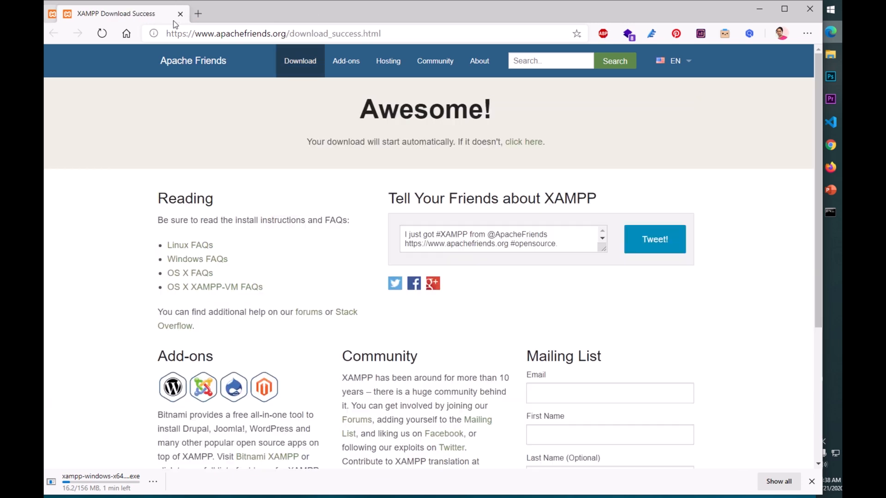
pyautogui.click(197, 14)
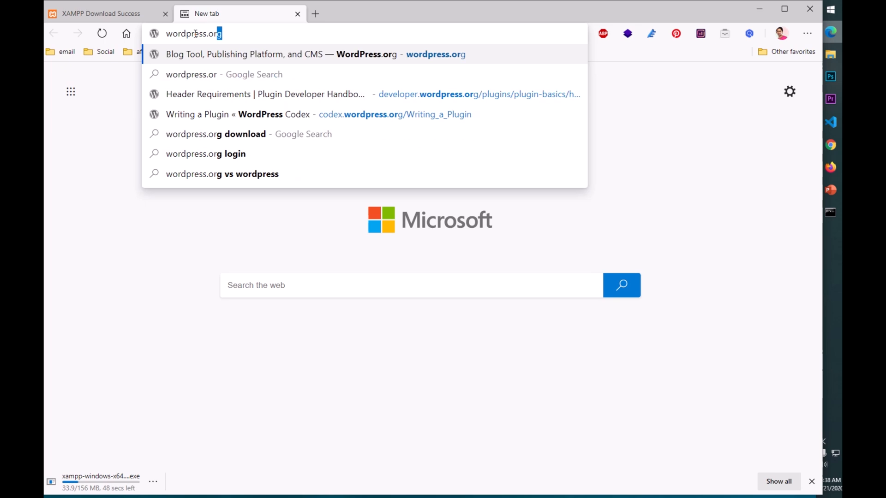
# Step: Go to wordpress.org and on to its Get WordPress download page
pyautogui.click(316, 55)
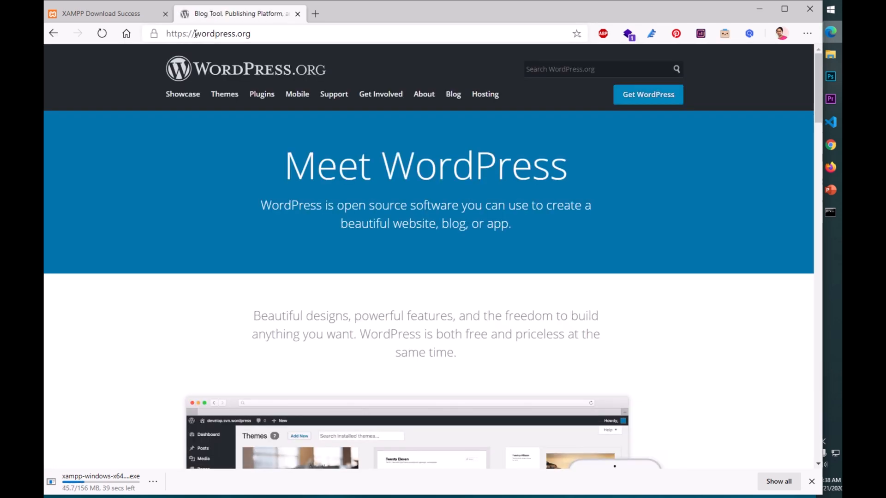
pyautogui.click(648, 94)
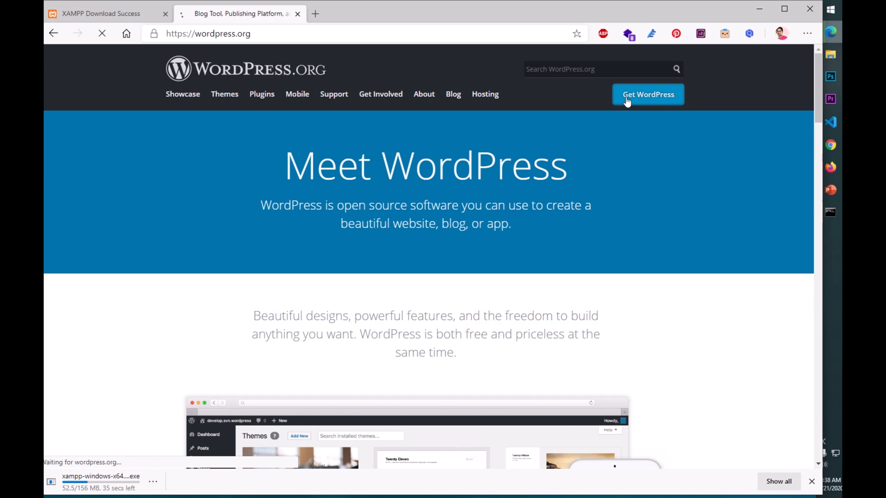
pyautogui.click(647, 94)
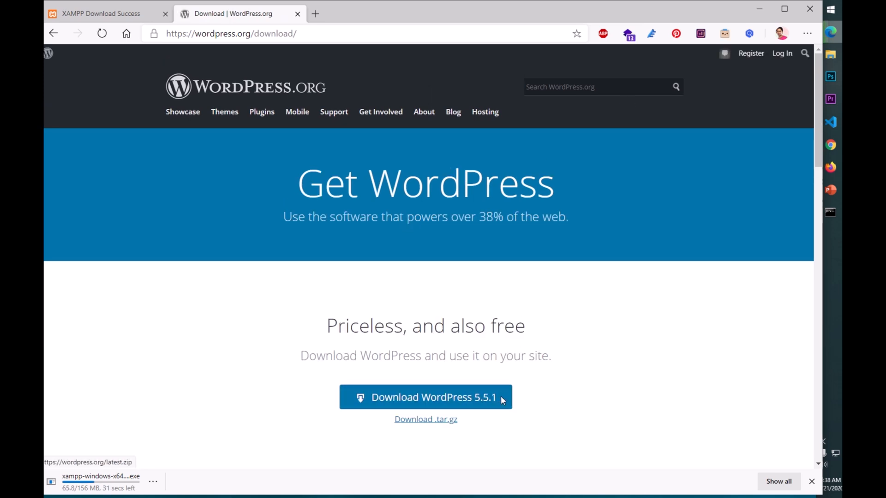
# Step: Download the WordPress 5.5.1 zip and close the 'Hooray!' thank-you popup
pyautogui.click(425, 397)
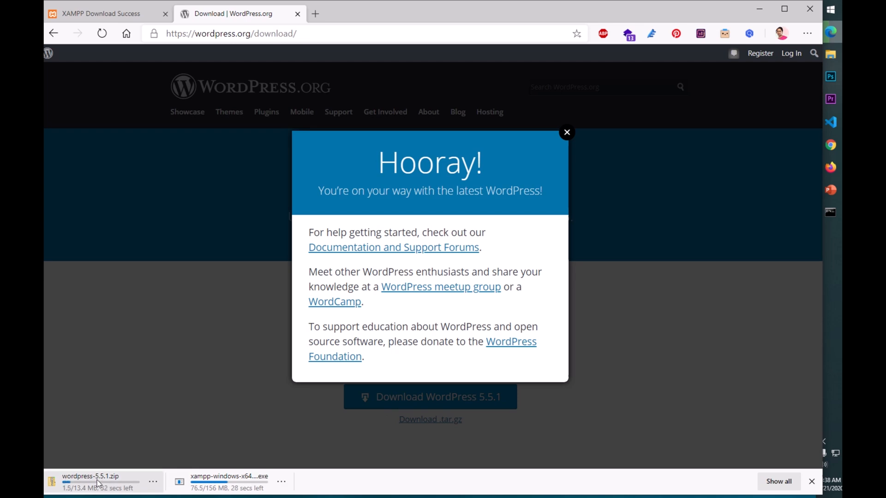
pyautogui.moveTo(104, 483)
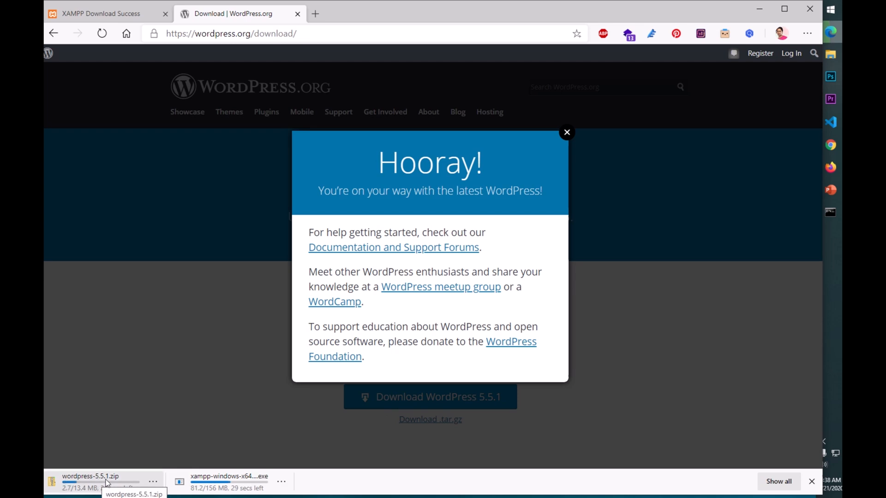
pyautogui.moveTo(555, 261)
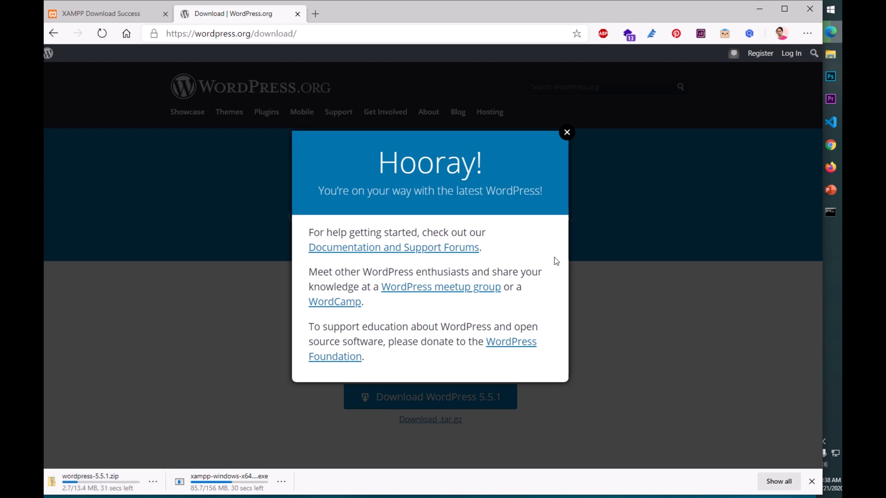
pyautogui.moveTo(566, 135)
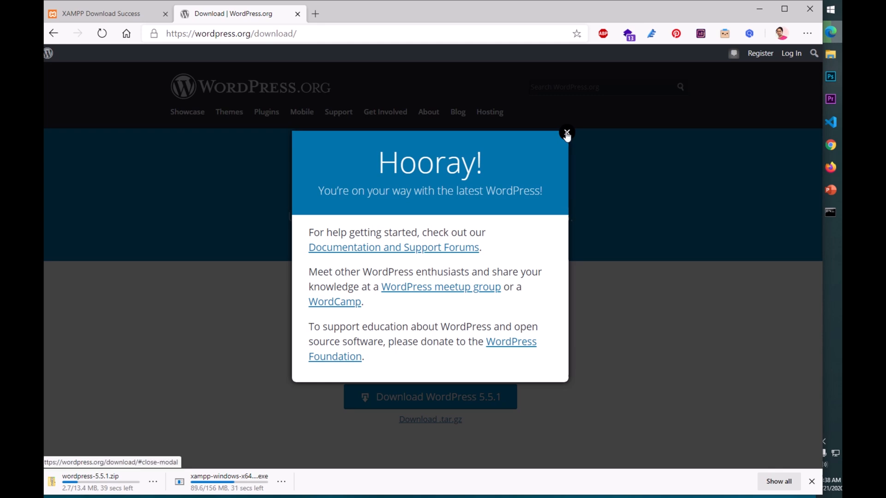
pyautogui.click(567, 133)
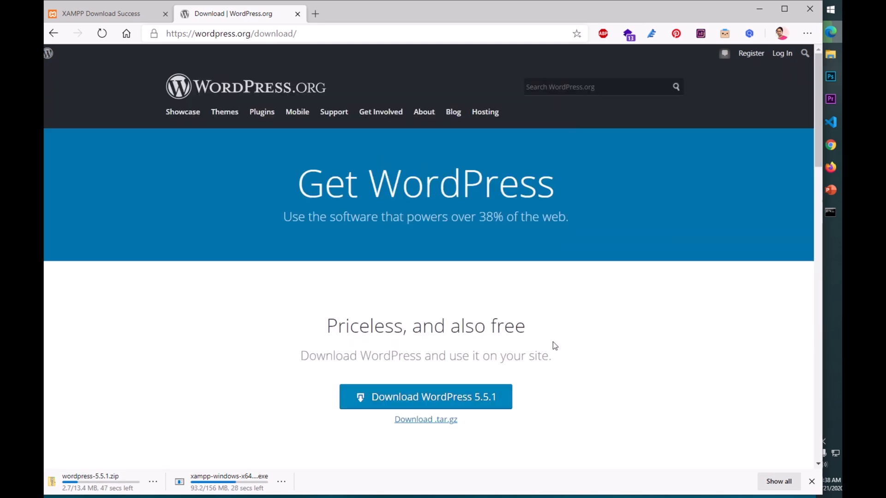
# Step: Scroll through the WordPress page requirements, then return to the XAMPP download success tab
pyautogui.scroll(-3)
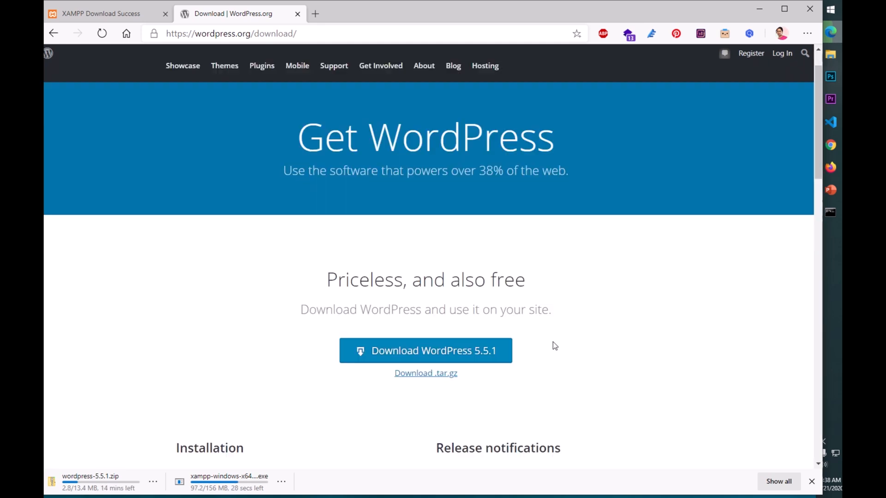
pyautogui.scroll(-3)
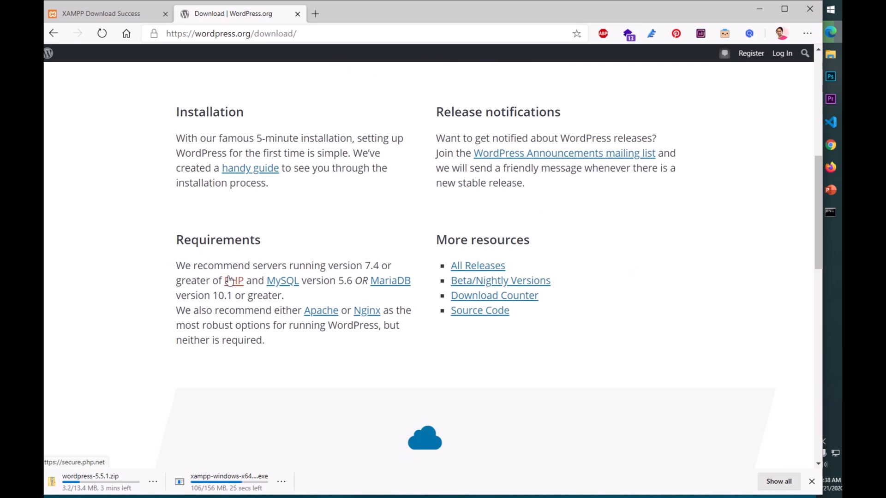
pyautogui.moveTo(321, 310)
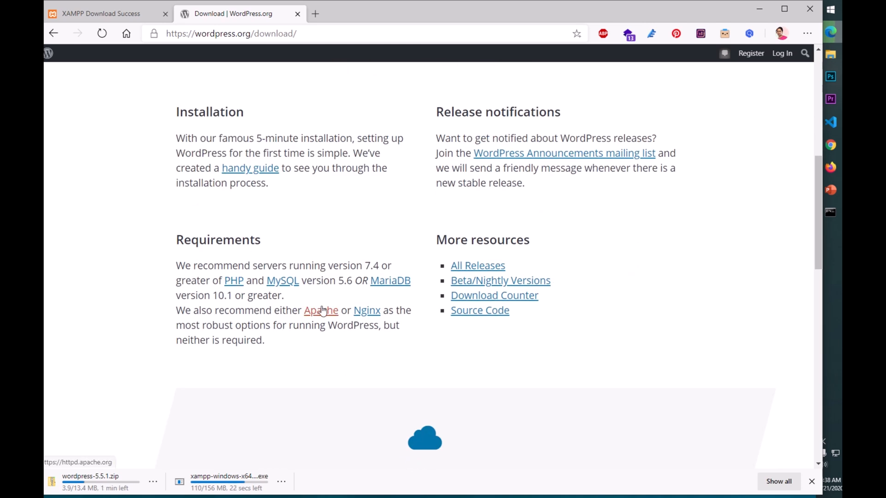
pyautogui.moveTo(230, 470)
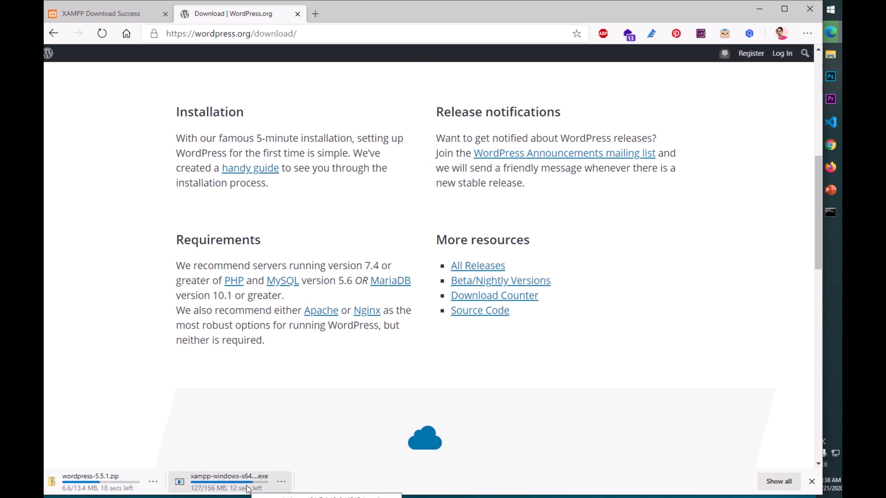
pyautogui.moveTo(436, 349)
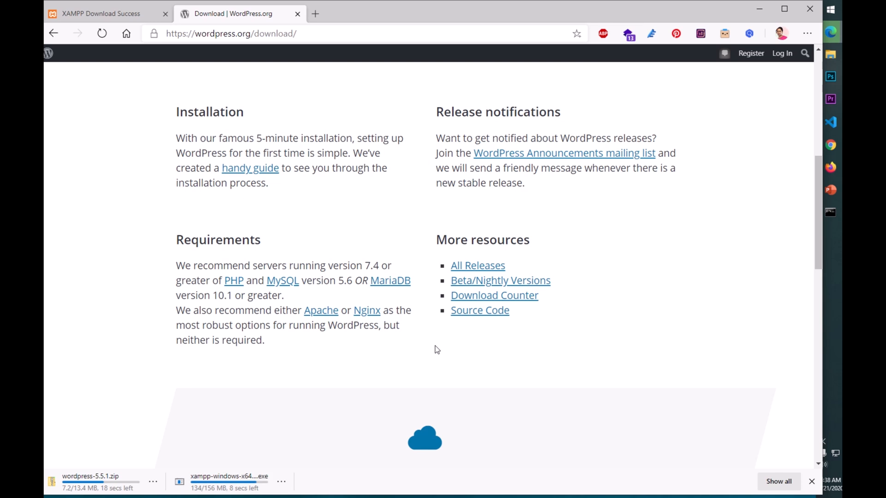
pyautogui.scroll(-3)
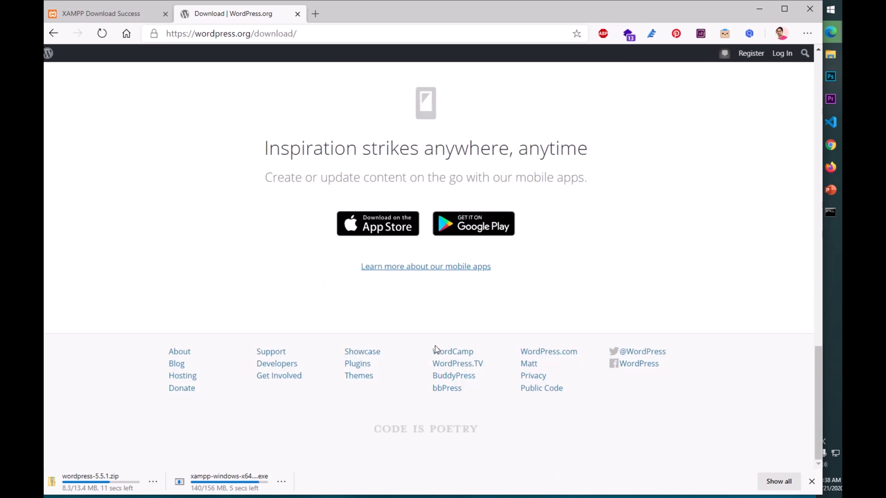
pyautogui.scroll(3)
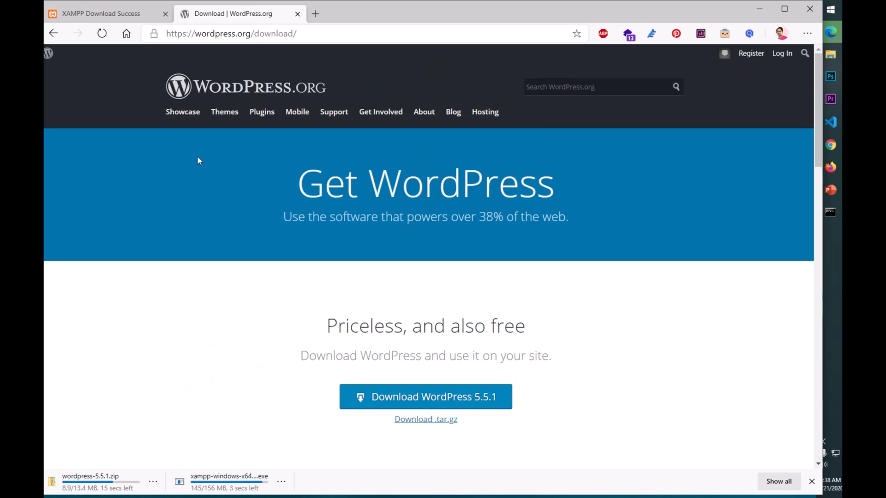
pyautogui.click(102, 14)
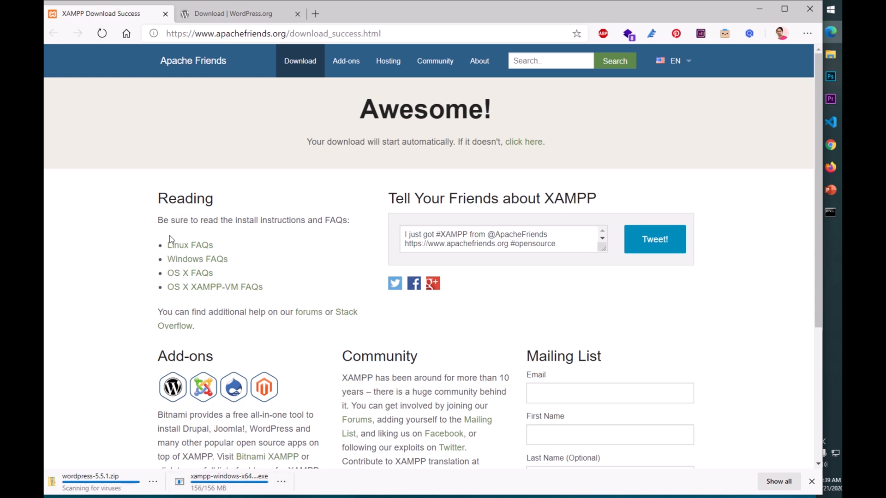
pyautogui.moveTo(54, 192)
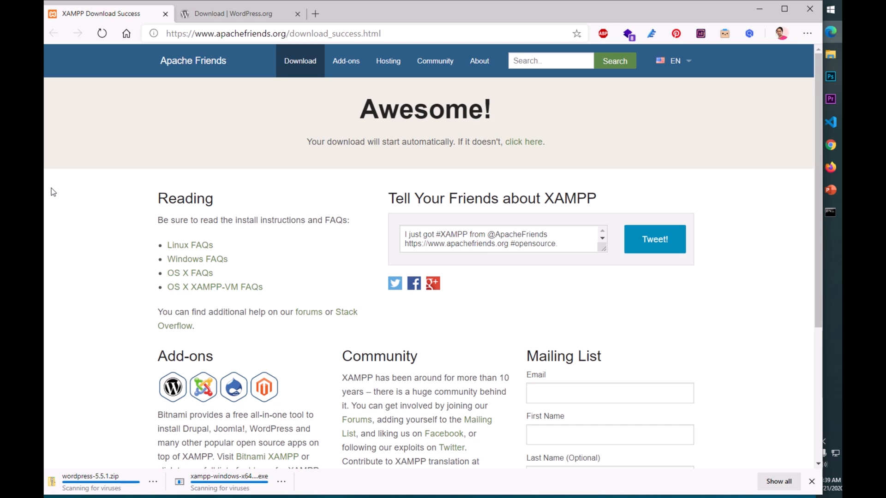
pyautogui.moveTo(356, 341)
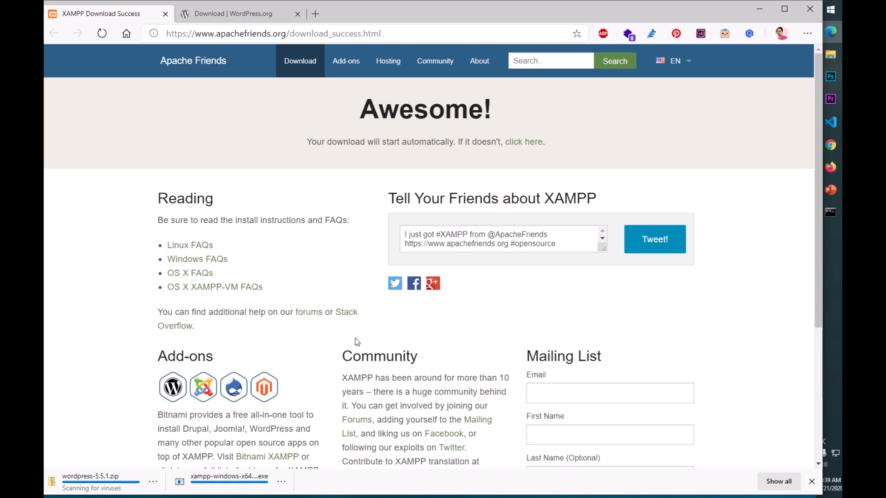
# Step: Run the downloaded xampp-windows installer from the Edge download bar
pyautogui.scroll(-3)
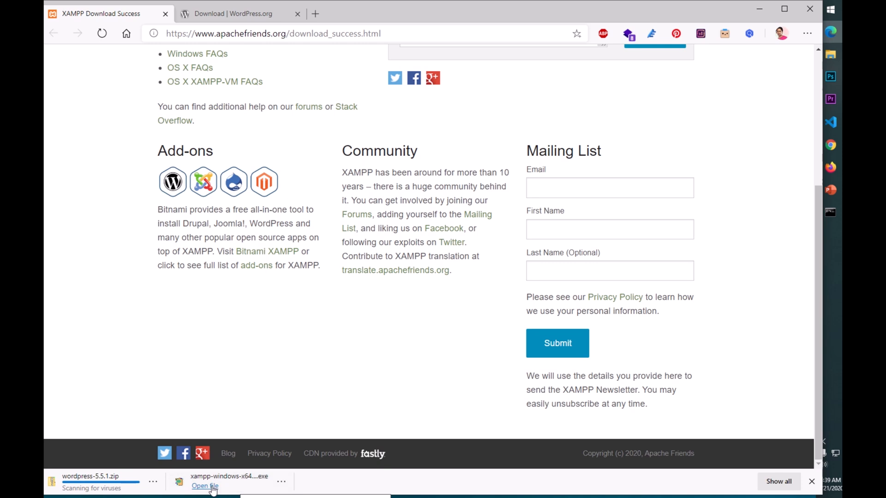
pyautogui.moveTo(246, 481)
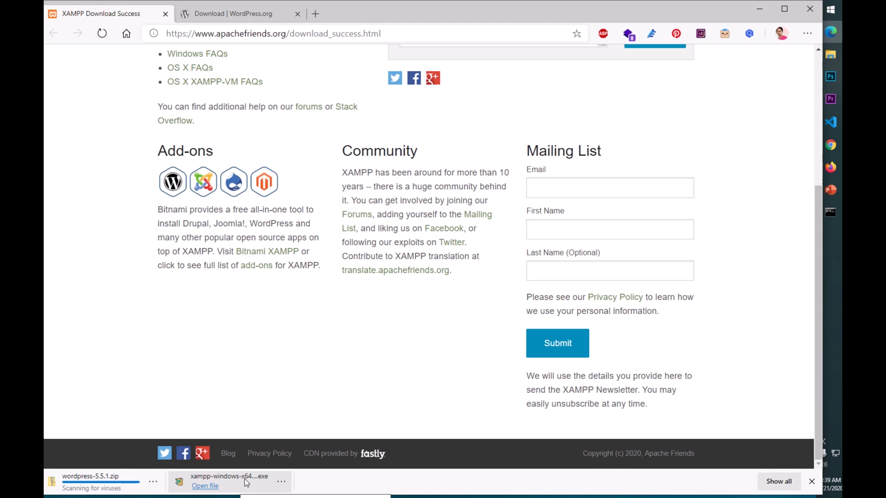
pyautogui.click(205, 487)
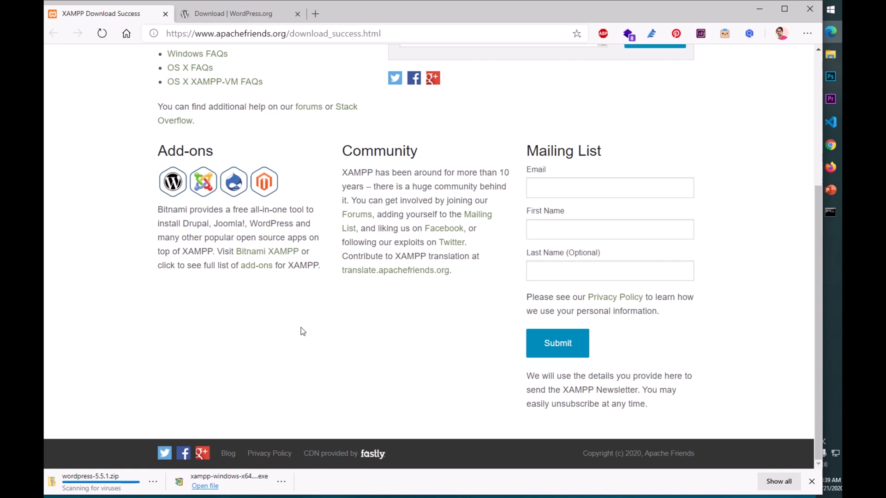
pyautogui.moveTo(81, 494)
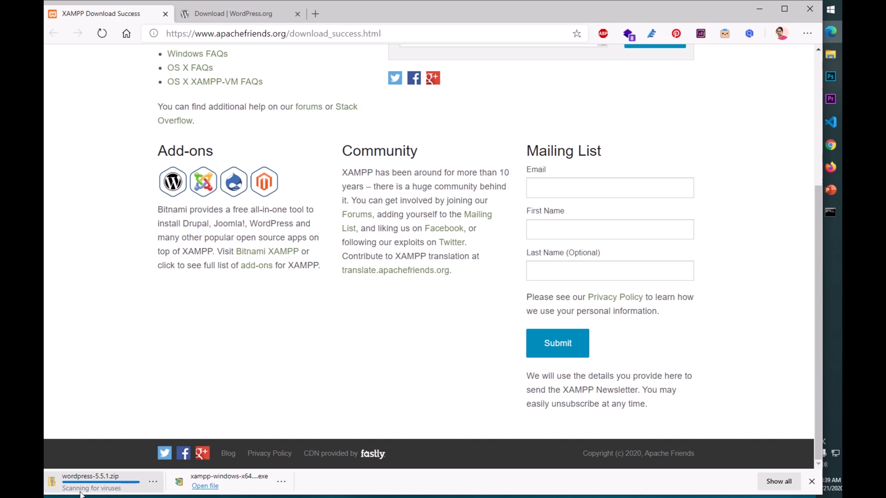
pyautogui.moveTo(101, 480)
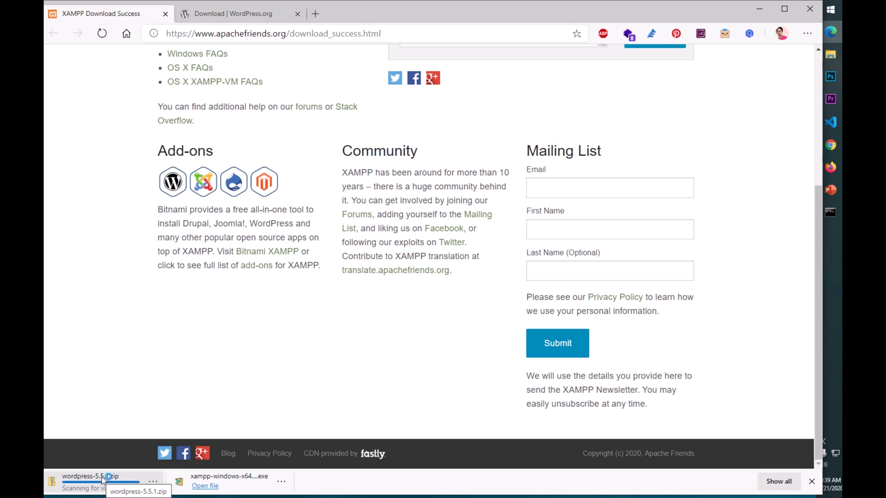
pyautogui.moveTo(613, 254)
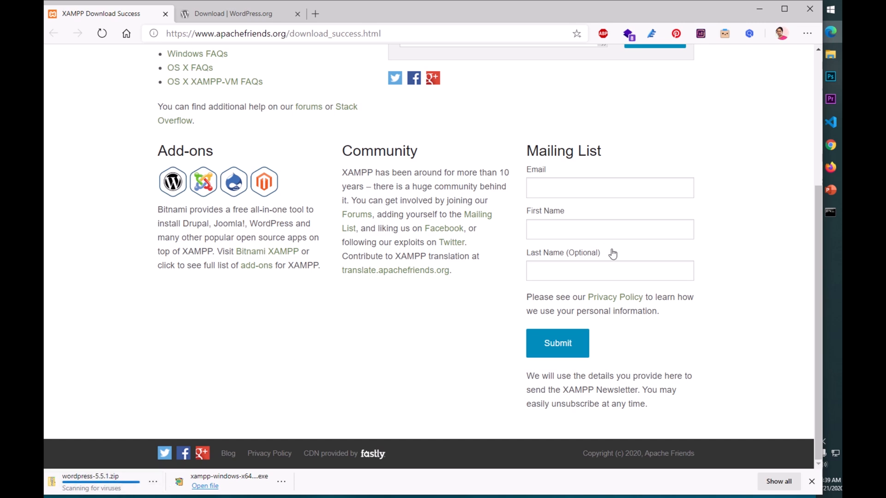
pyautogui.moveTo(358, 260)
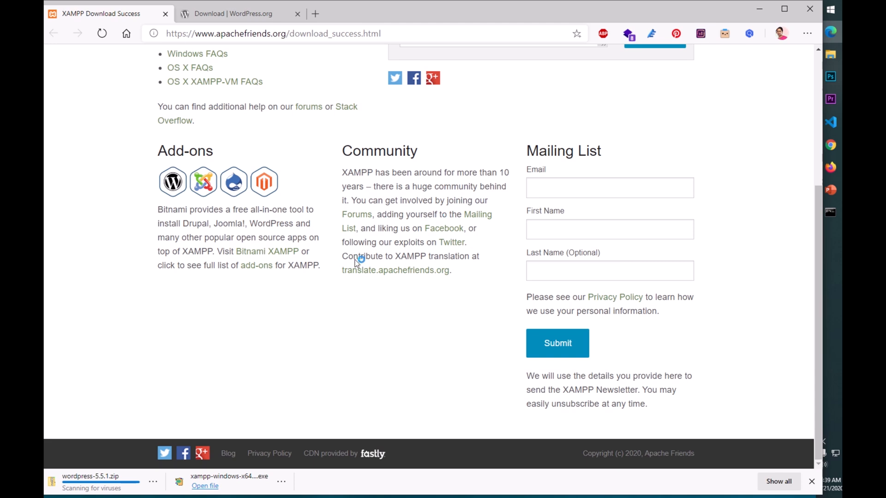
pyautogui.moveTo(349, 192)
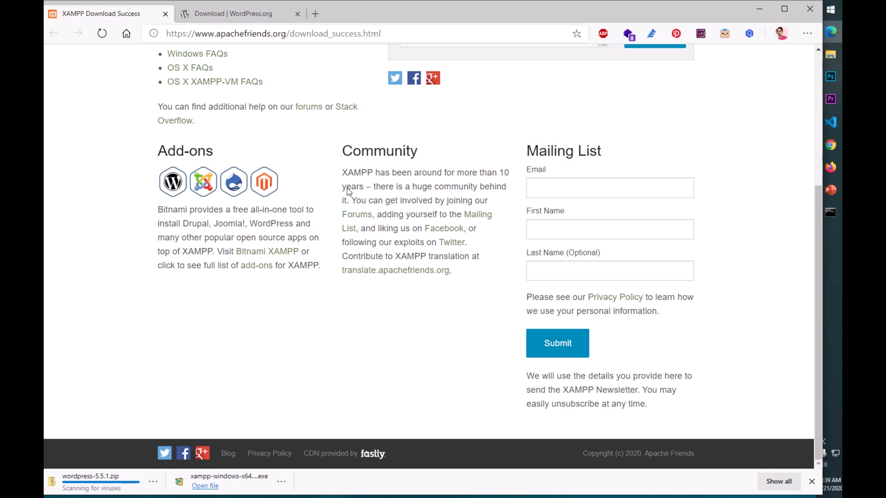
pyautogui.moveTo(348, 410)
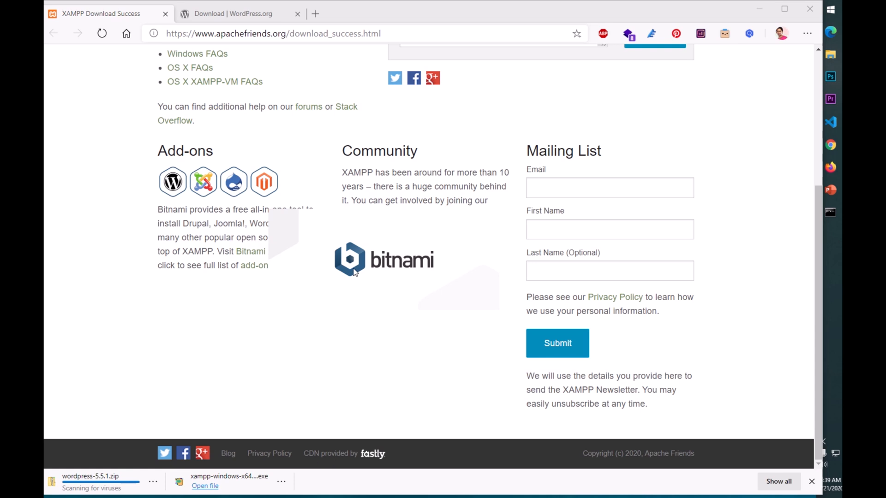
# Step: Start XAMPP Setup, acknowledge the UAC warning and pass the welcome screen
pyautogui.click(205, 486)
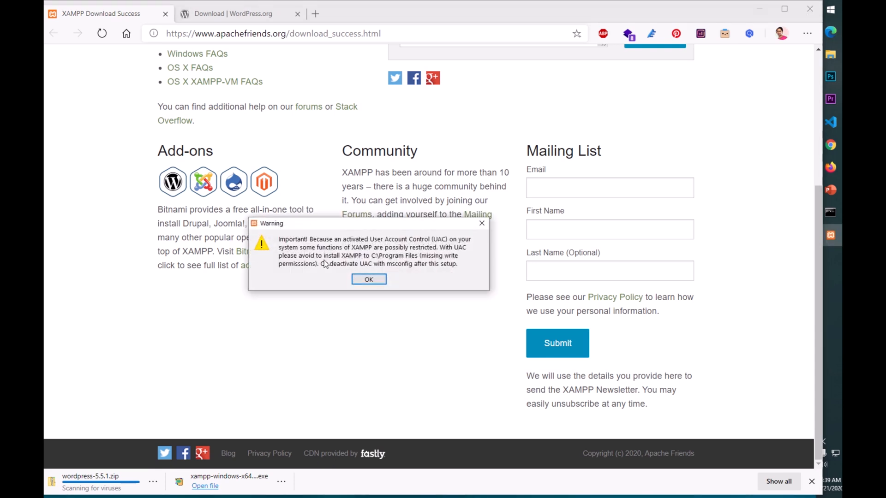
pyautogui.moveTo(357, 245)
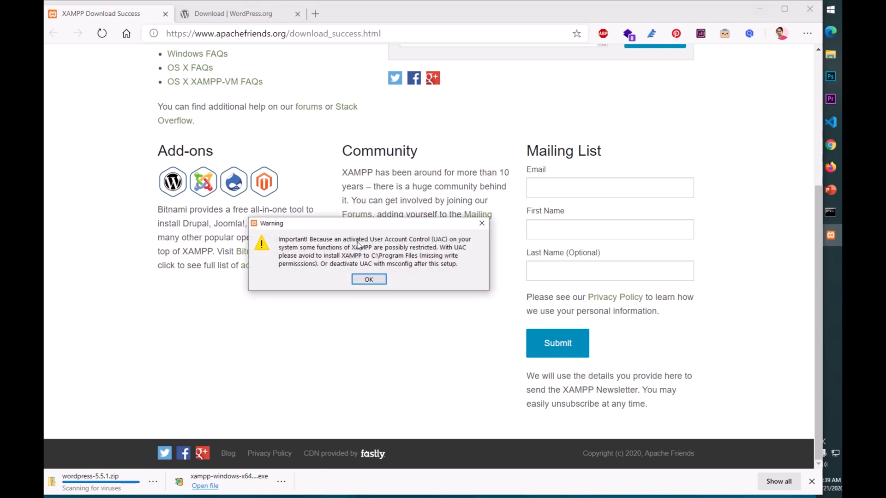
pyautogui.moveTo(320, 257)
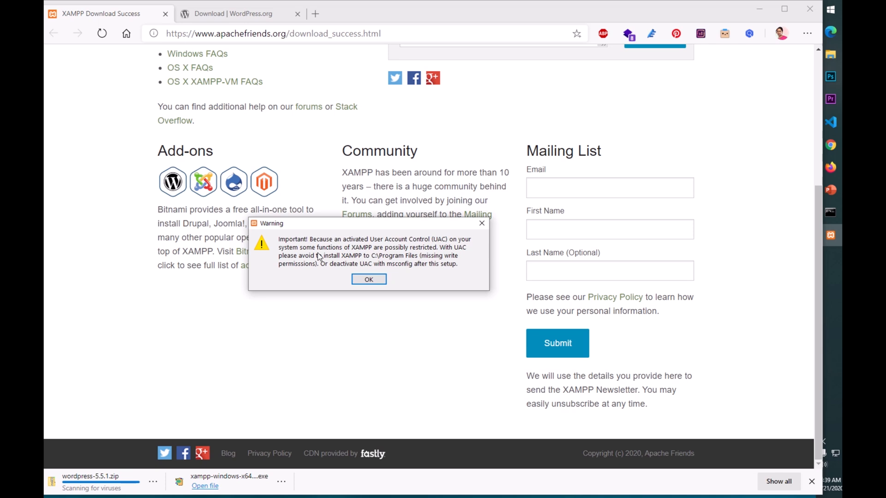
pyautogui.moveTo(368, 279)
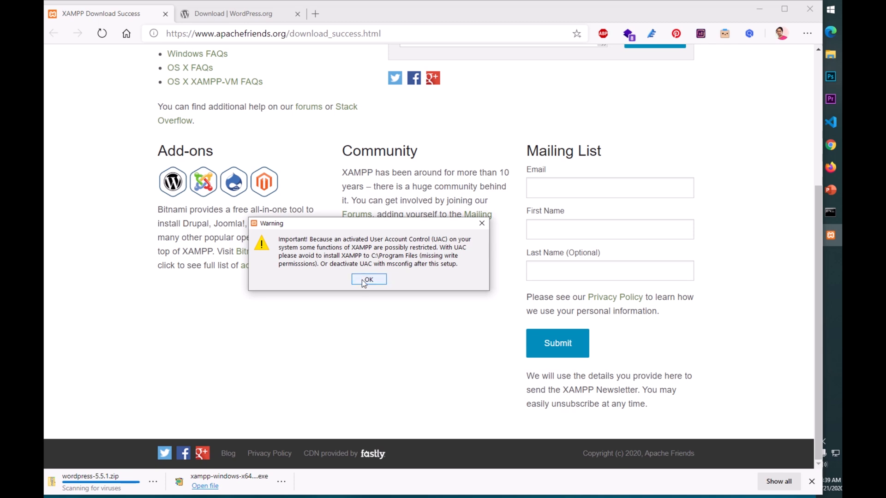
pyautogui.click(369, 279)
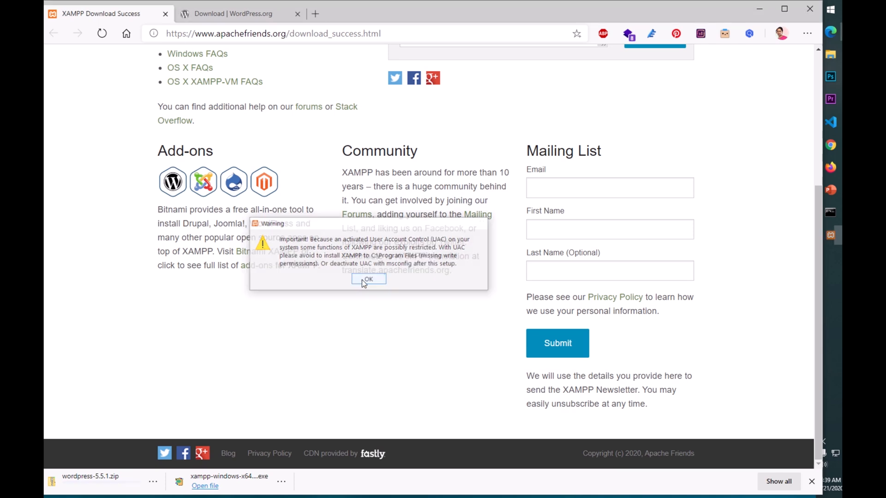
pyautogui.click(368, 279)
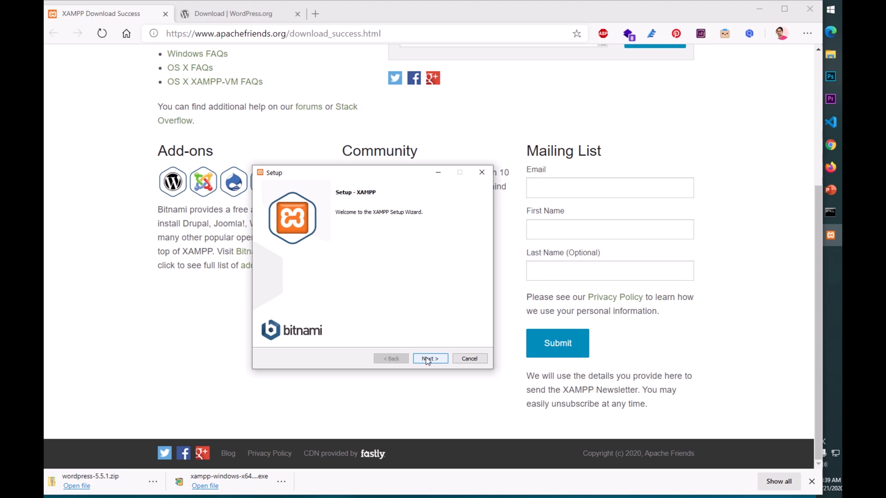
pyautogui.click(429, 358)
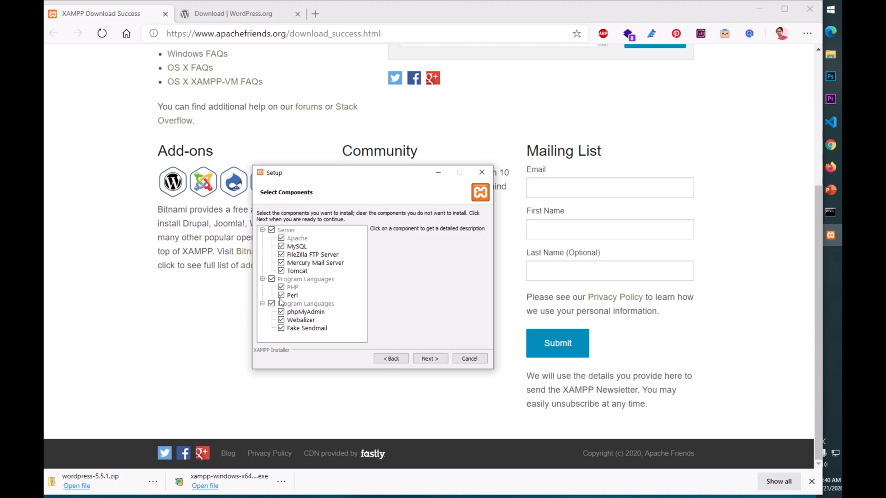
# Step: Uncheck FileZilla, Mercury, Tomcat, Webalizer and Fake Sendmail, keeping Apache, MySQL, PHP, phpMyAdmin
pyautogui.click(280, 295)
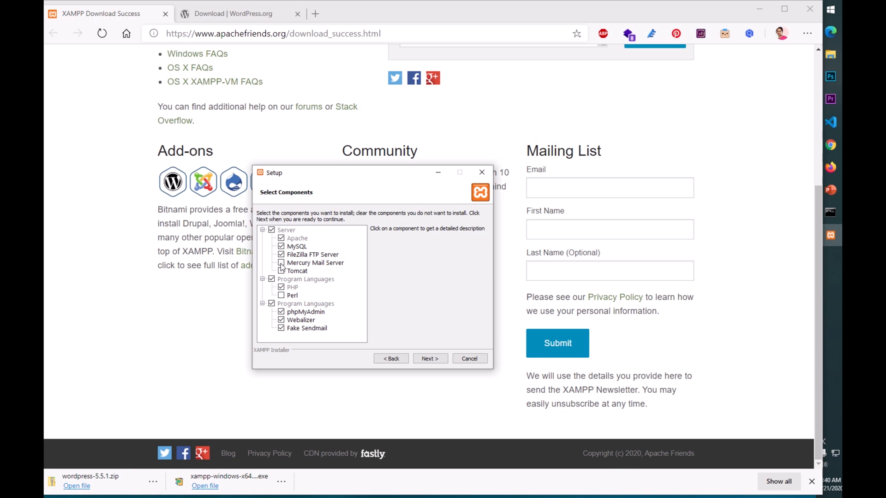
pyautogui.click(280, 263)
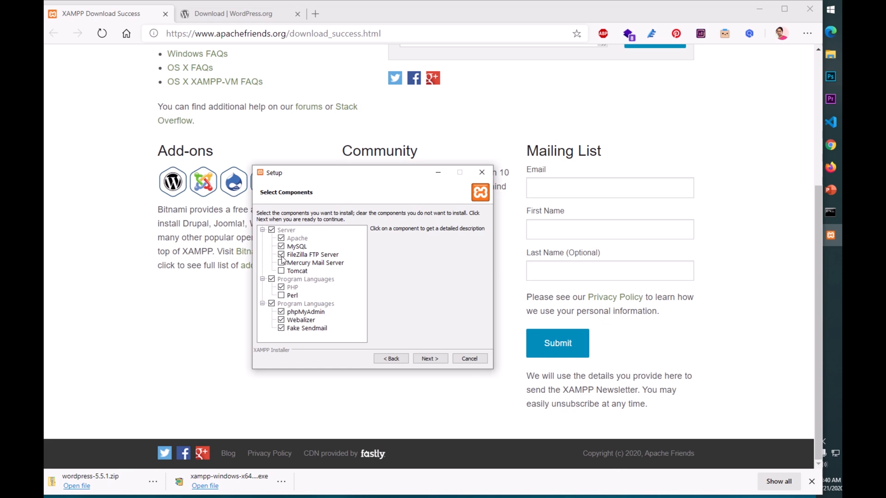
pyautogui.click(281, 255)
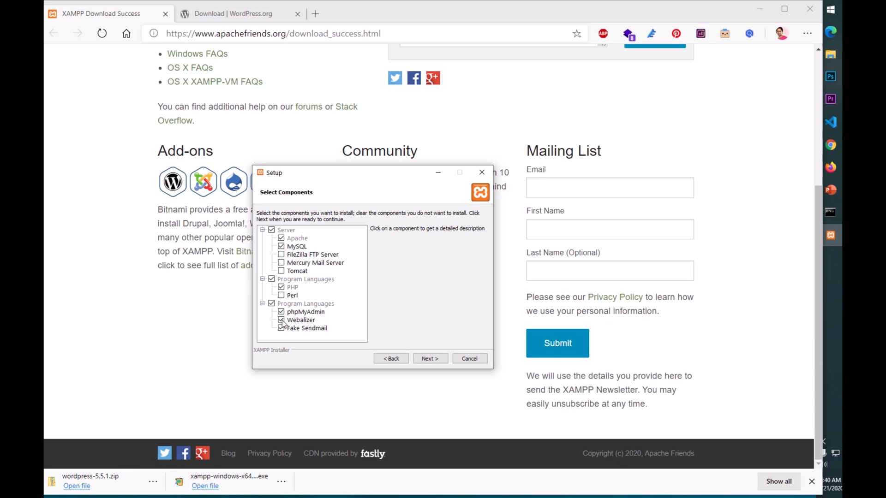
pyautogui.click(280, 320)
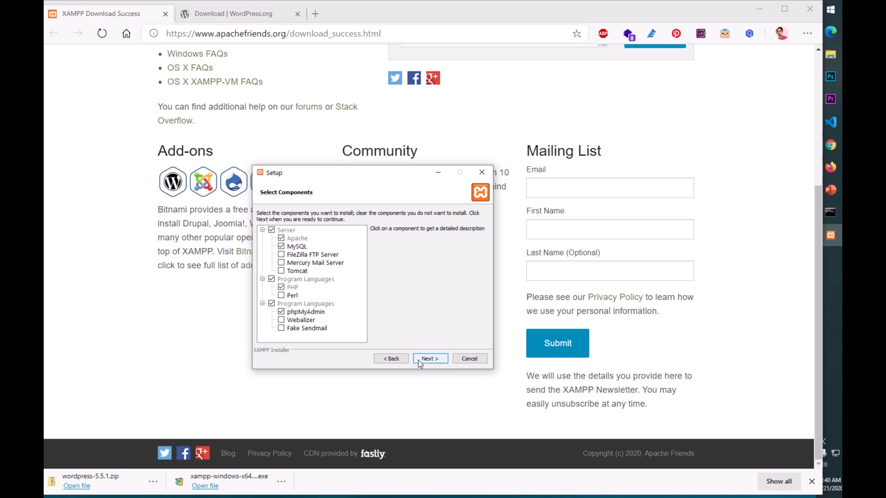
# Step: Accept C:\xampp and English, uncheck the Bitnami option and begin installing
pyautogui.click(429, 358)
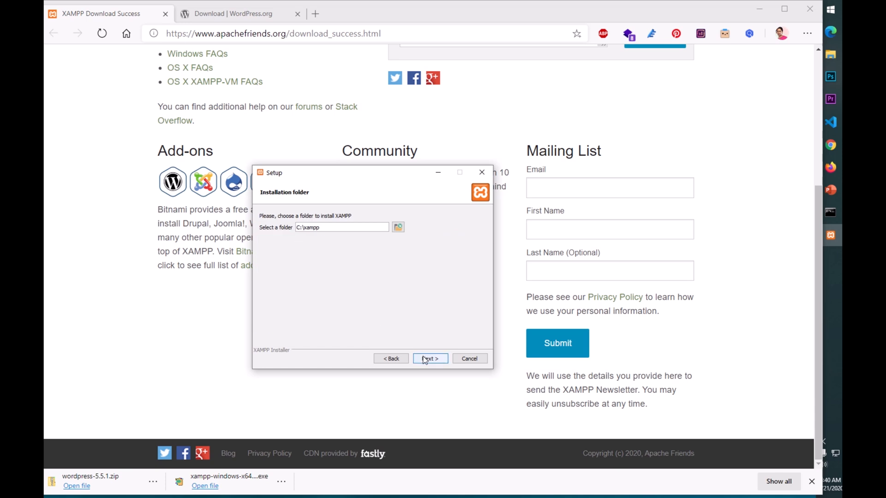
pyautogui.click(429, 358)
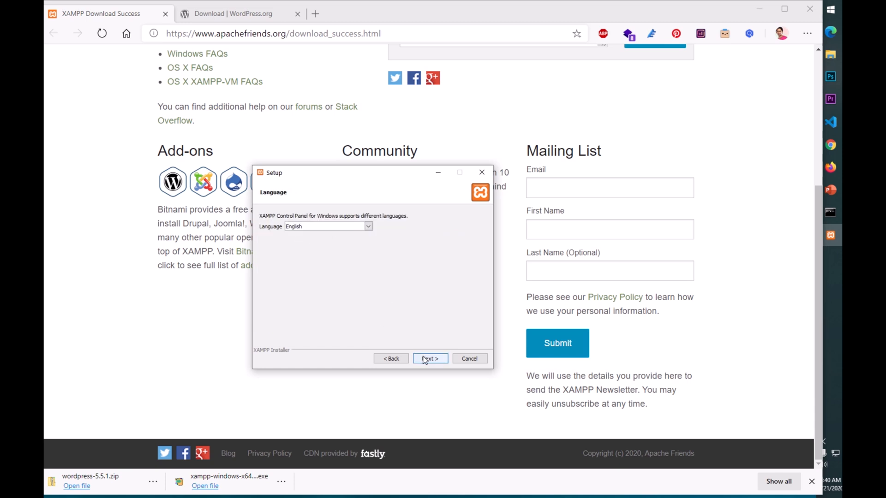
pyautogui.click(429, 359)
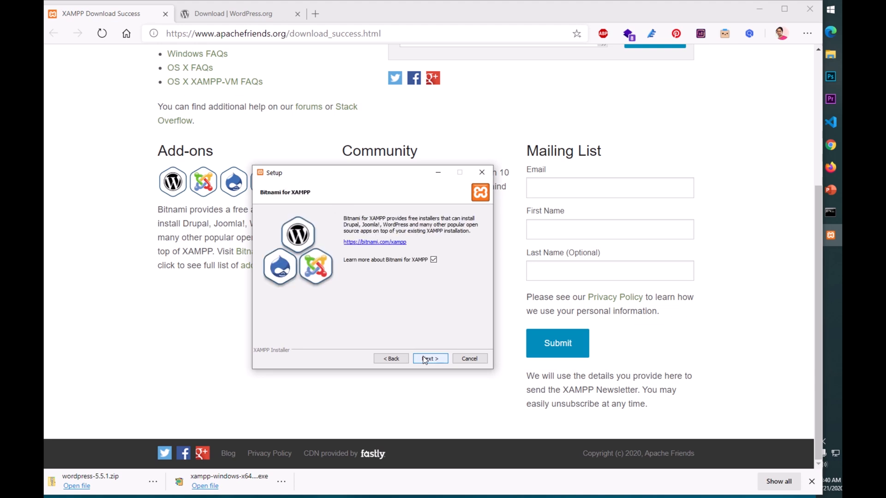
pyautogui.moveTo(376, 265)
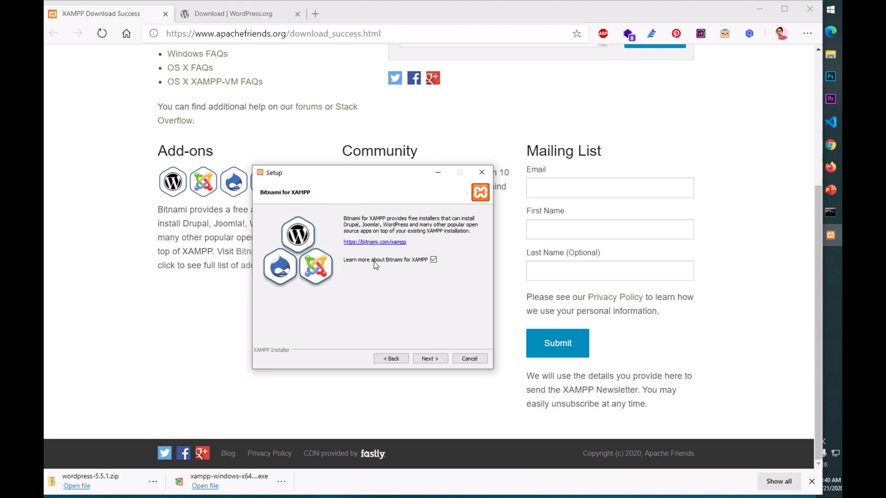
pyautogui.click(433, 260)
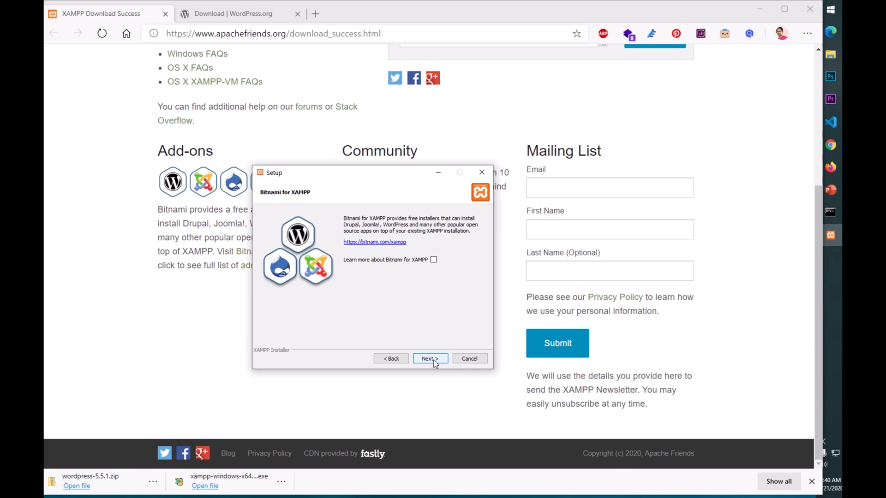
pyautogui.click(429, 358)
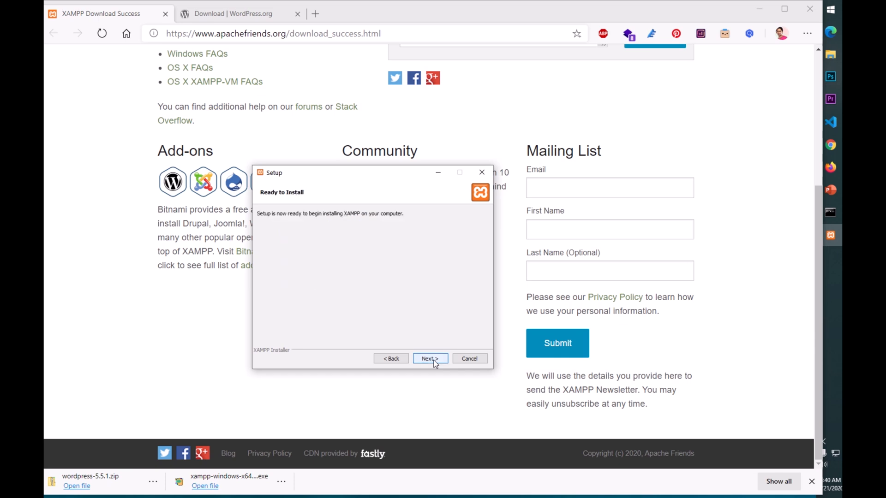
pyautogui.click(429, 358)
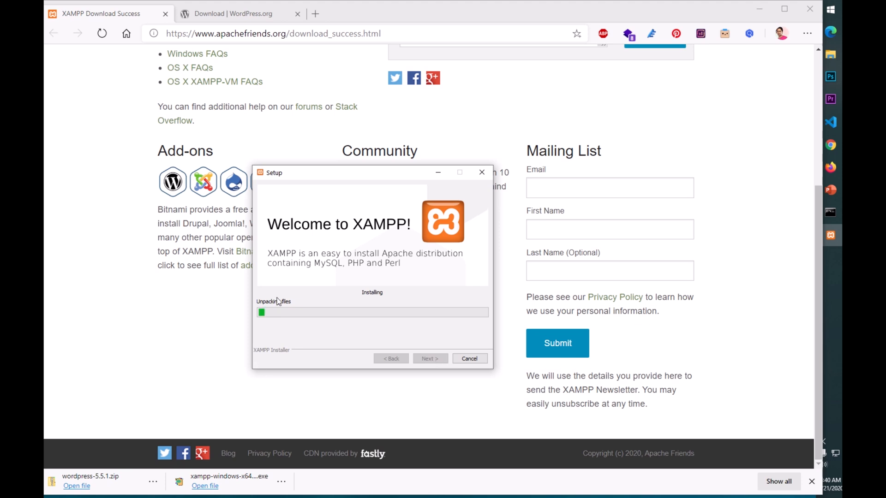
pyautogui.moveTo(87, 468)
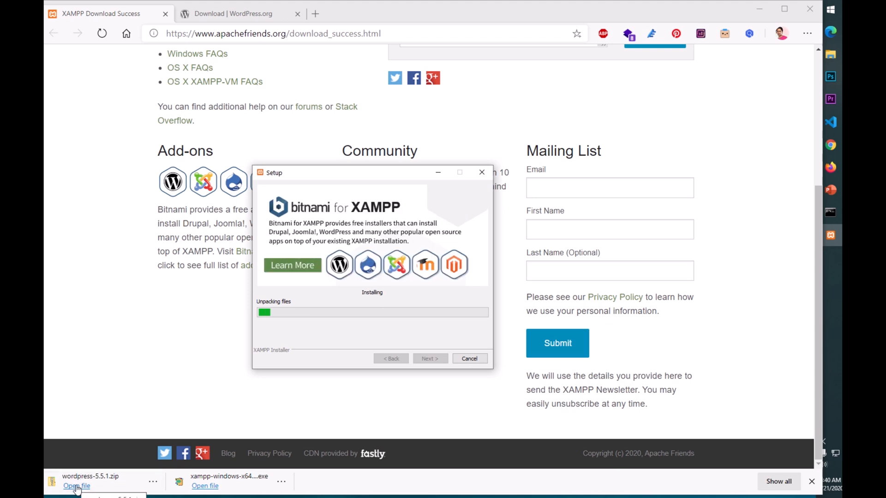
pyautogui.moveTo(101, 487)
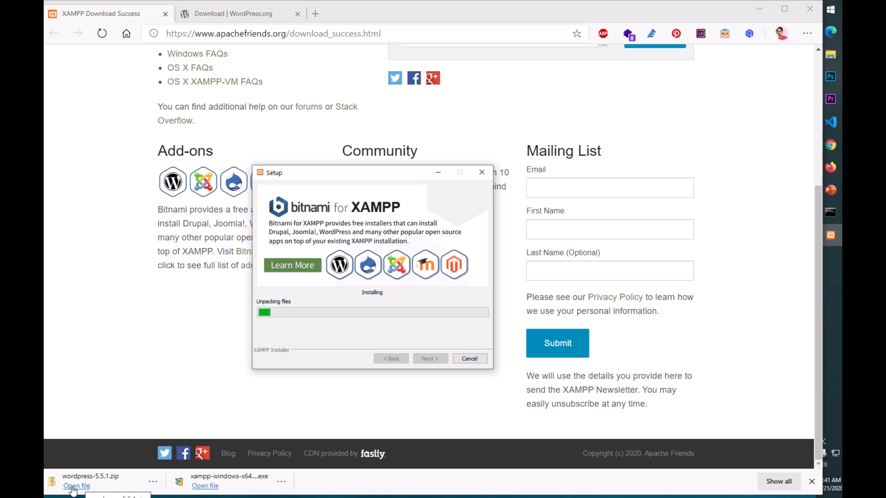
# Step: Show the downloaded WordPress zip in its Downloads folder and collapse older file groups
pyautogui.click(152, 481)
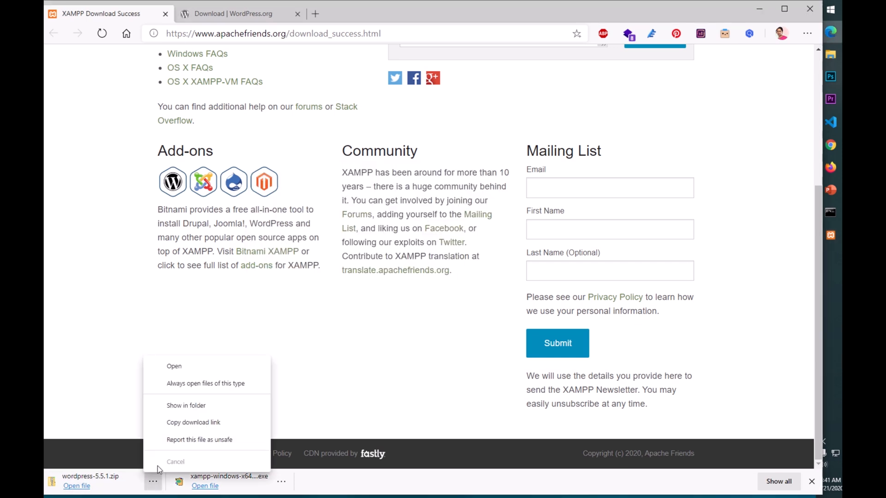
pyautogui.click(185, 405)
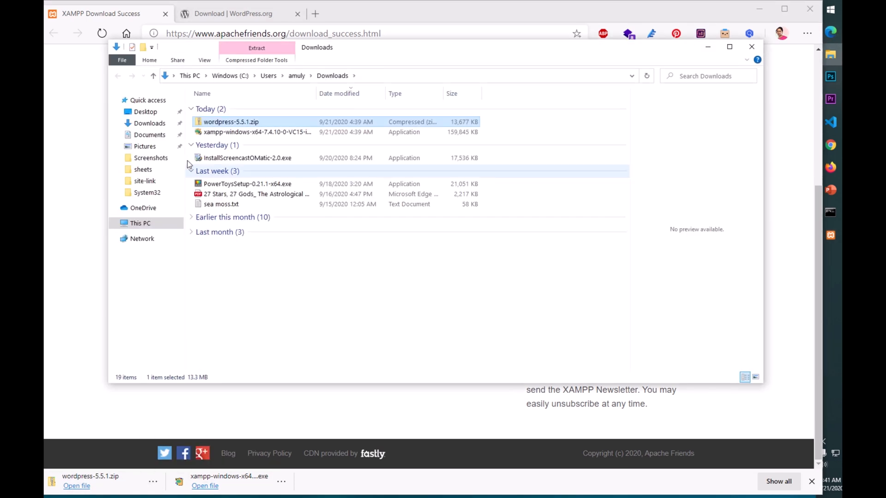
pyautogui.click(191, 145)
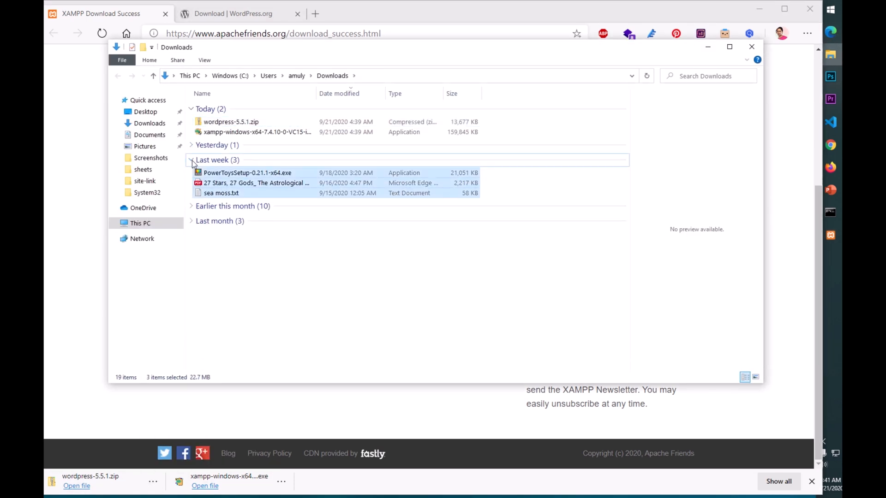
pyautogui.click(192, 160)
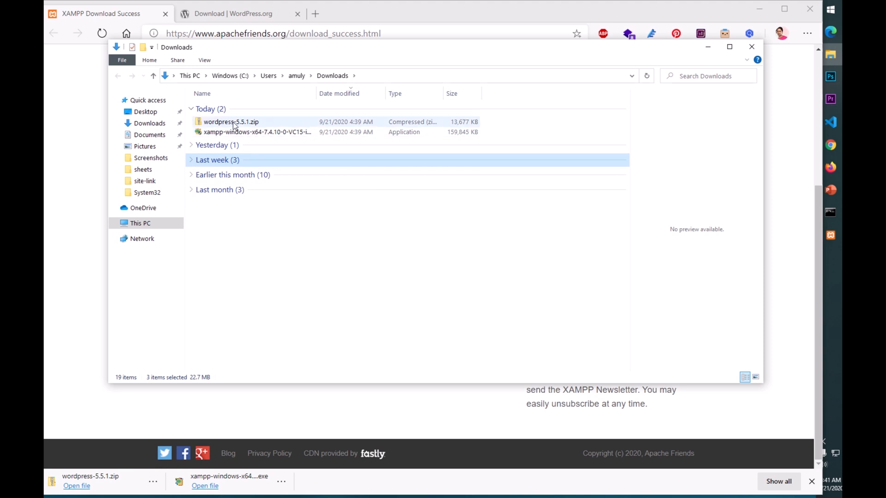
# Step: Extract wordpress-5.5.1.zip with 7-Zip into a wordpress-5.5.1 folder
pyautogui.click(231, 122)
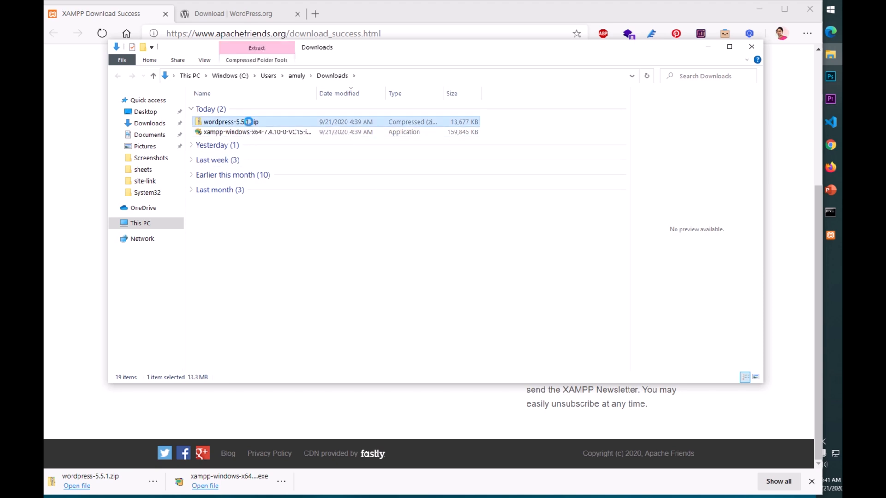
pyautogui.rightClick(230, 122)
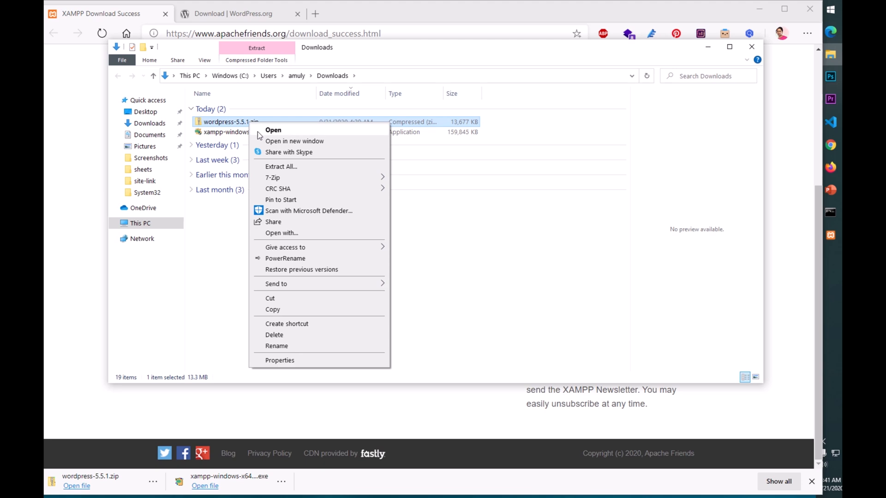
pyautogui.moveTo(281, 166)
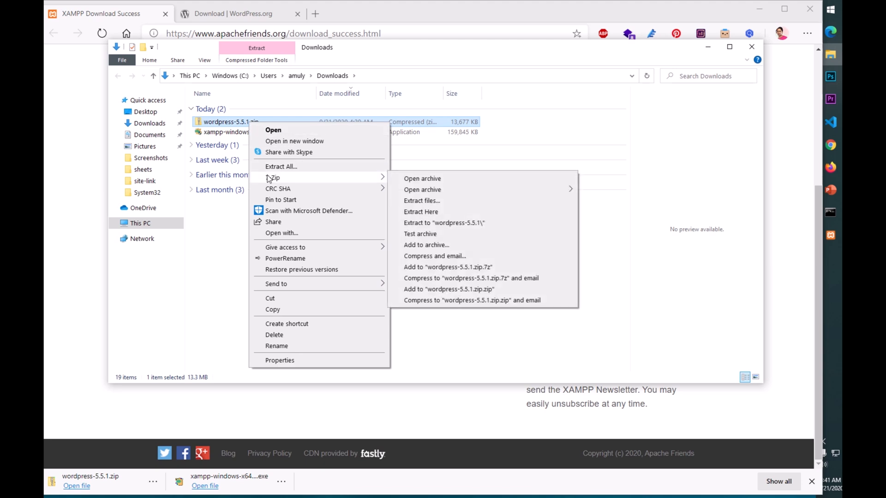
pyautogui.moveTo(337, 182)
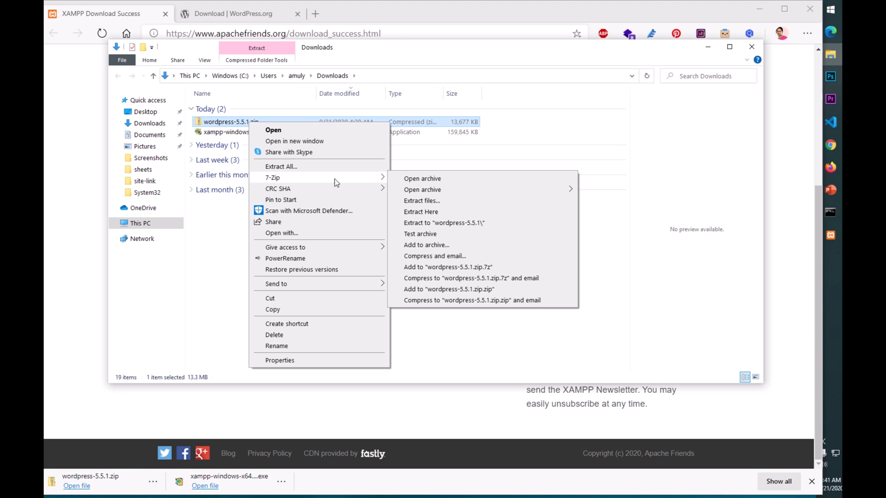
pyautogui.moveTo(271, 185)
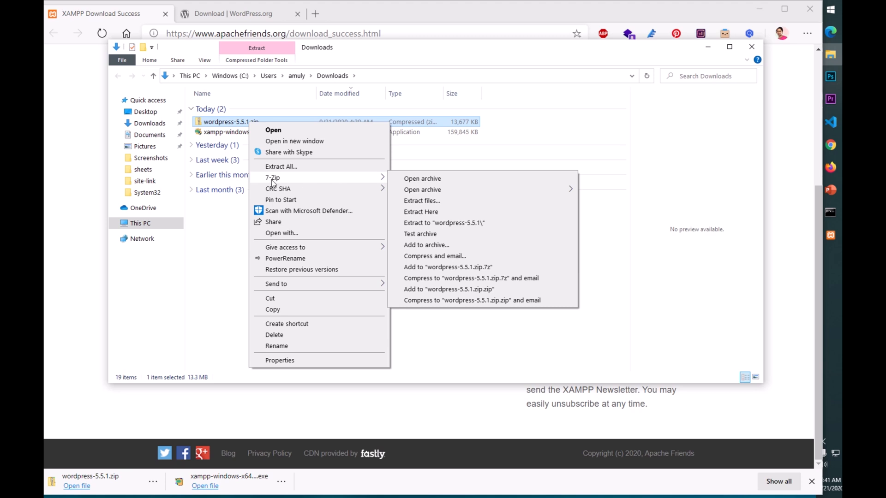
pyautogui.moveTo(274, 174)
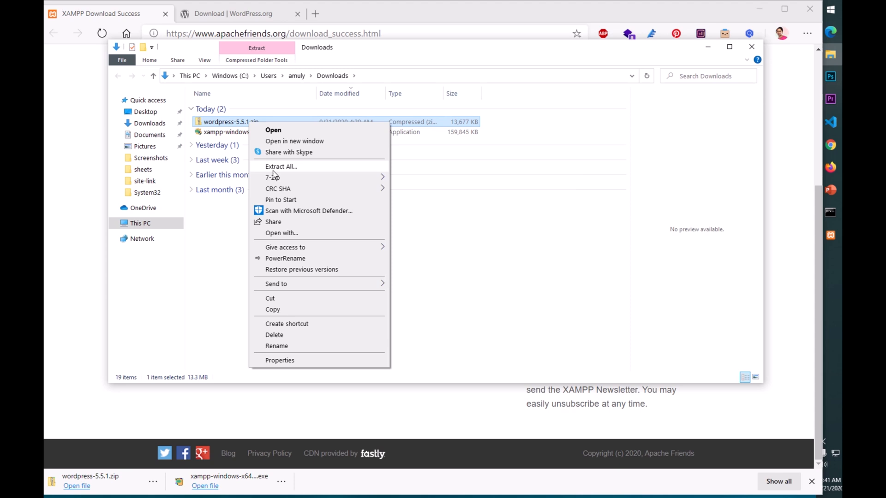
pyautogui.moveTo(273, 177)
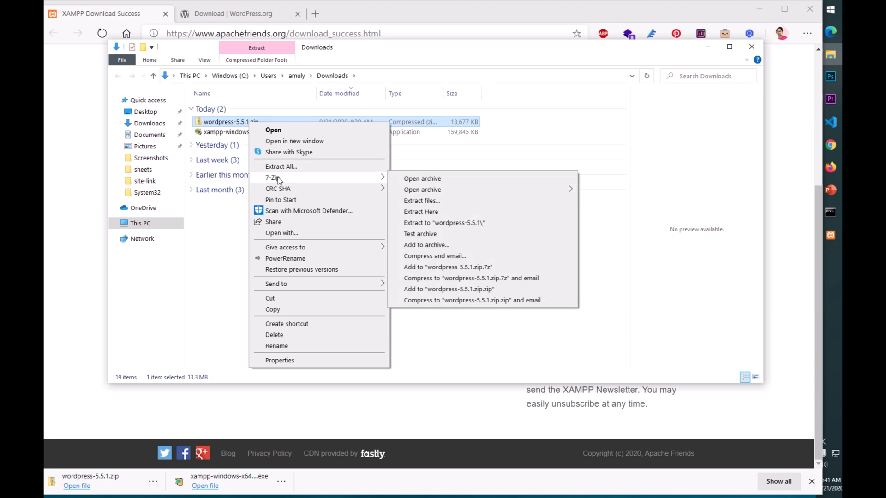
pyautogui.moveTo(427, 222)
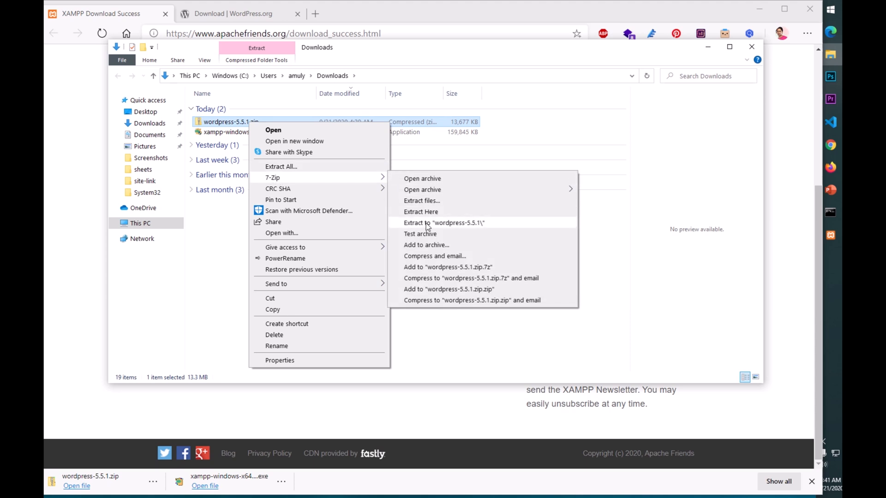
pyautogui.click(444, 223)
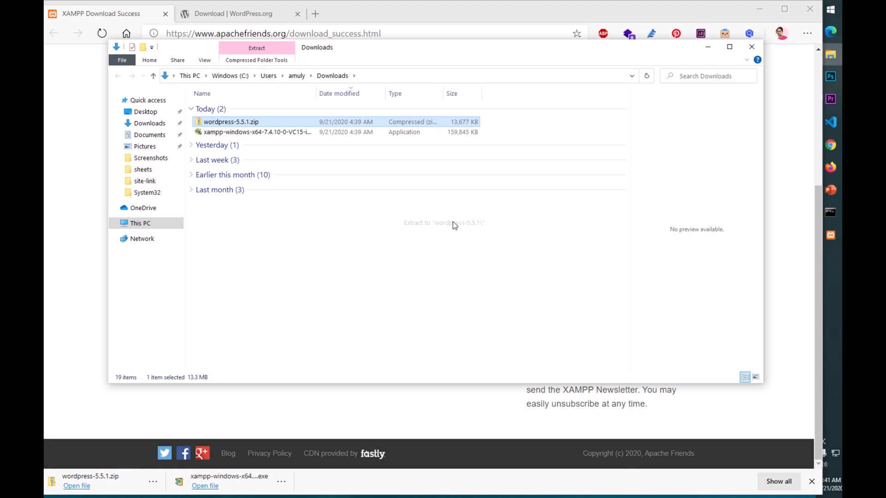
pyautogui.click(443, 222)
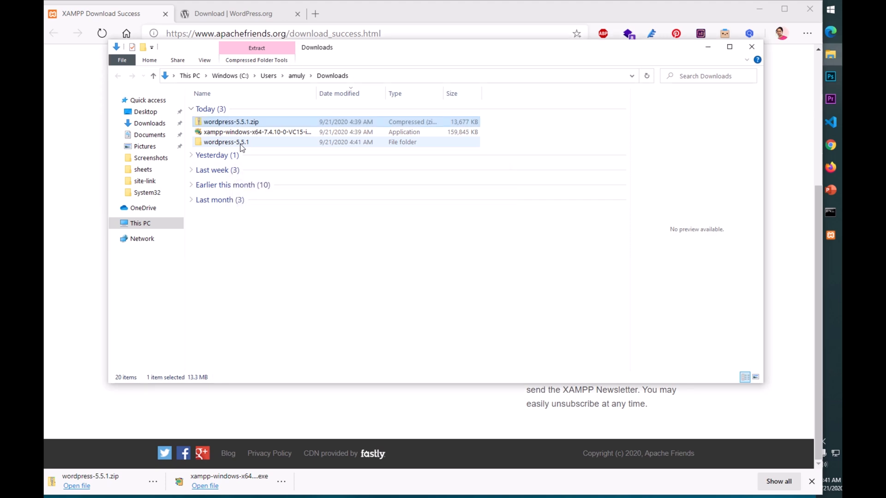
# Step: Open wordpress-5.5.1 then its inner wordpress folder to view wp-admin, wp-content and PHP files
pyautogui.click(231, 121)
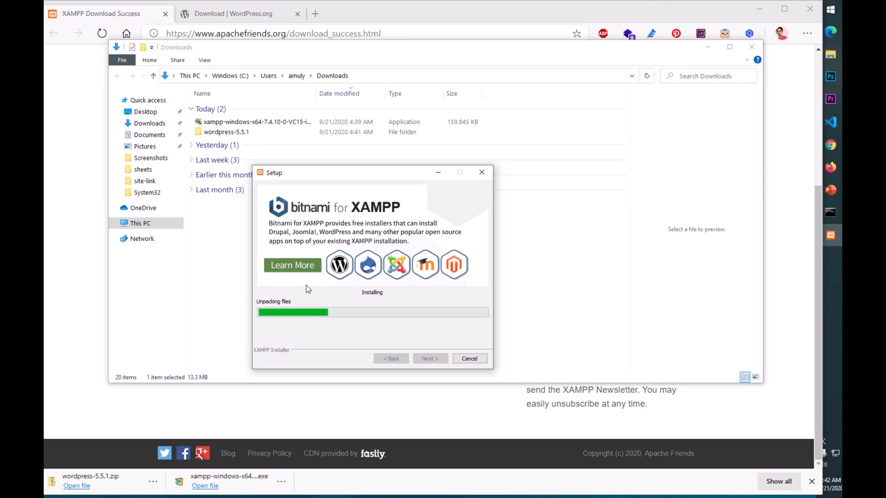
pyautogui.moveTo(308, 214)
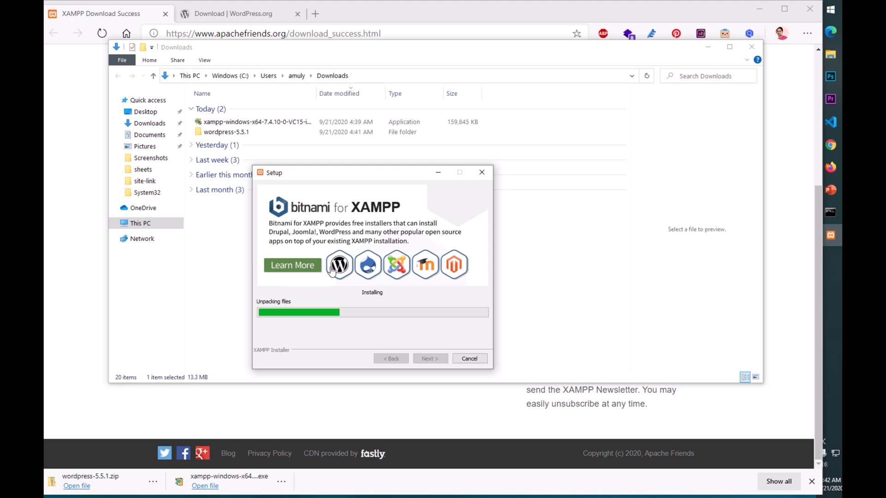
pyautogui.moveTo(390, 287)
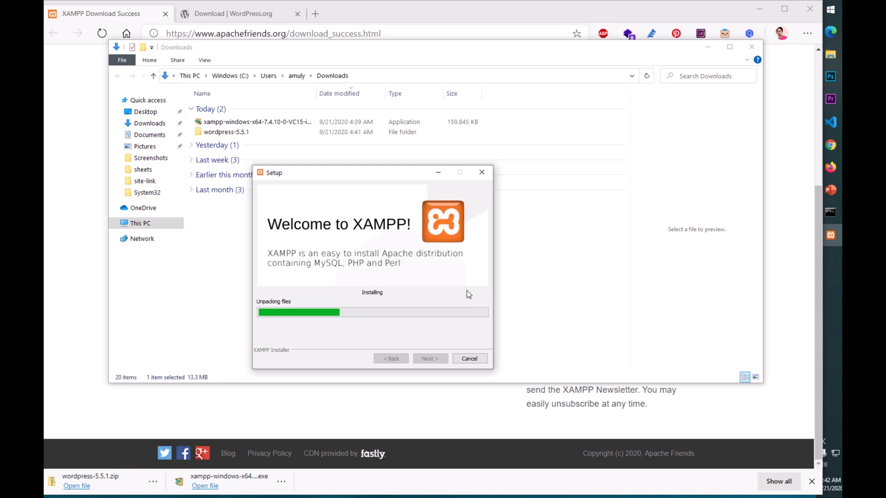
pyautogui.moveTo(231, 269)
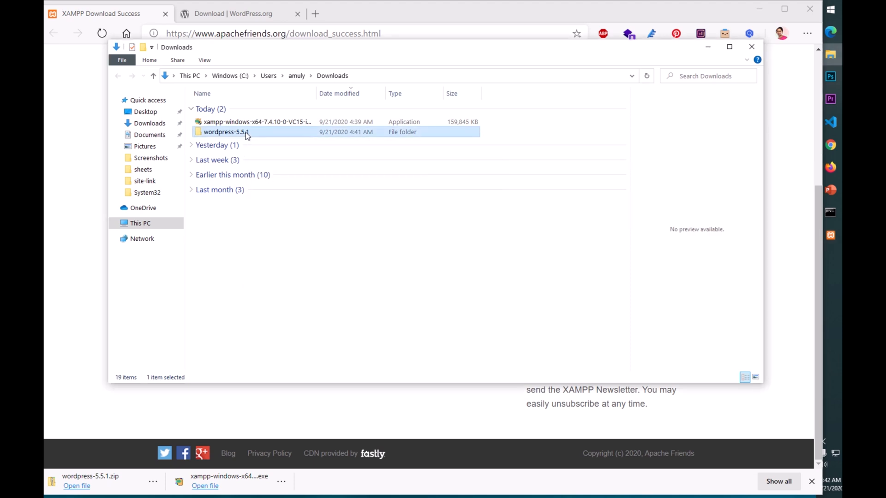
pyautogui.doubleClick(226, 132)
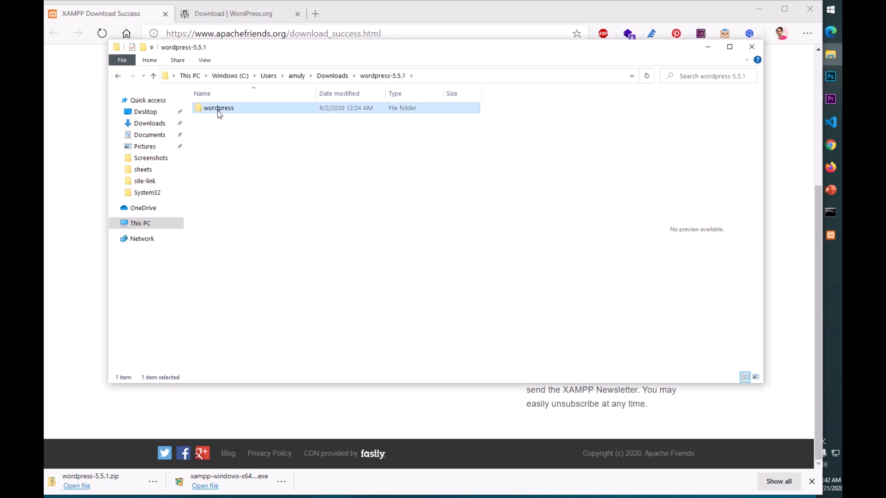
pyautogui.doubleClick(218, 108)
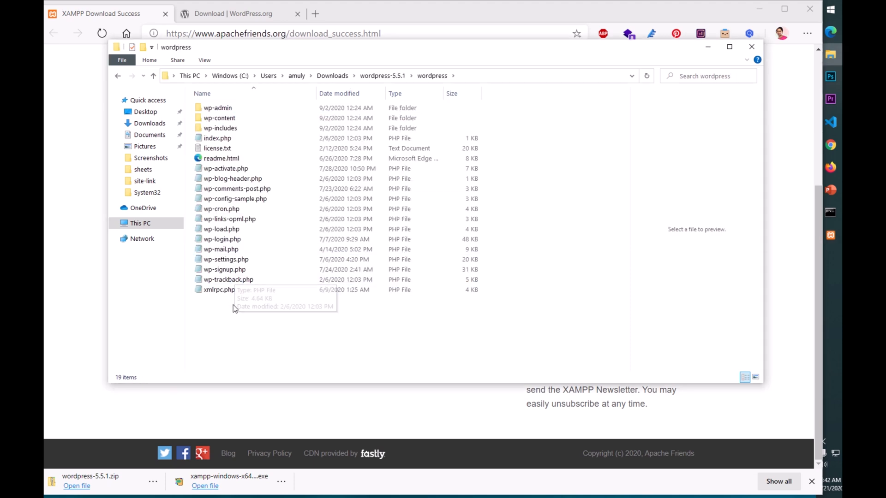
pyautogui.moveTo(240, 284)
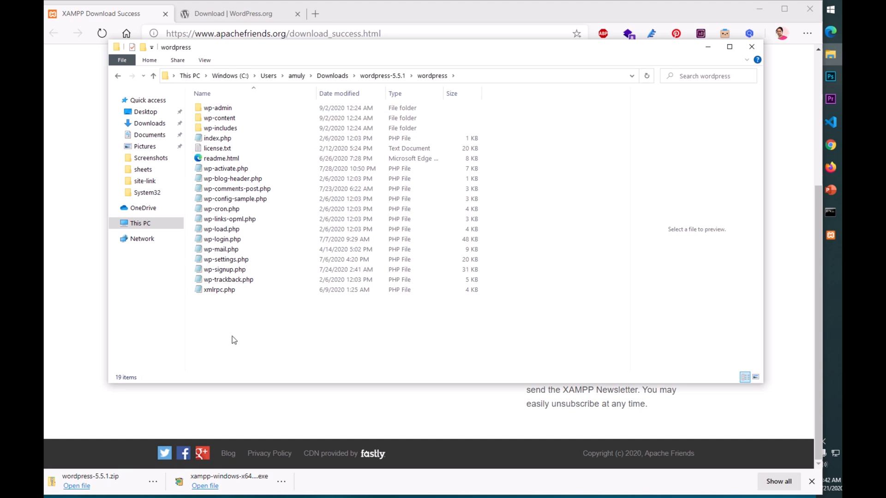
pyautogui.moveTo(399, 50)
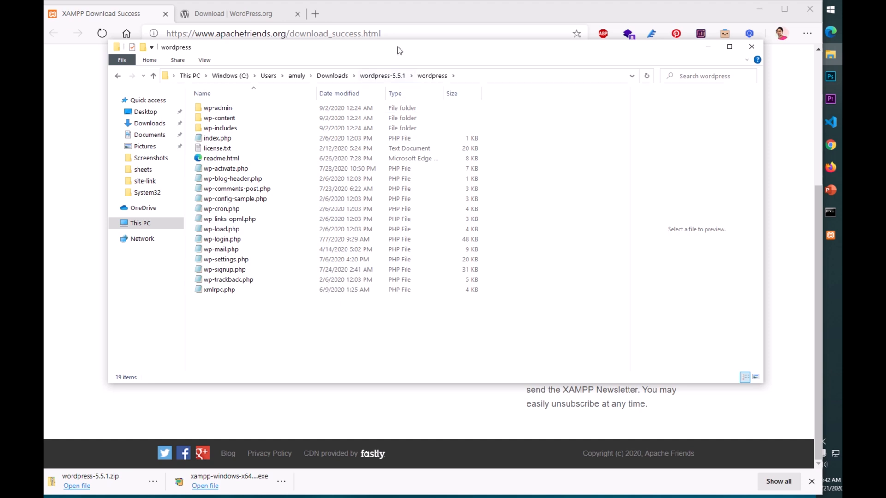
pyautogui.moveTo(397, 50); pyautogui.dragTo(333, 126)
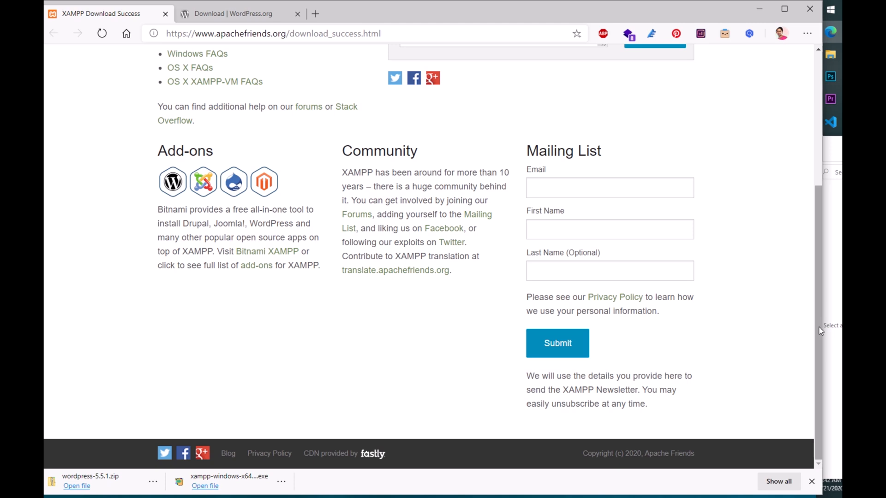
pyautogui.click(76, 487)
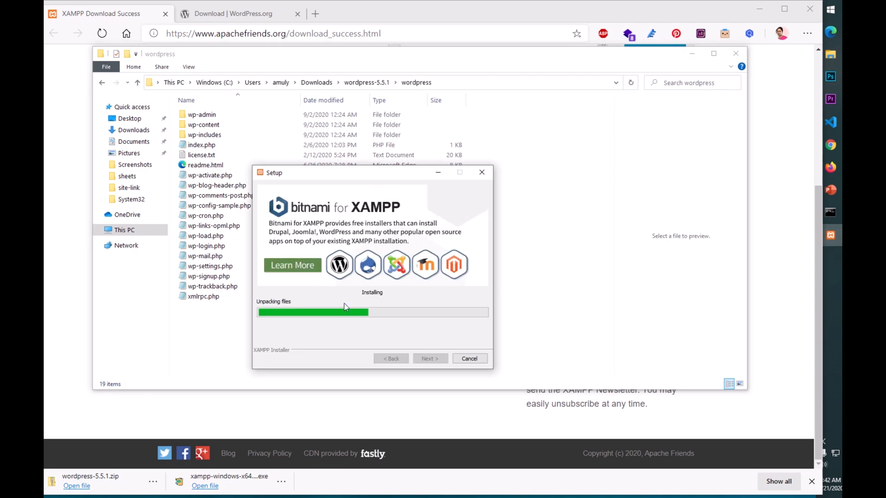
pyautogui.moveTo(637, 205)
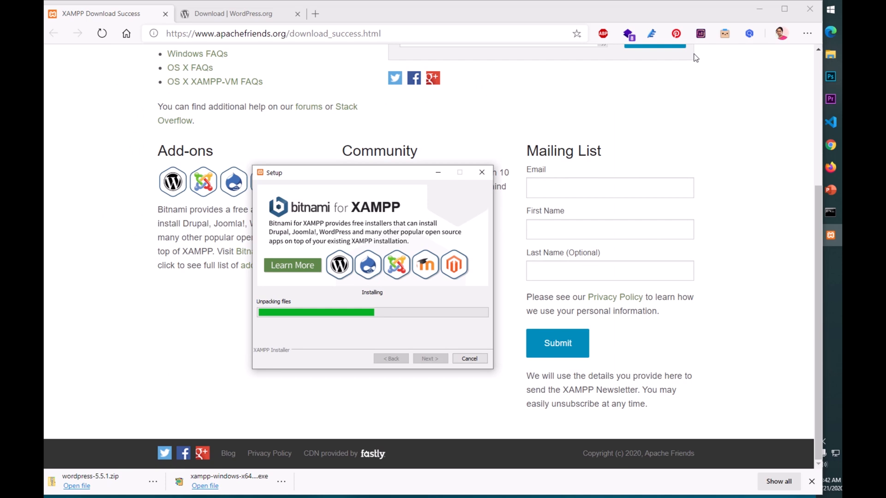
pyautogui.moveTo(351, 316)
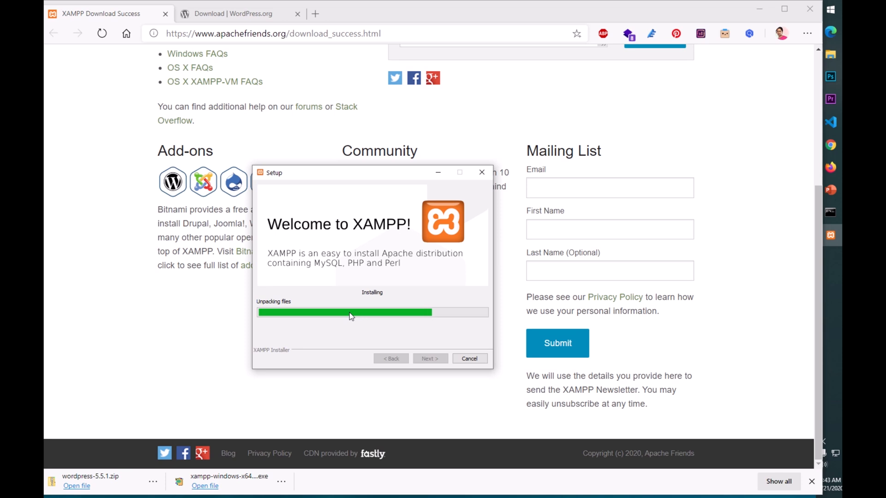
pyautogui.moveTo(673, 259)
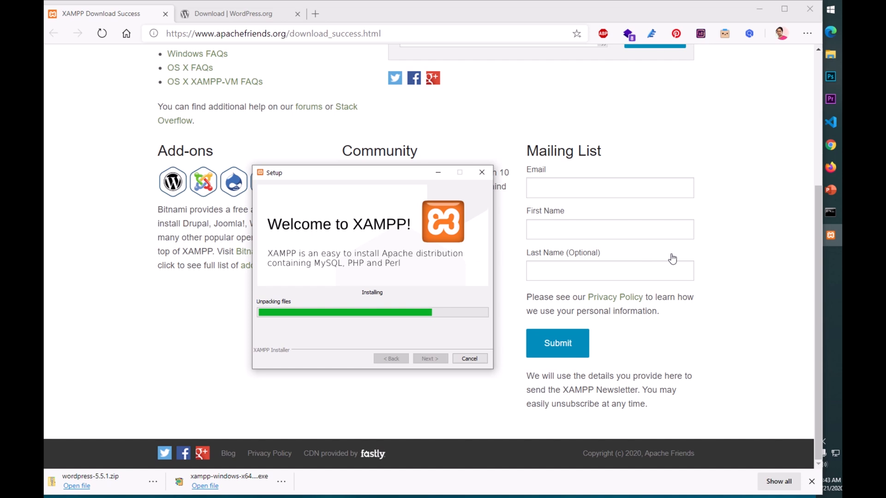
pyautogui.moveTo(377, 190)
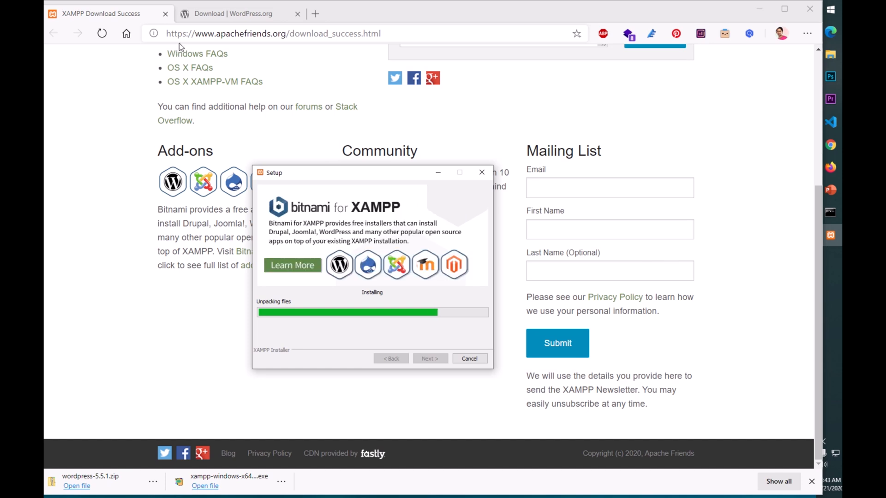
pyautogui.moveTo(322, 302)
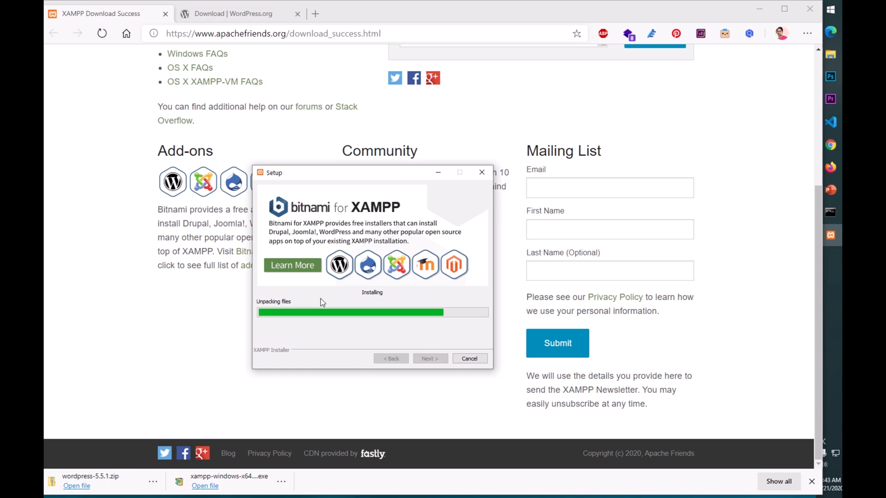
pyautogui.moveTo(212, 12)
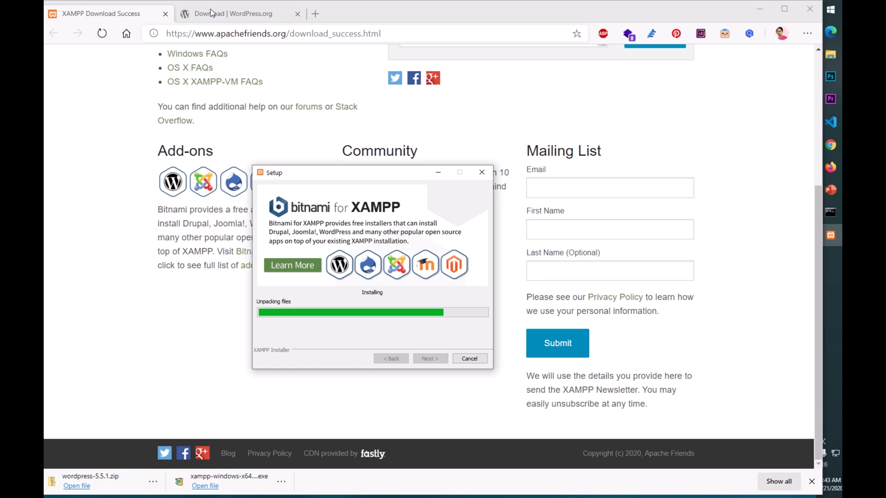
# Step: Switch to the WordPress.org download tab and view the All Releases list
pyautogui.click(232, 14)
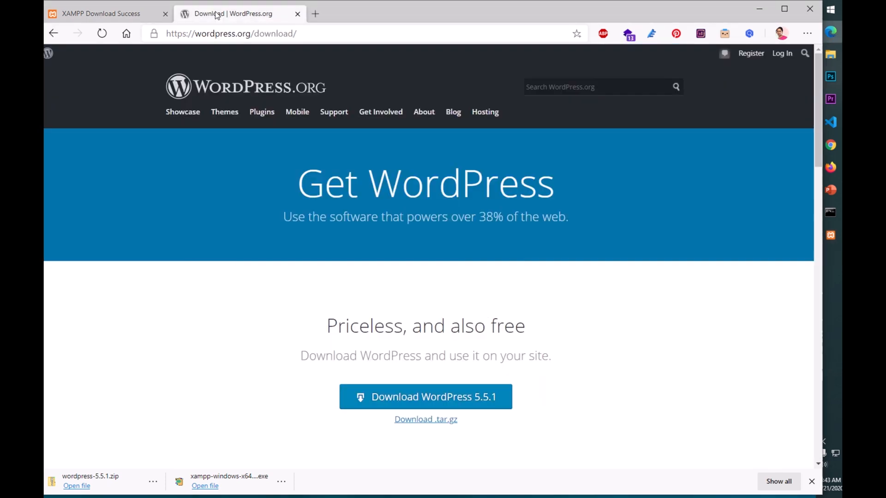
pyautogui.moveTo(245, 53)
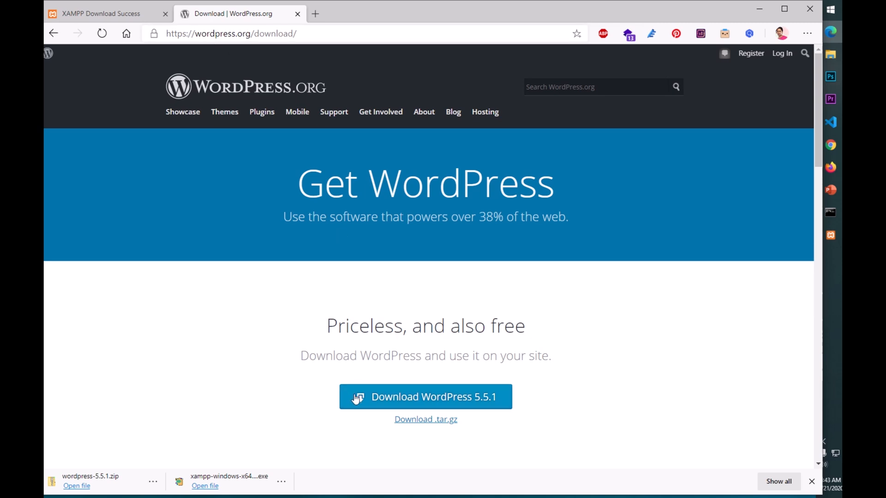
pyautogui.moveTo(368, 413)
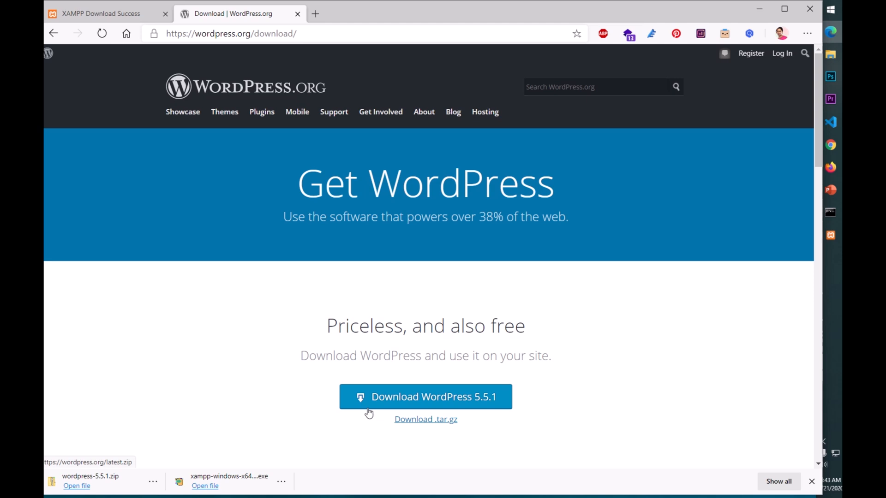
pyautogui.scroll(-3)
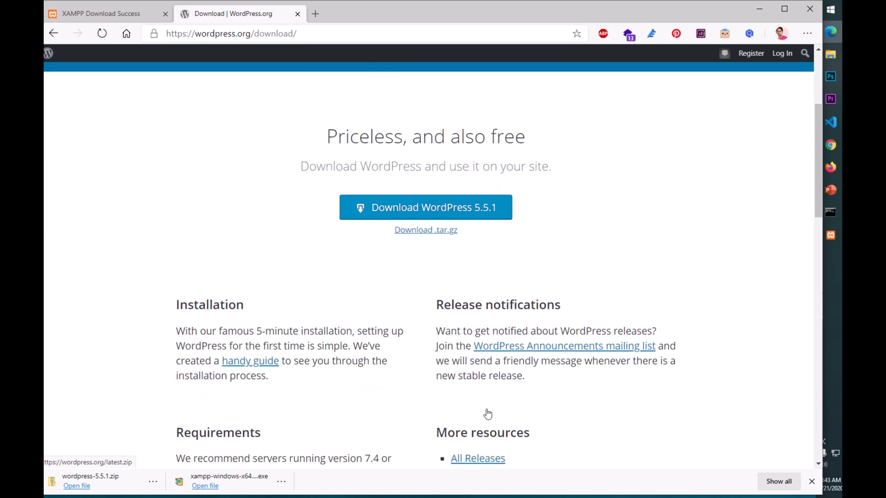
pyautogui.scroll(-3)
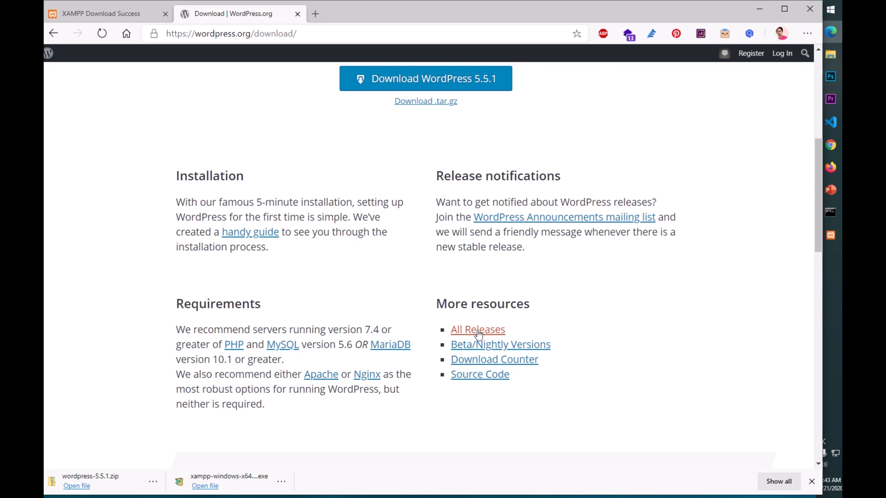
pyautogui.click(477, 330)
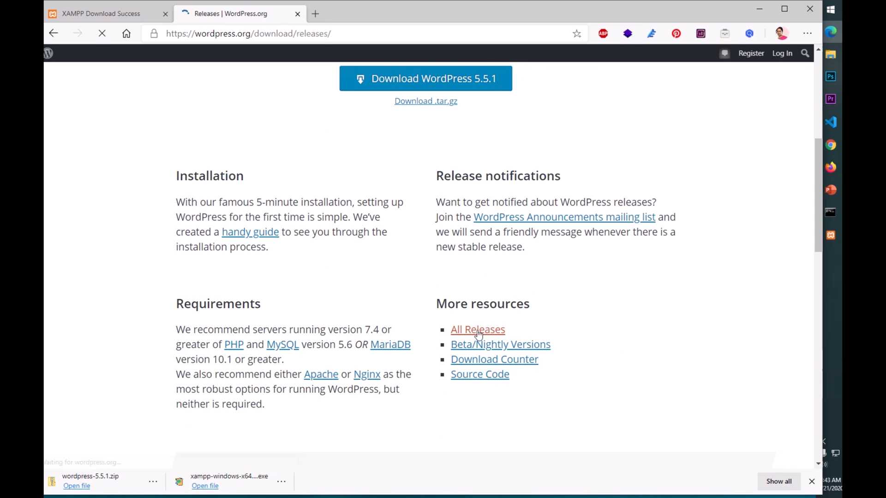
pyautogui.click(477, 330)
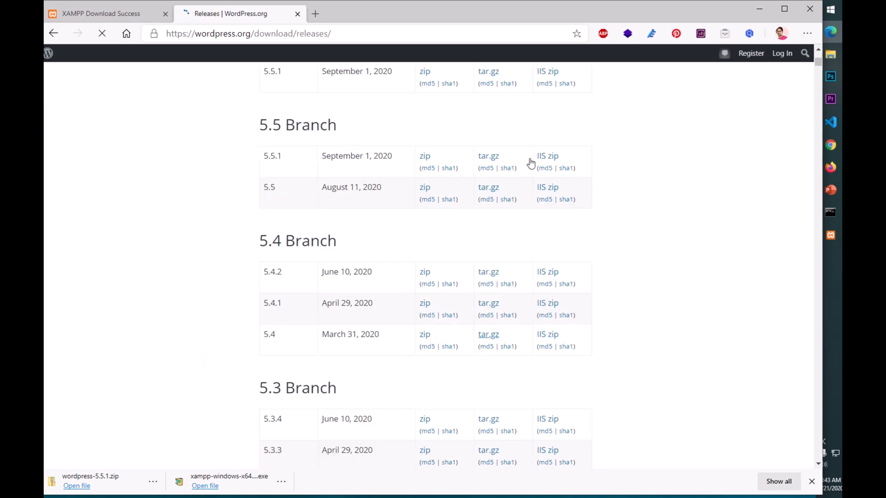
pyautogui.scroll(3)
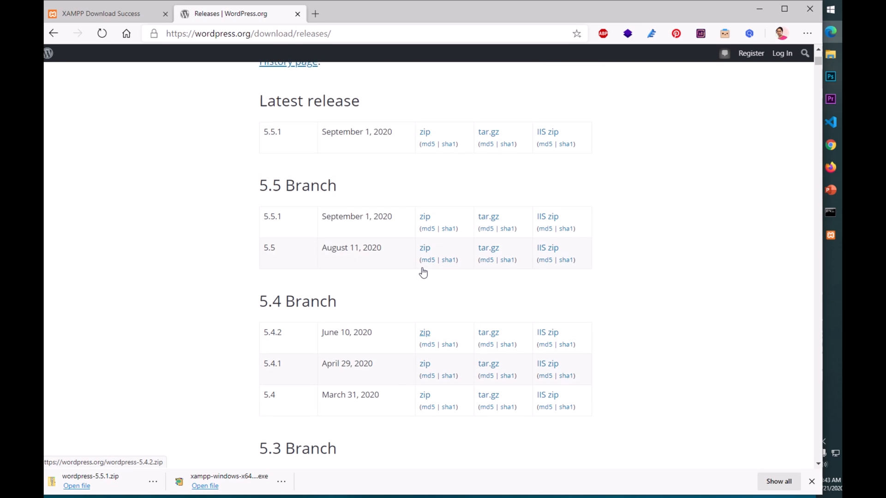
pyautogui.scroll(3)
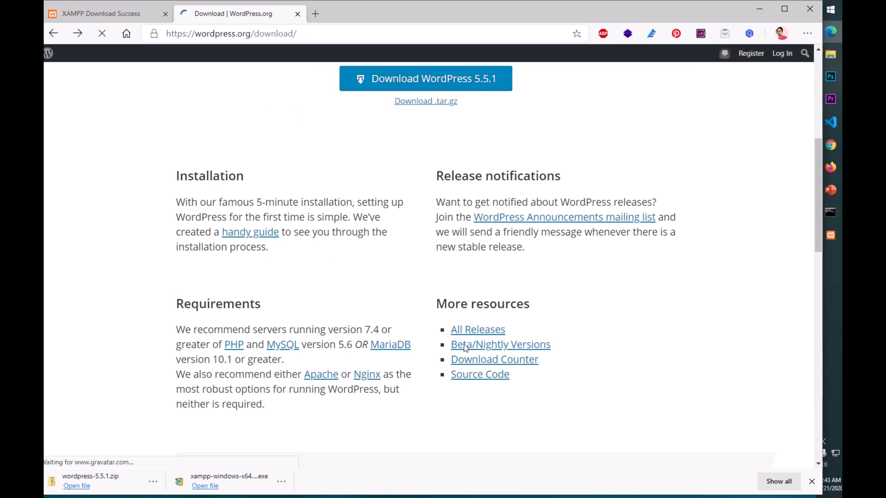
pyautogui.moveTo(499, 344)
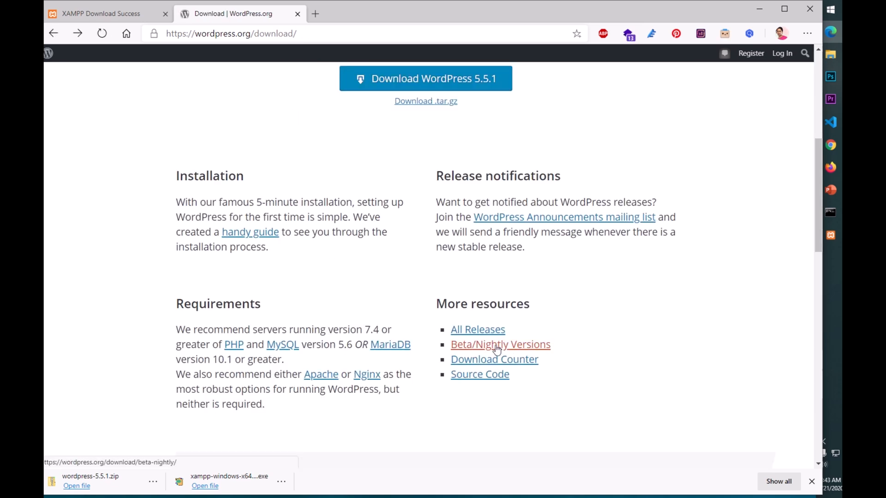
# Step: Open the Beta/Nightly versions page from More resources and look through it
pyautogui.click(501, 344)
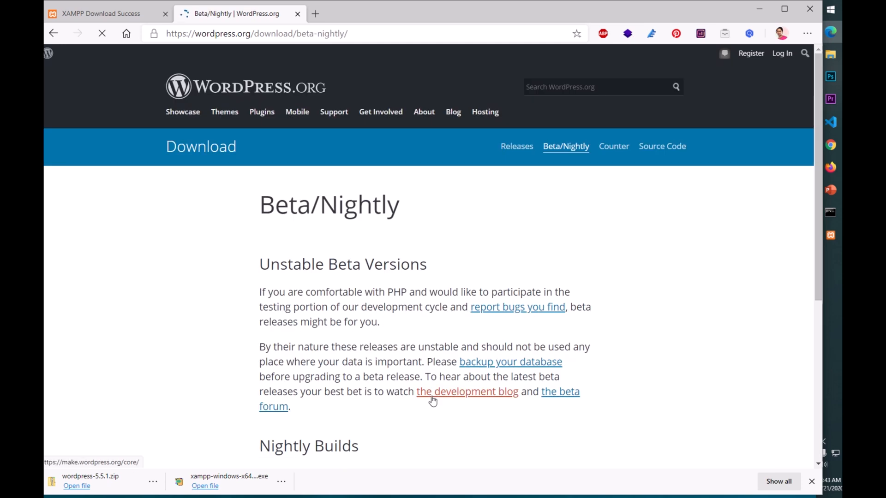
pyautogui.doubleClick(329, 204)
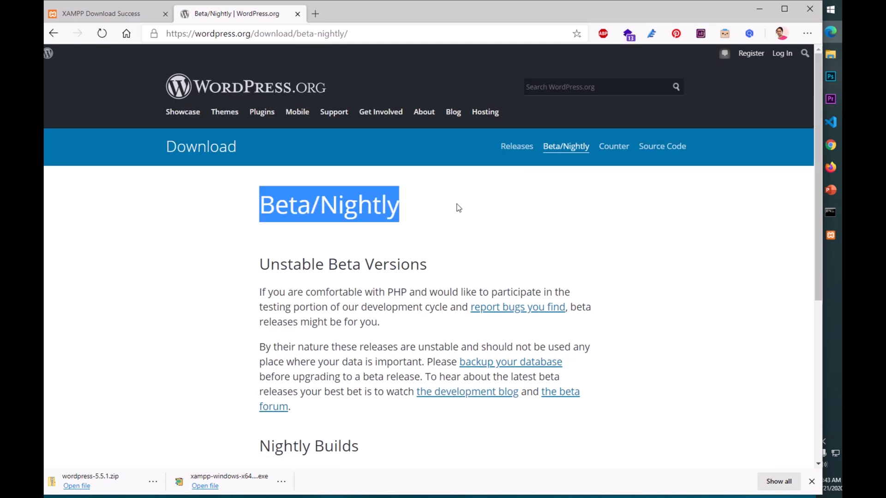
pyautogui.click(254, 33)
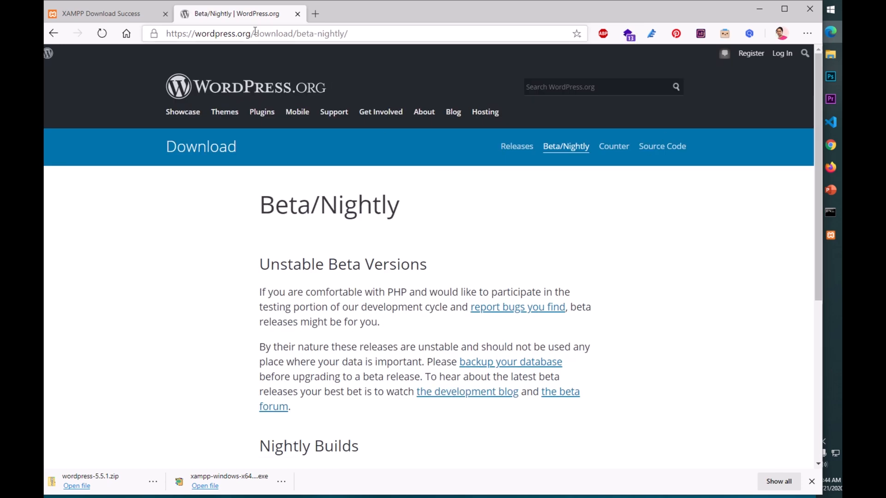
pyautogui.moveTo(394, 288)
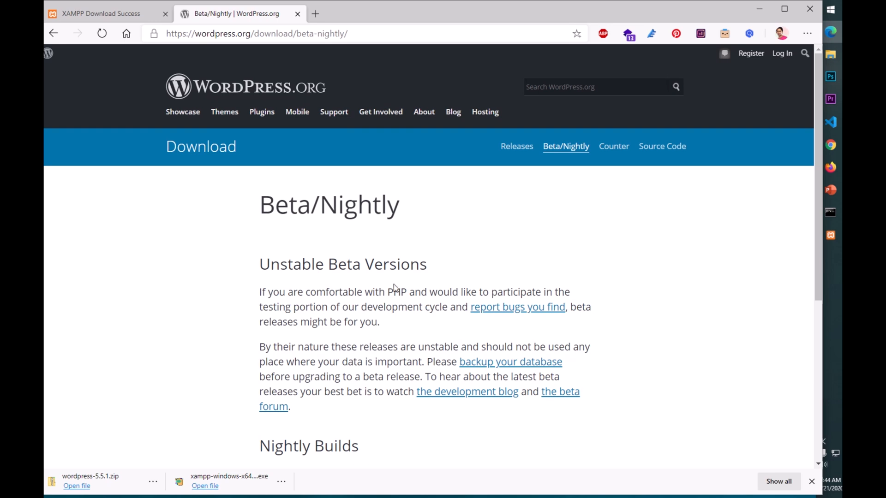
pyautogui.scroll(-3)
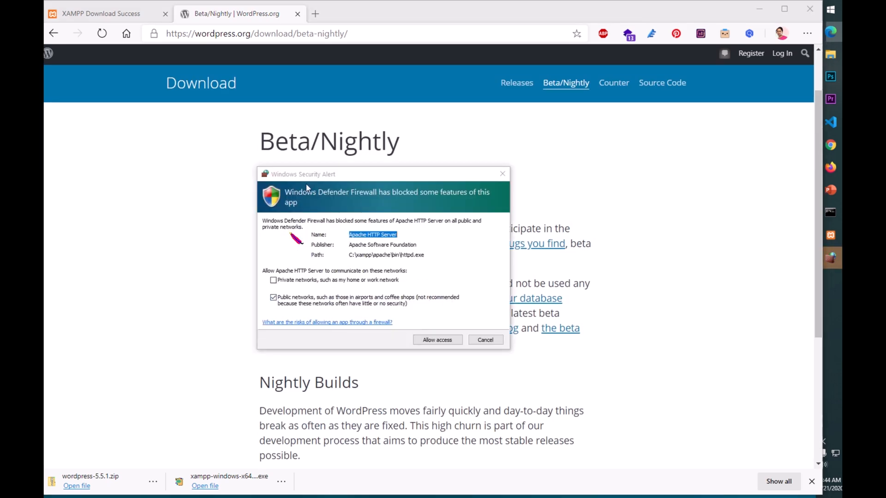
pyautogui.moveTo(437, 339)
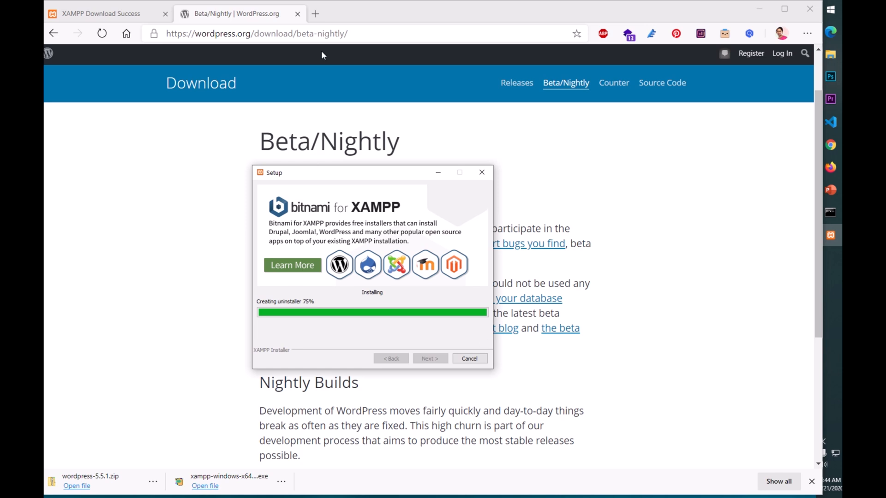
# Step: Open a new browser tab while the XAMPP installer creates the uninstaller
pyautogui.click(314, 14)
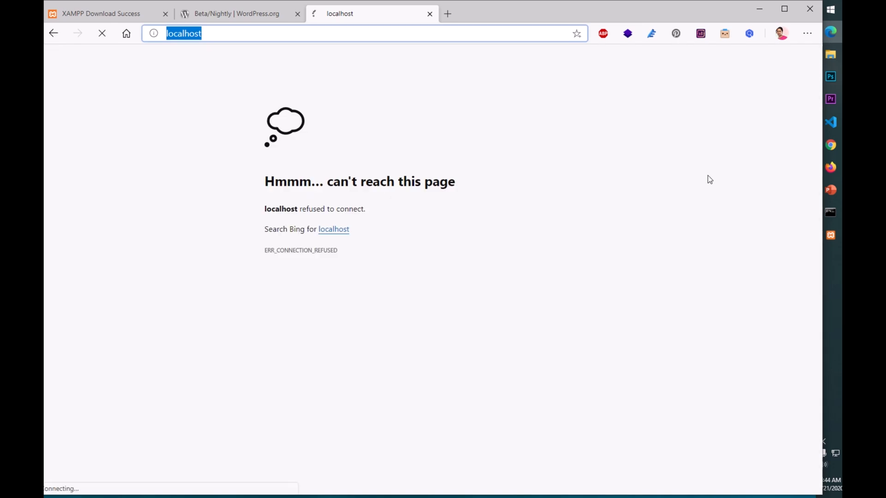
# Step: Bring the XAMPP Setup window forward and move it higher while localhost refuses to connect
pyautogui.click(256, 33)
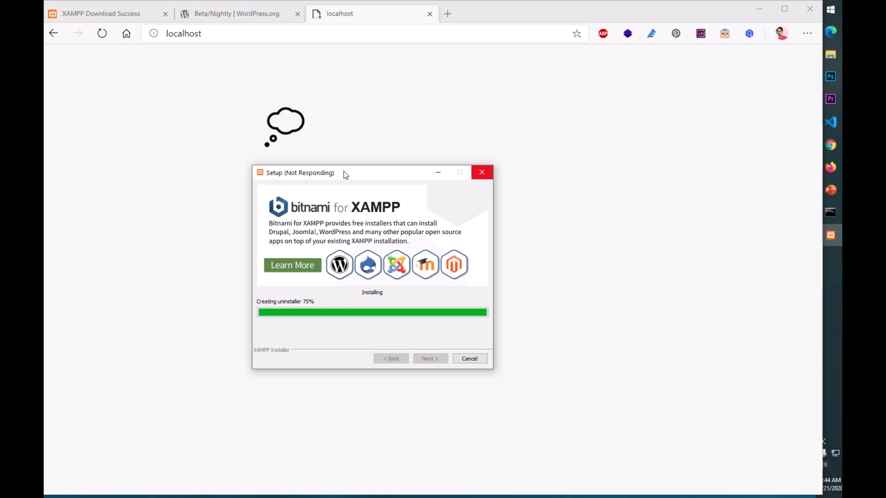
pyautogui.moveTo(344, 173); pyautogui.dragTo(335, 128)
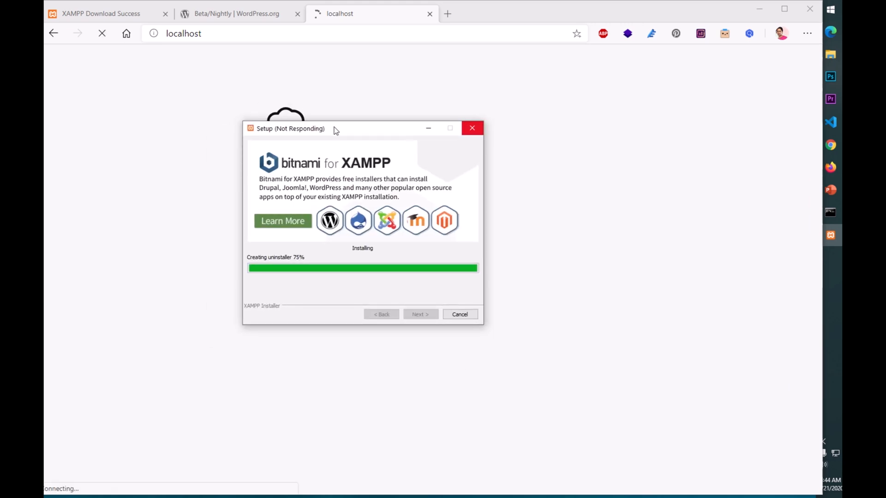
pyautogui.moveTo(347, 137)
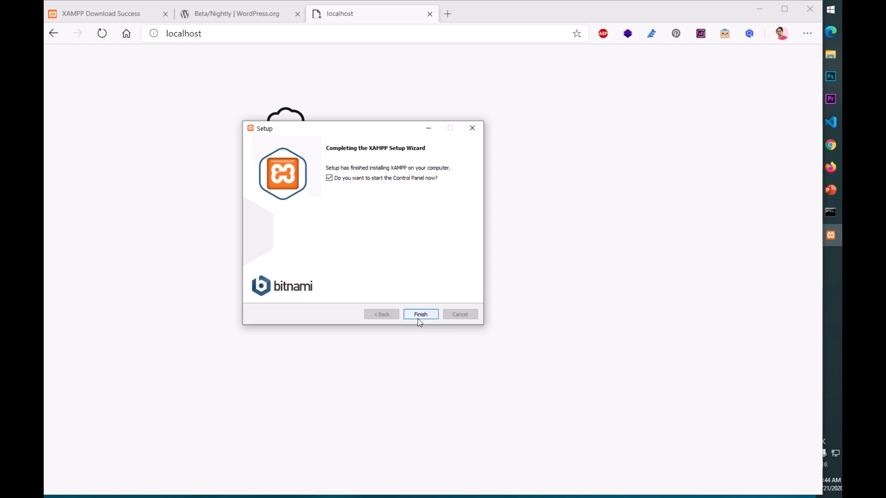
# Step: Finish XAMPP Setup with the Control Panel launched and reopen it from the Start menu
pyautogui.click(420, 313)
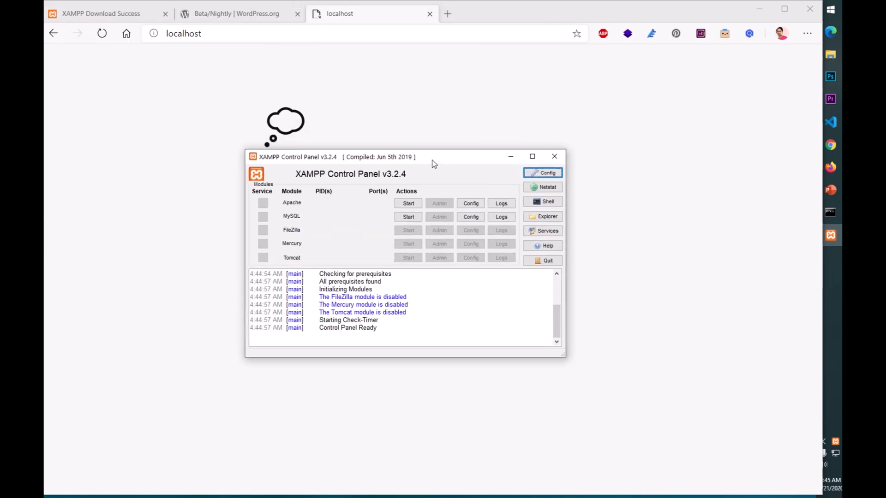
pyautogui.moveTo(373, 196)
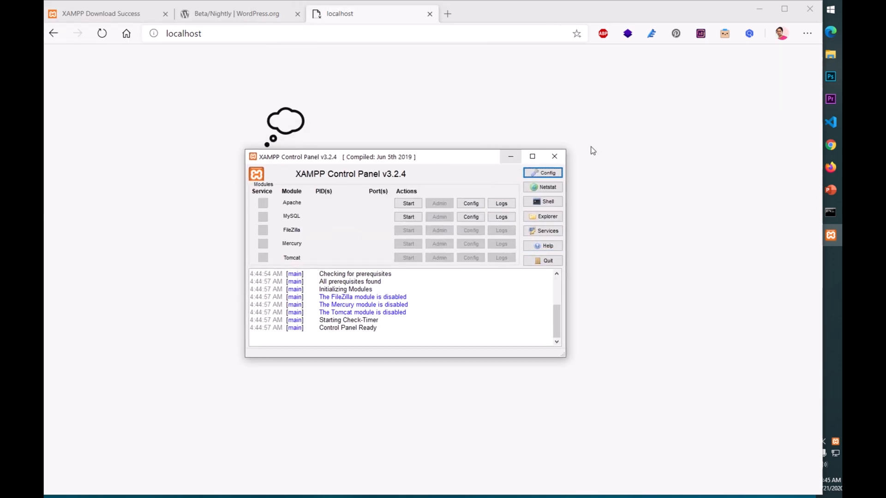
pyautogui.click(832, 490)
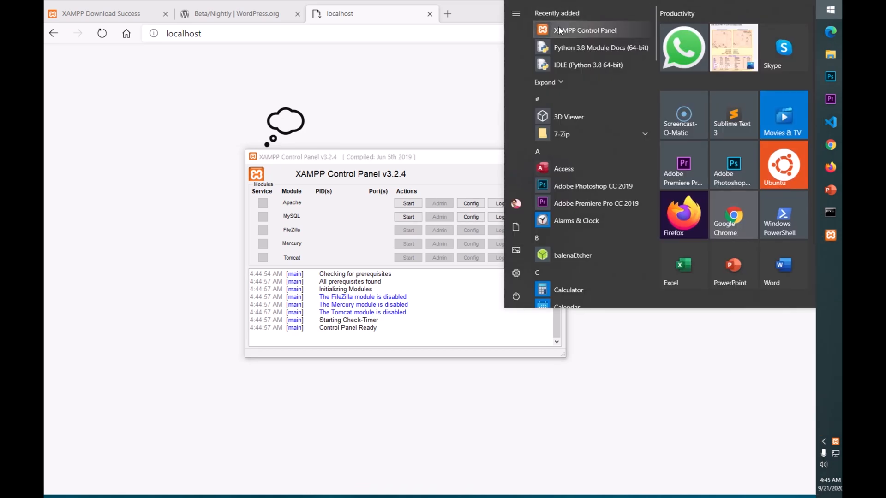
pyautogui.moveTo(526, 145)
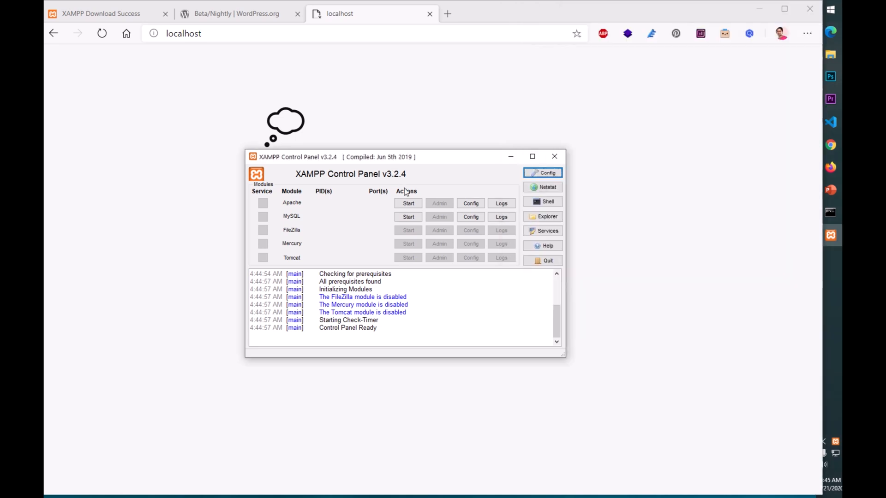
# Step: Start Apache and MySQL and allow MySQL through the Windows firewall
pyautogui.click(408, 203)
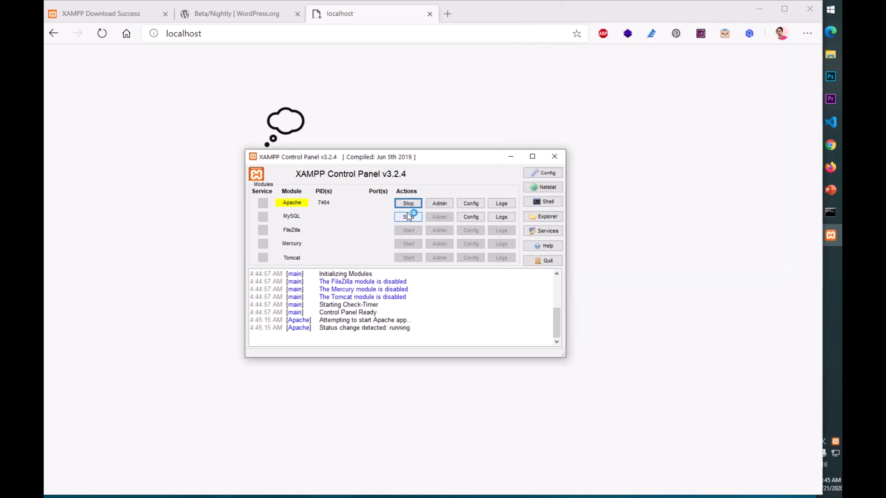
pyautogui.click(408, 216)
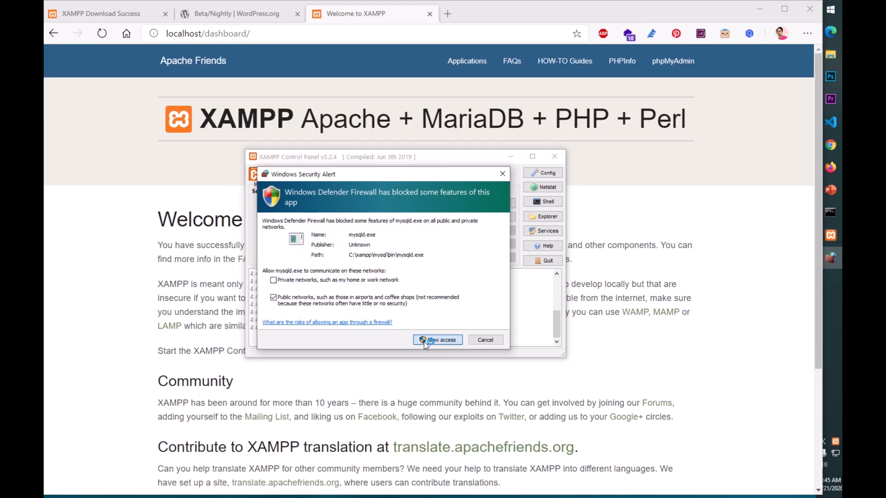
pyautogui.click(437, 339)
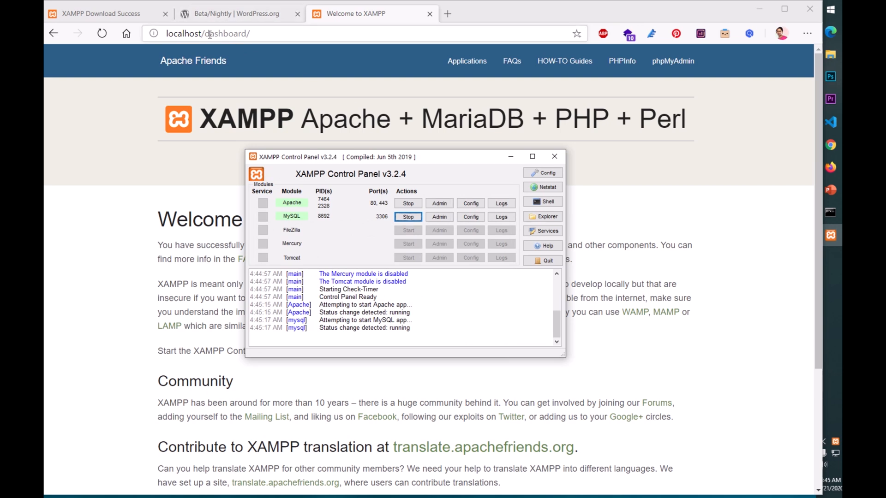
pyautogui.moveTo(300, 74)
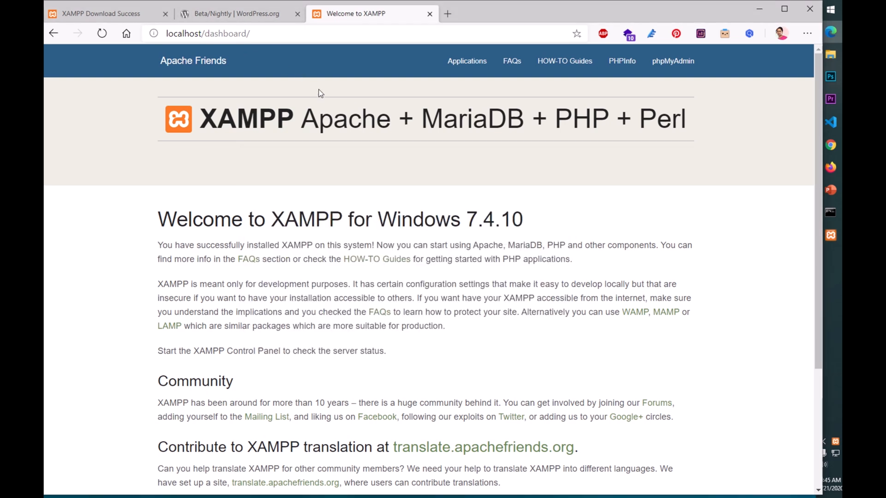
pyautogui.moveTo(151, 83)
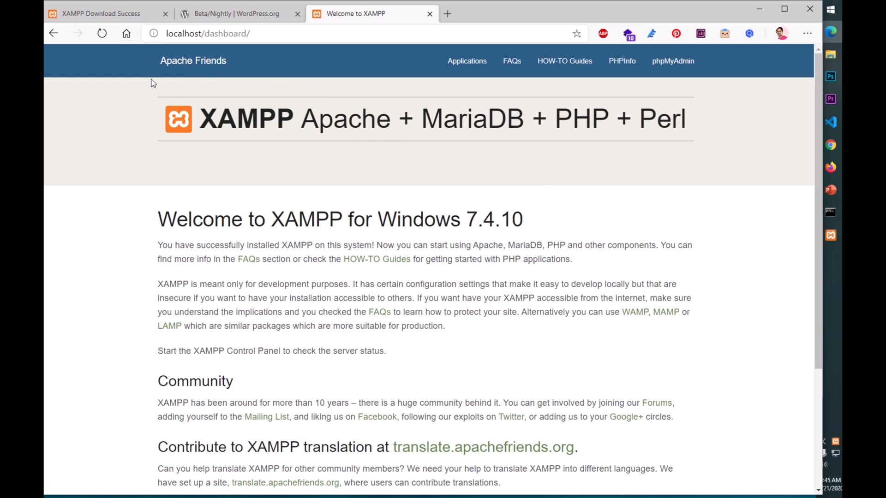
# Step: Open phpMyAdmin from the XAMPP dashboard top bar in its own tab
pyautogui.scroll(-3)
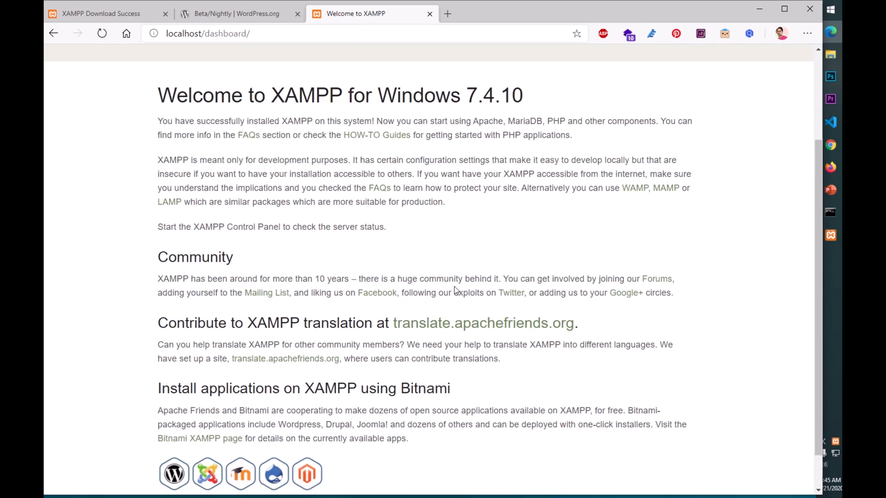
pyautogui.scroll(3)
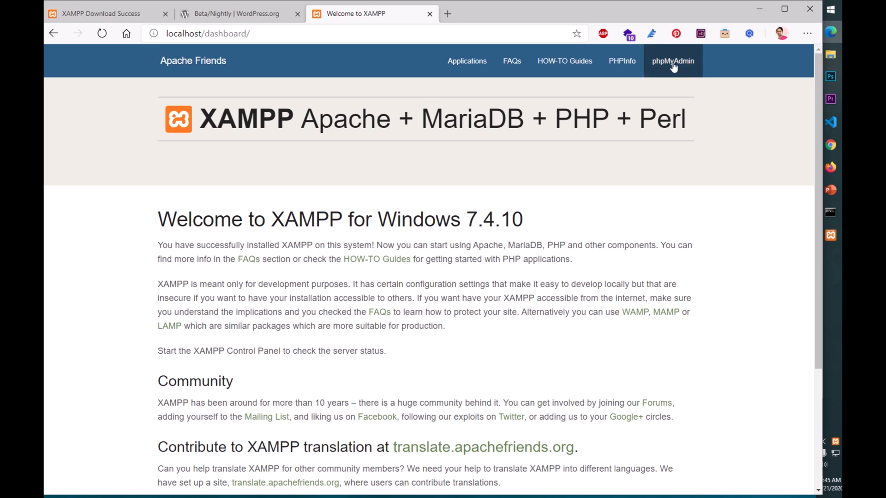
pyautogui.click(672, 61)
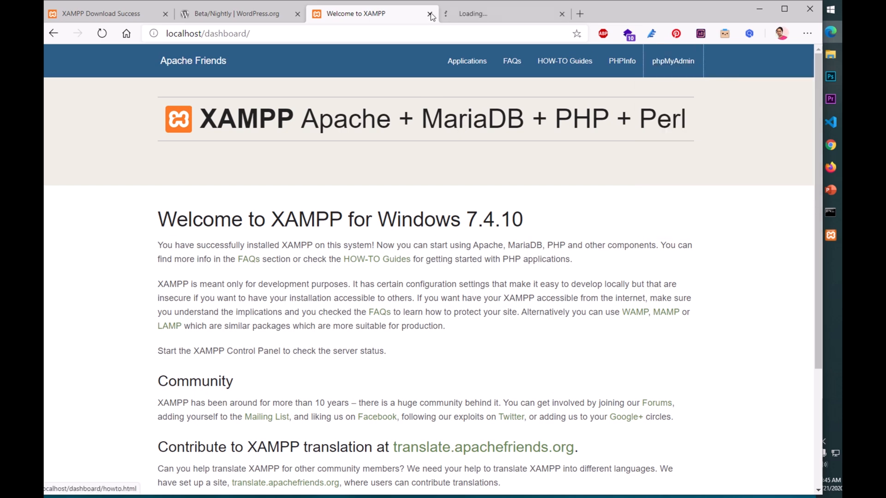
pyautogui.click(503, 12)
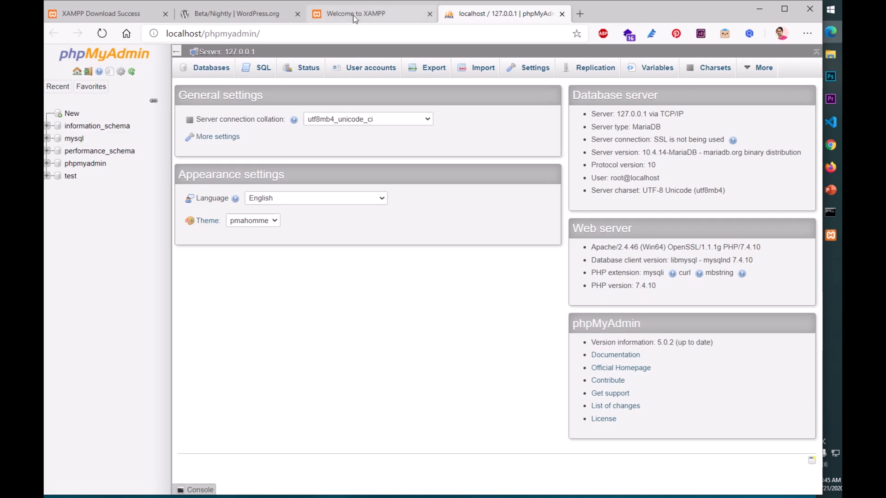
# Step: Open PHPInfo from the dashboard in a new tab and view the PHP 7.4.10 info page
pyautogui.click(357, 13)
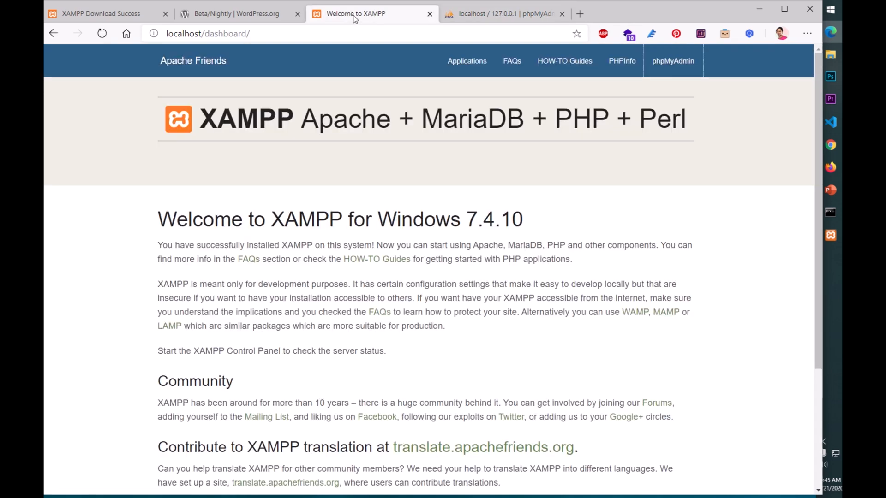
pyautogui.rightClick(621, 61)
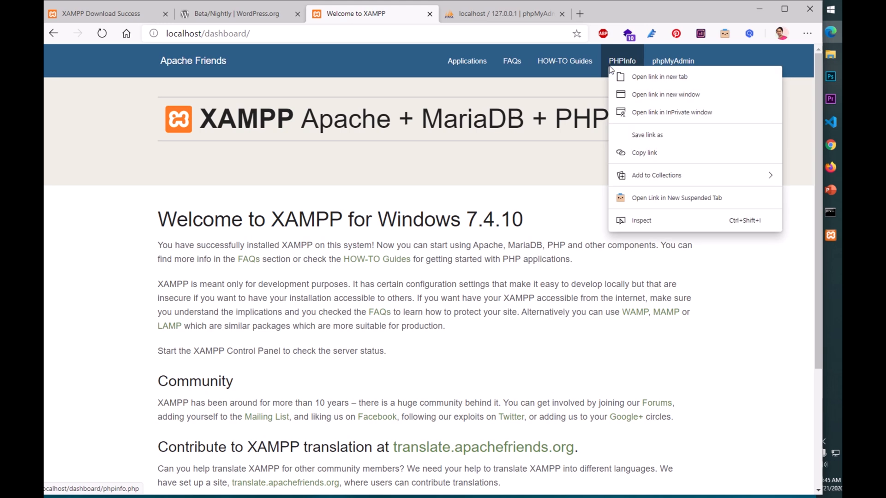
pyautogui.click(659, 76)
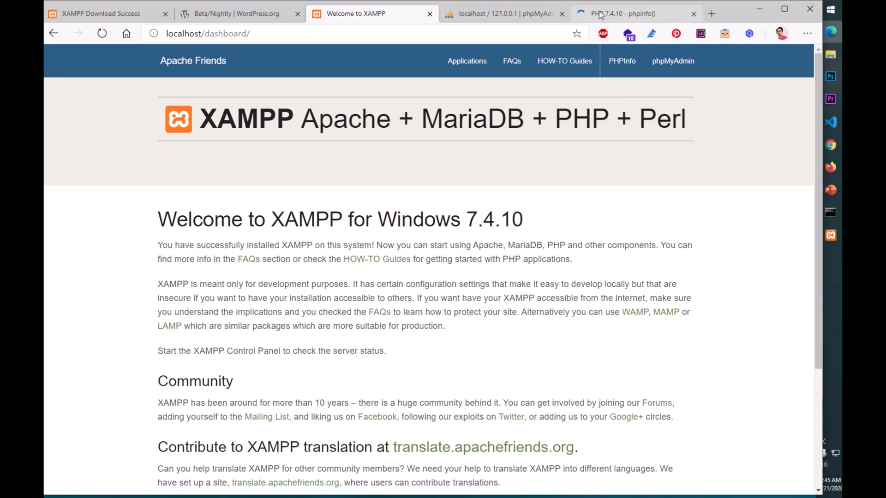
pyautogui.click(621, 14)
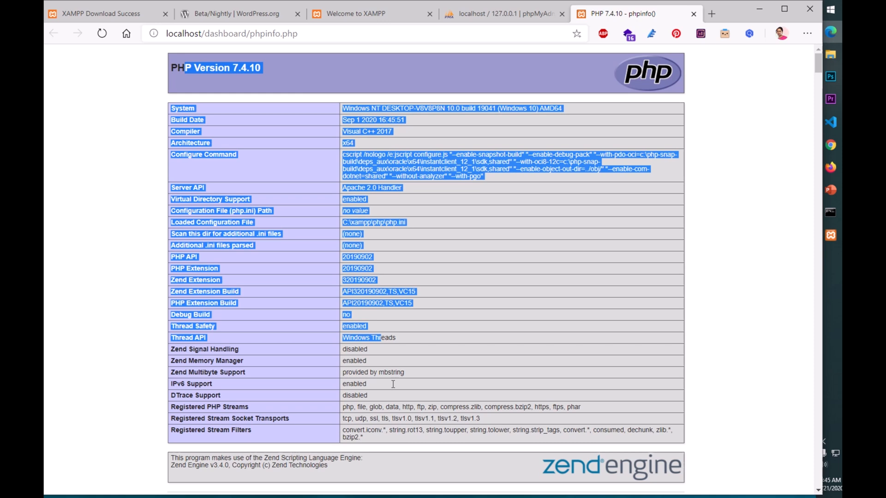
# Step: Scroll through the phpinfo configuration details and return to the phpMyAdmin and XAMPP dashboard tabs
pyautogui.scroll(-3)
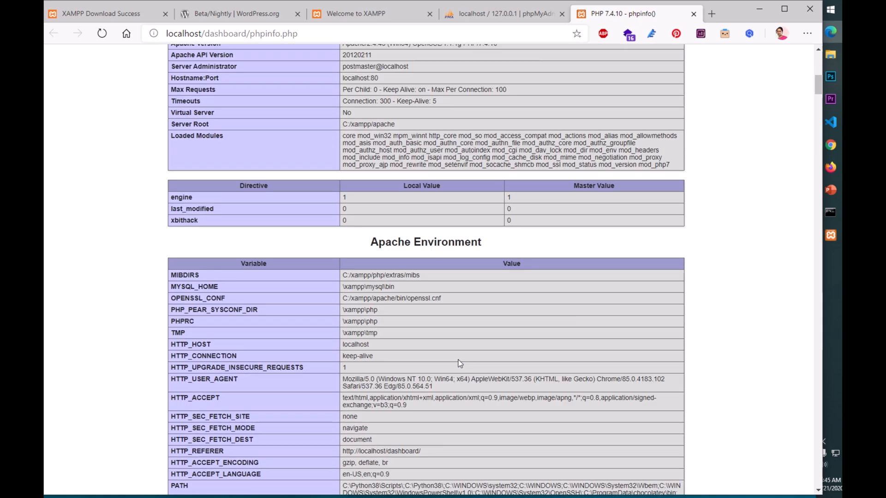
pyautogui.scroll(-3)
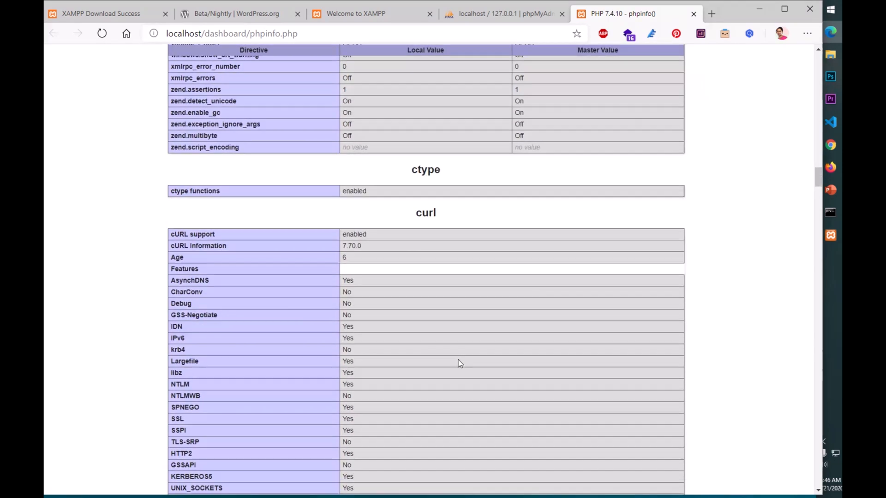
pyautogui.scroll(-3)
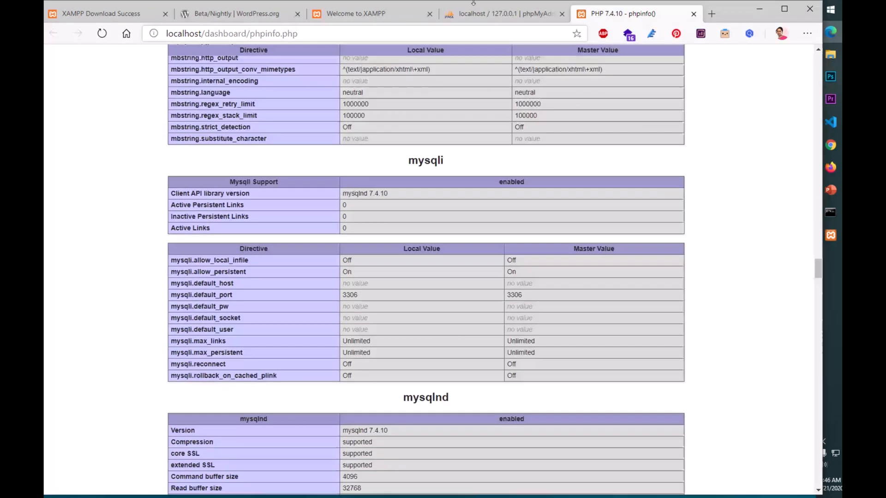
pyautogui.click(503, 13)
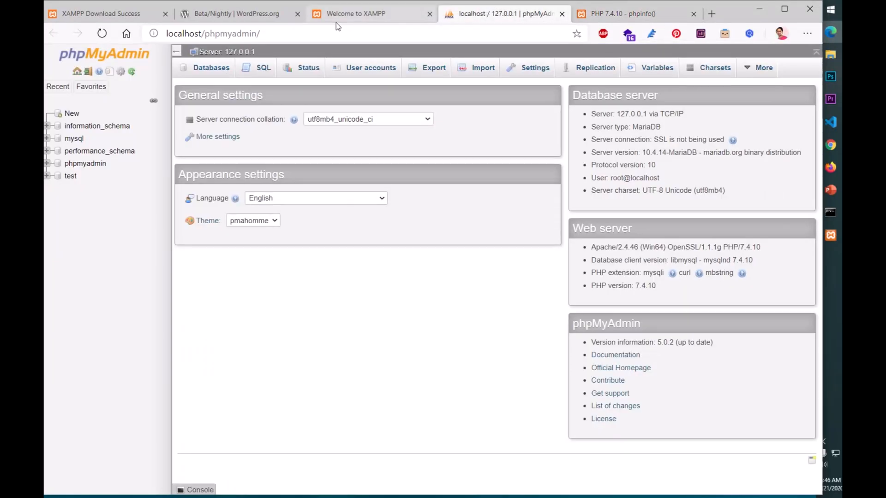
pyautogui.moveTo(356, 14)
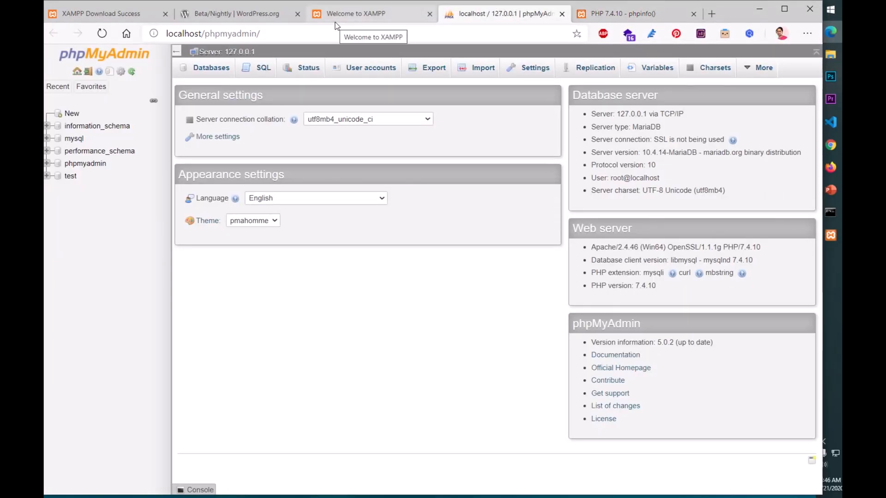
pyautogui.moveTo(136, 26)
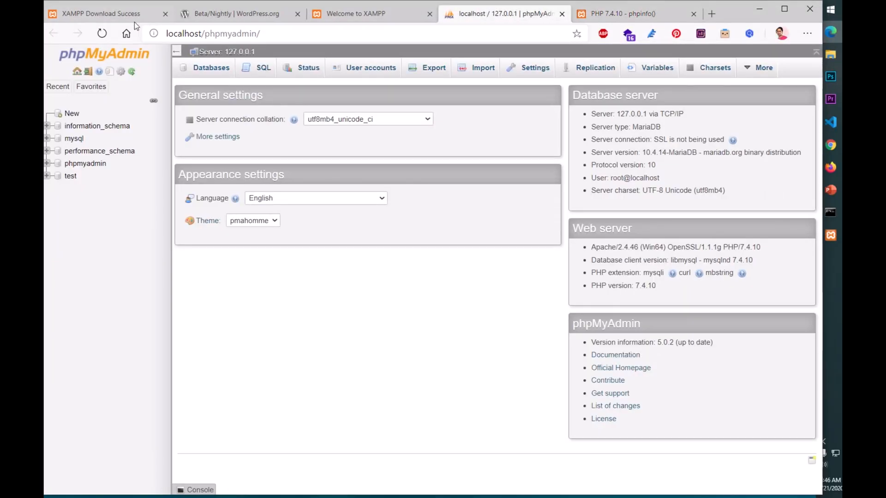
pyautogui.click(237, 13)
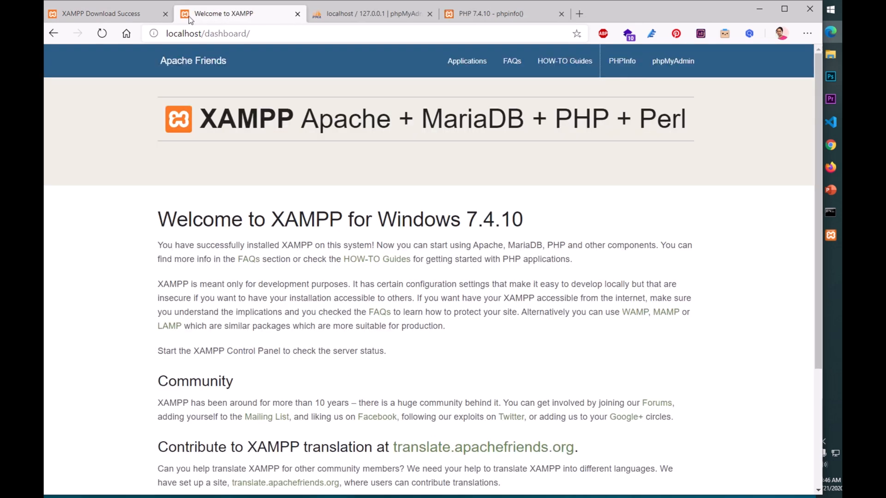
pyautogui.moveTo(165, 13)
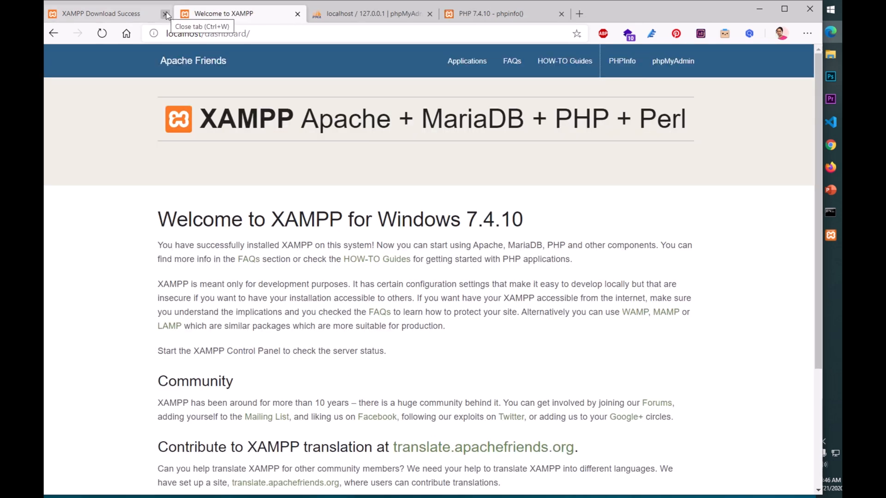
# Step: Close the XAMPP Download Success, phpinfo and Welcome to XAMPP tabs, leaving only phpMyAdmin
pyautogui.click(166, 13)
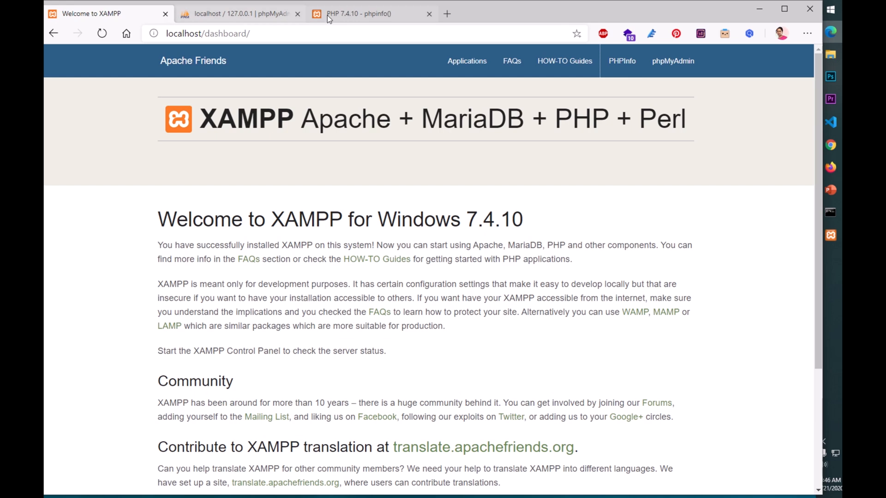
pyautogui.click(429, 14)
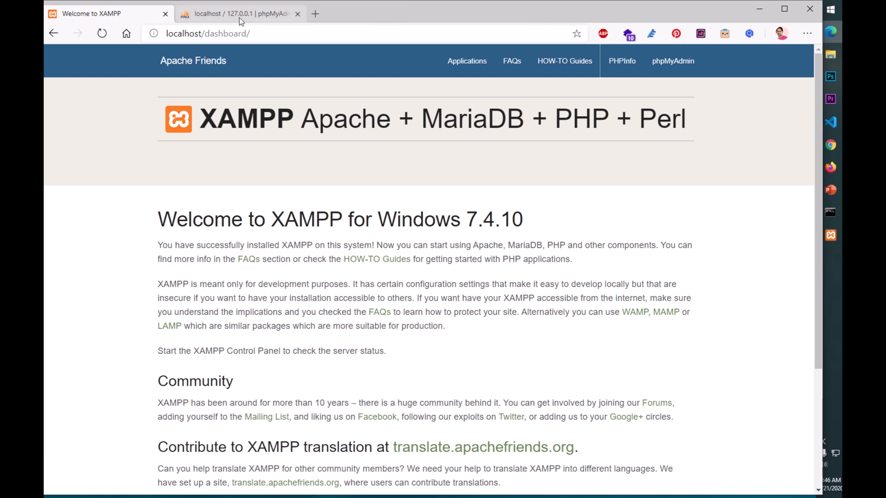
pyautogui.click(237, 13)
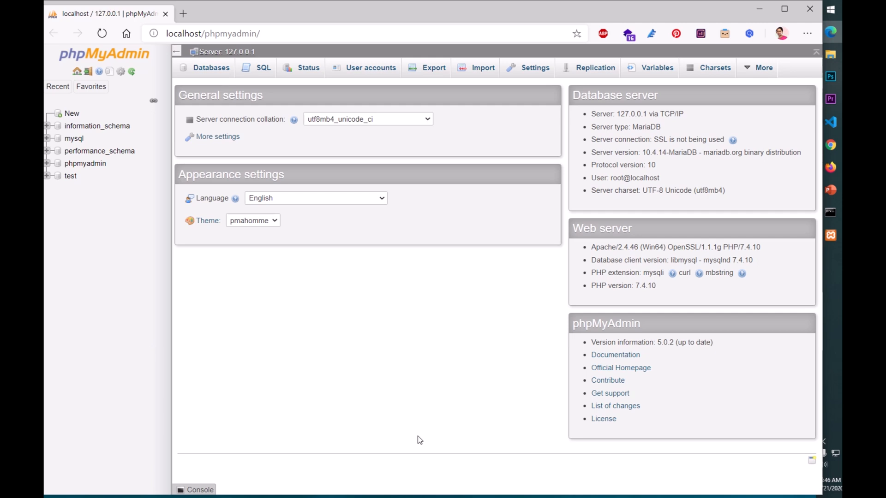
pyautogui.moveTo(590, 255)
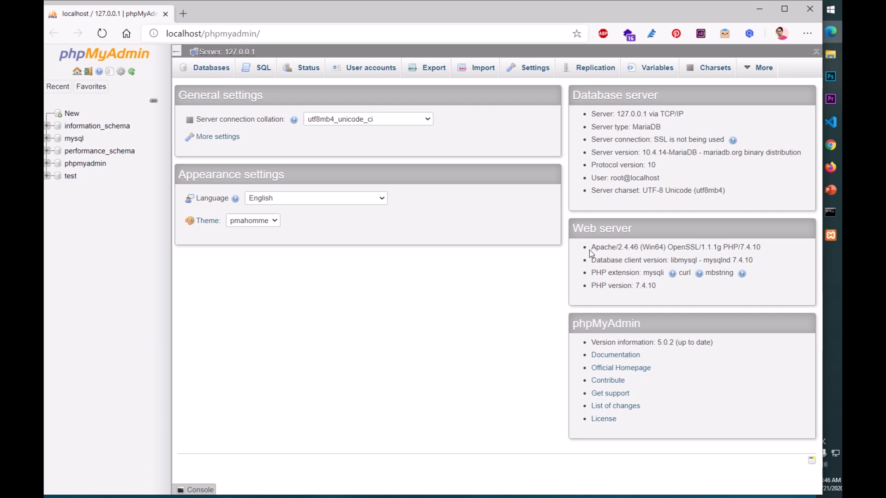
pyautogui.moveTo(839, 151)
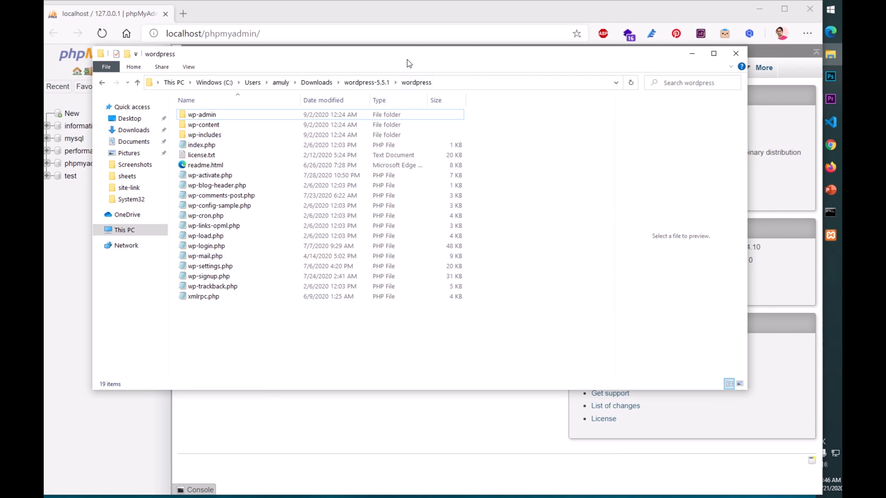
# Step: Select all 19 items in the extracted wordpress folder and open a second File Explorer window
pyautogui.moveTo(409, 54); pyautogui.dragTo(499, 91)
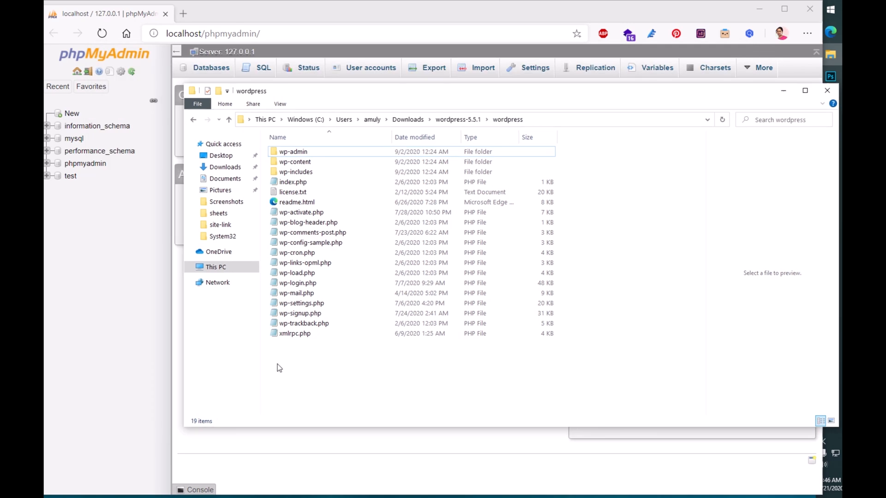
pyautogui.press('ctrl+a')
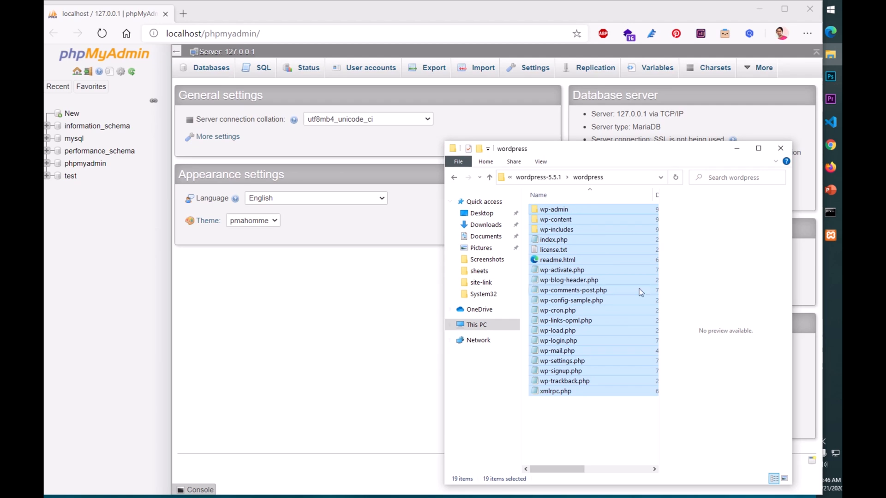
pyautogui.moveTo(839, 57)
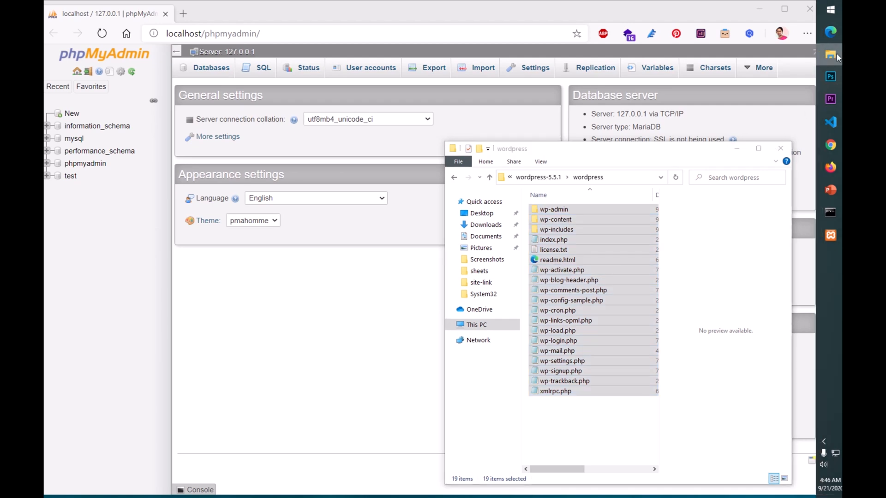
pyautogui.rightClick(831, 55)
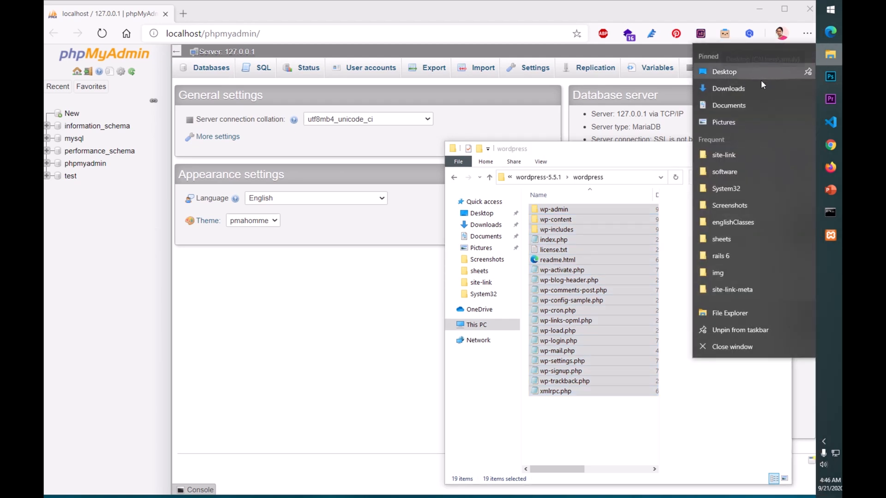
pyautogui.moveTo(723, 122)
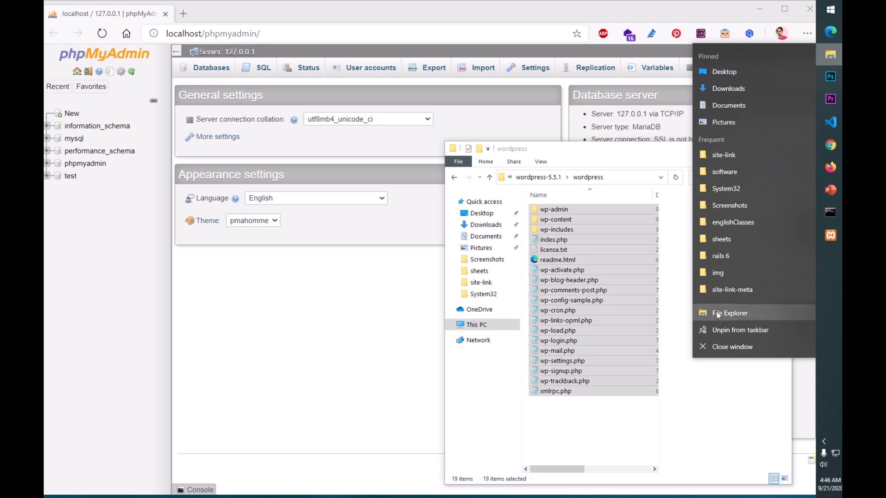
pyautogui.click(729, 313)
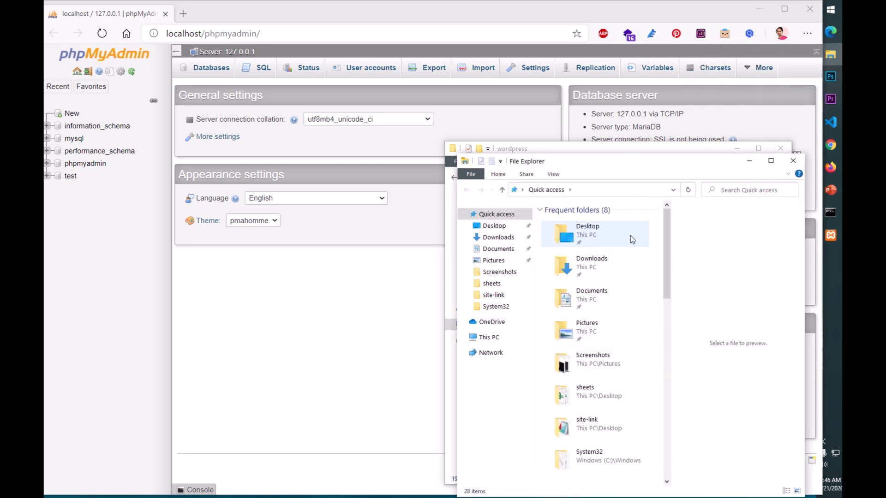
pyautogui.moveTo(585, 167)
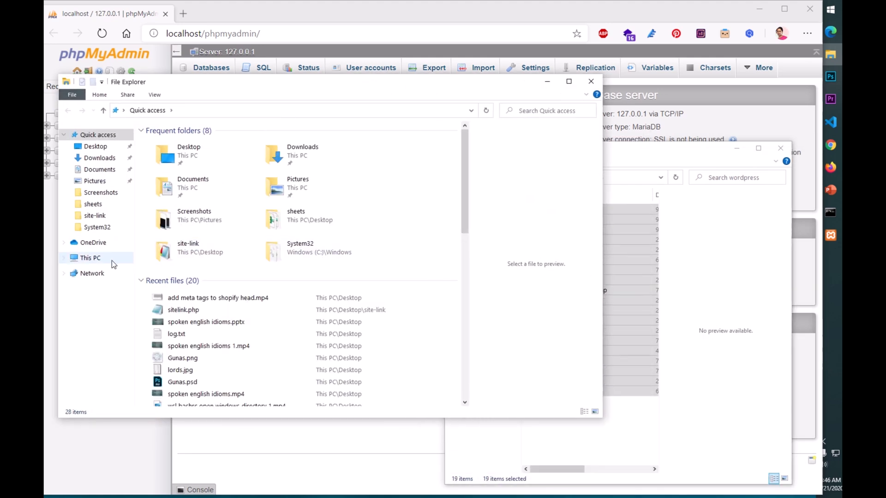
# Step: Navigate the second window through This PC, Windows (C:) and xampp into the htdocs folder
pyautogui.click(91, 258)
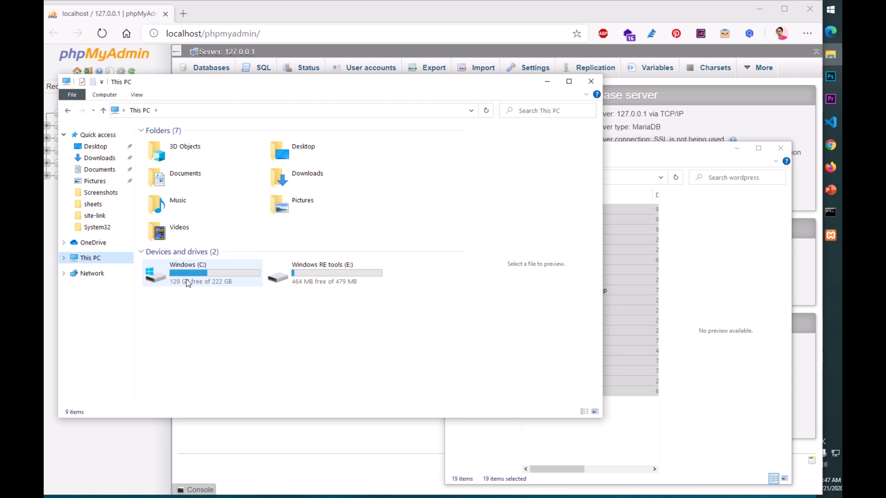
pyautogui.doubleClick(188, 273)
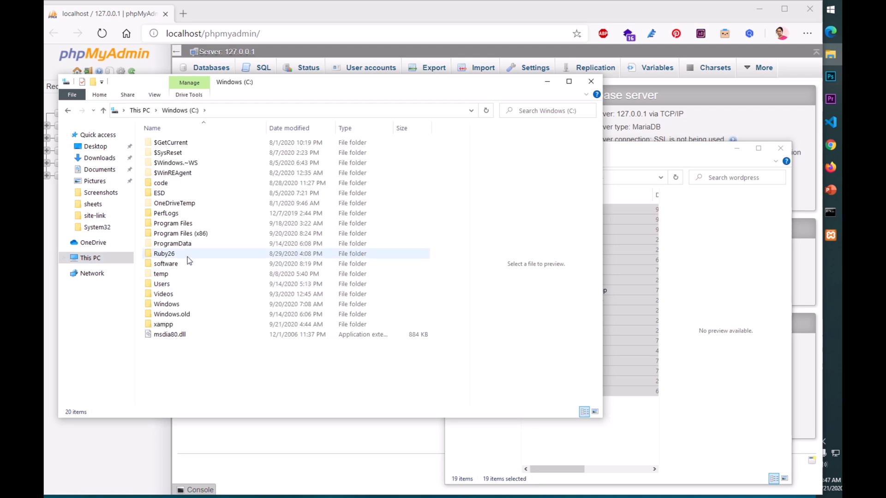
pyautogui.click(164, 323)
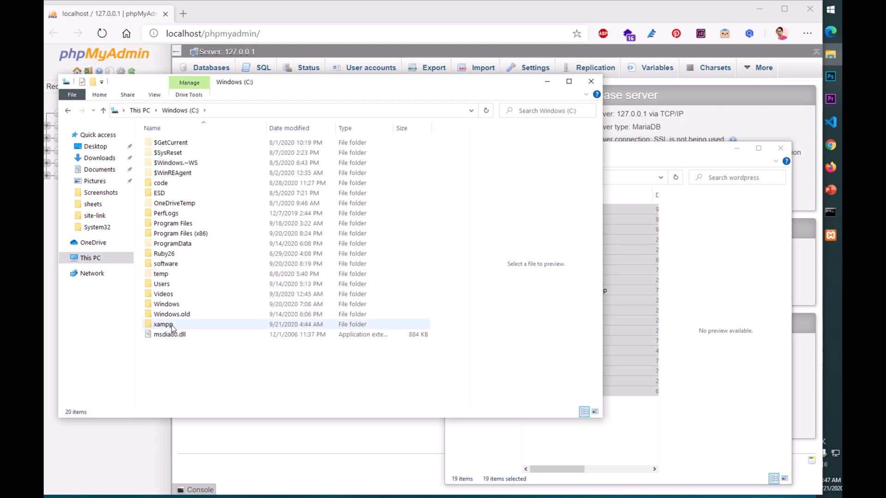
pyautogui.click(171, 313)
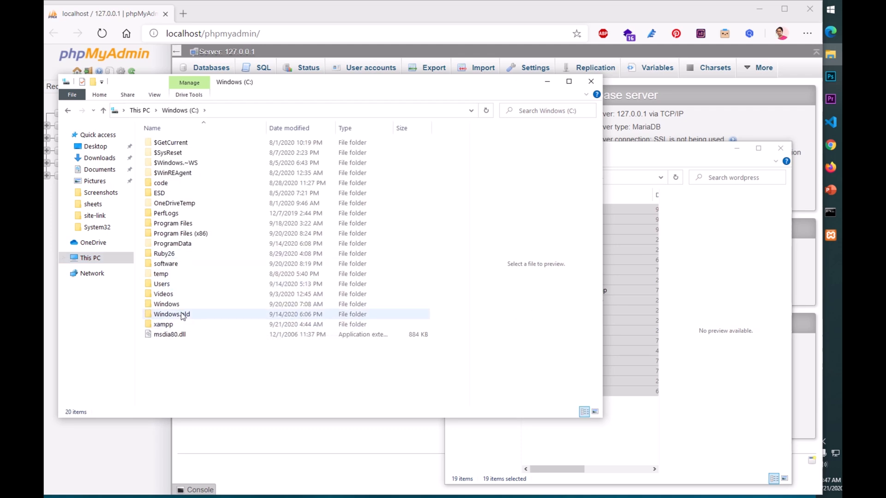
pyautogui.moveTo(176, 324)
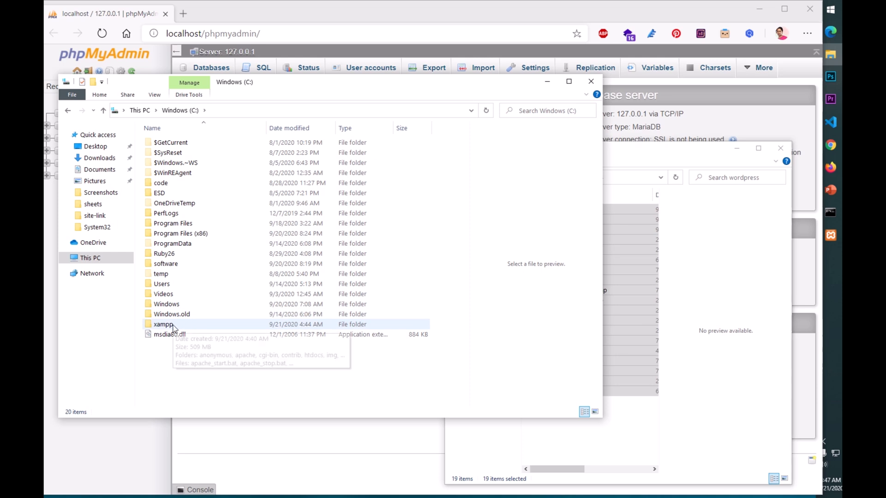
pyautogui.moveTo(221, 331)
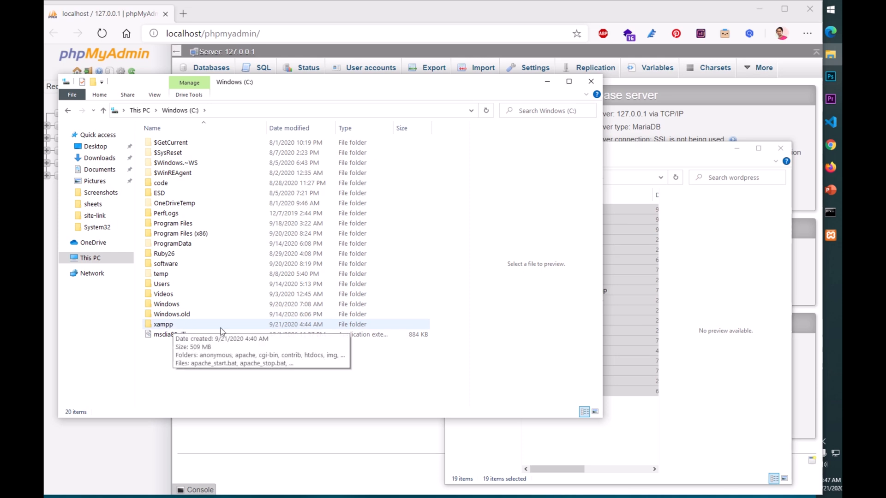
pyautogui.doubleClick(164, 324)
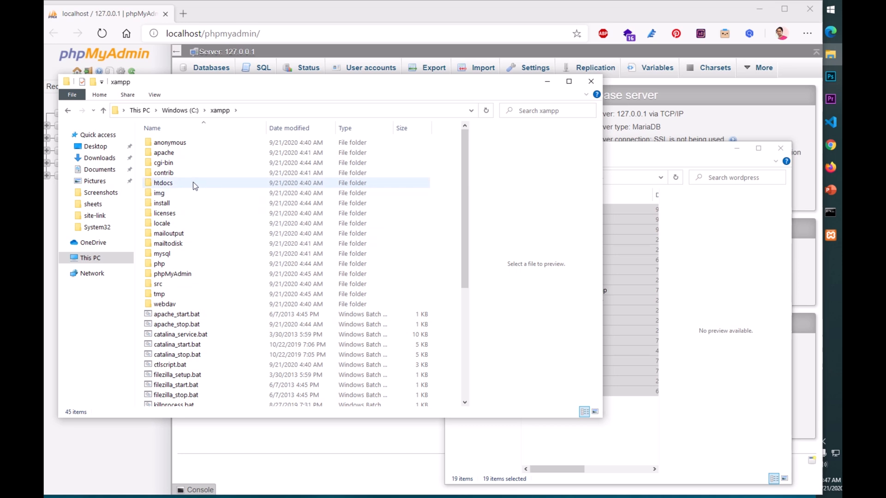
pyautogui.doubleClick(163, 182)
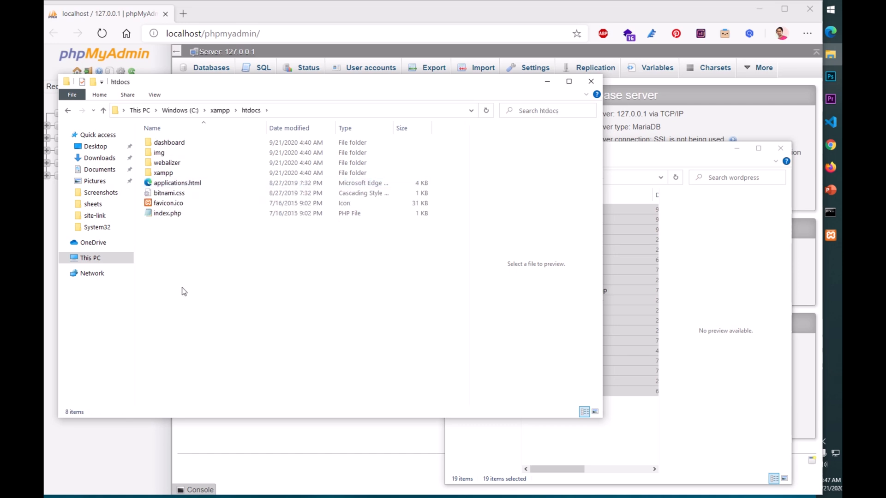
pyautogui.moveTo(650, 153)
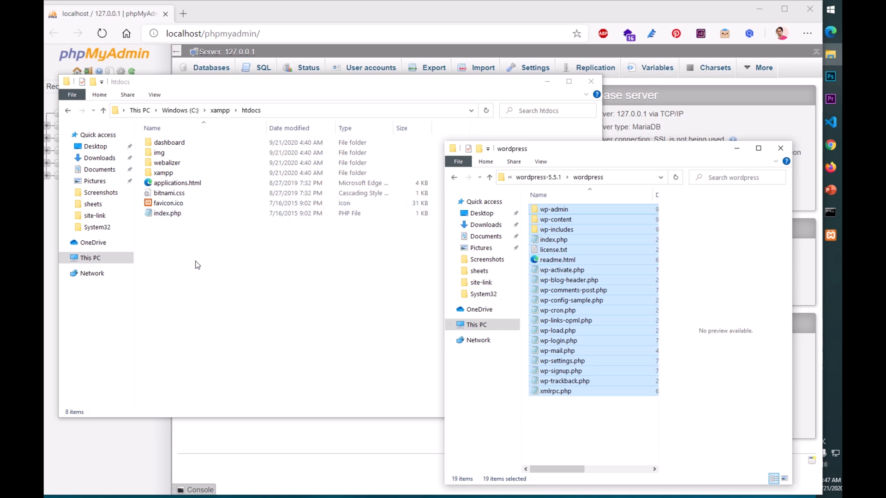
pyautogui.moveTo(172, 261)
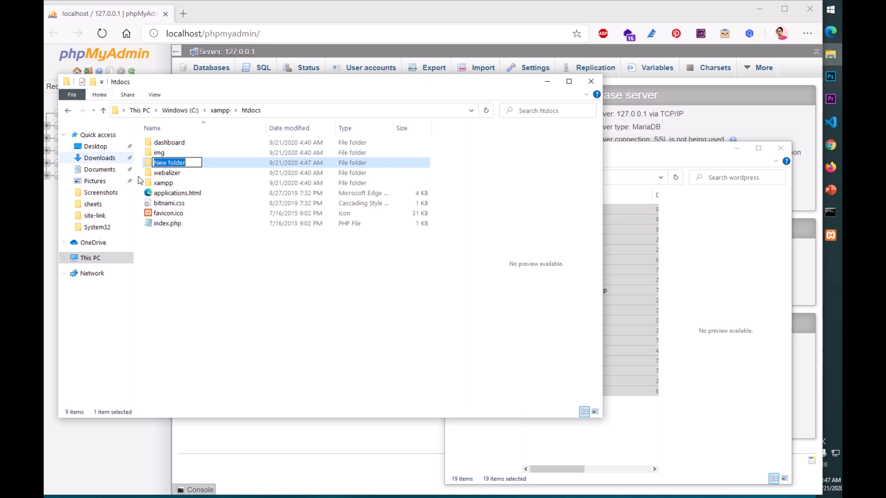
# Step: Name the new htdocs folder wp, enter it, and select all WordPress files for the move
pyautogui.write('wp')
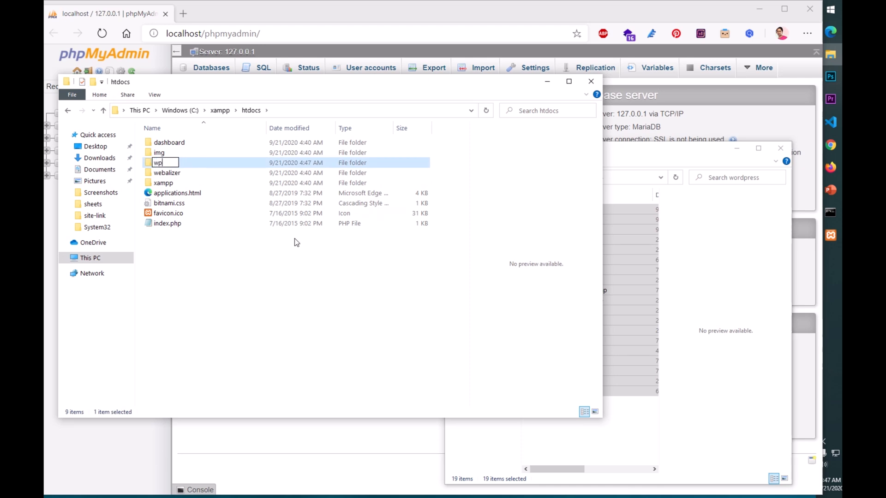
pyautogui.press('Return')
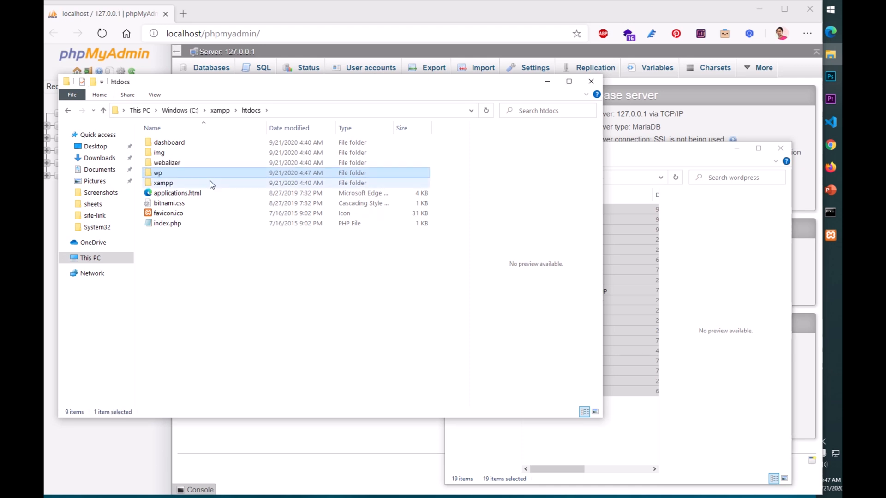
pyautogui.doubleClick(157, 173)
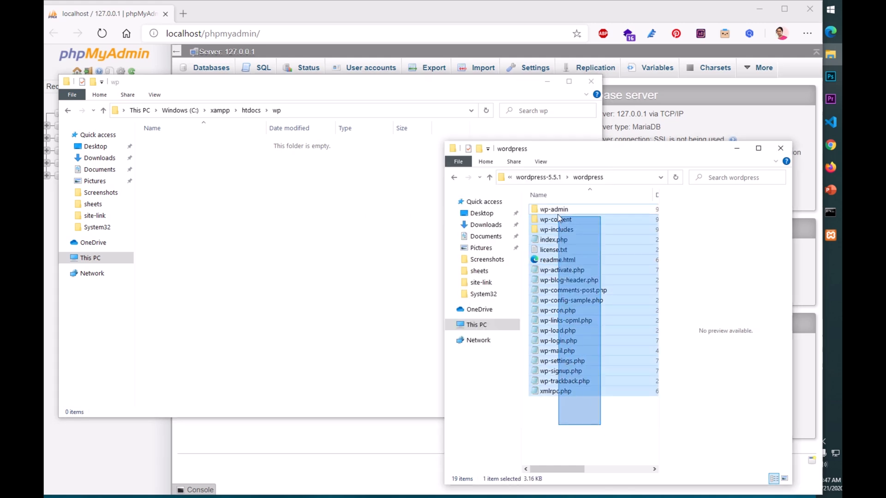
pyautogui.press('ctrl+a')
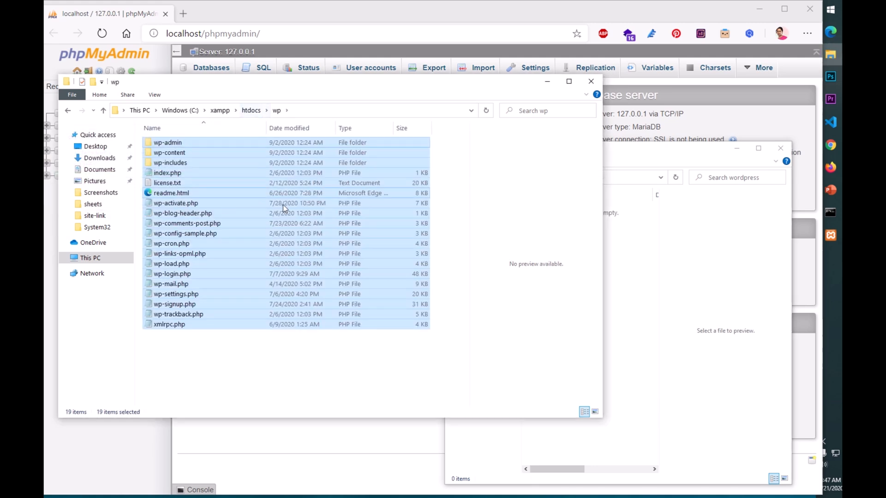
pyautogui.moveTo(722, 251)
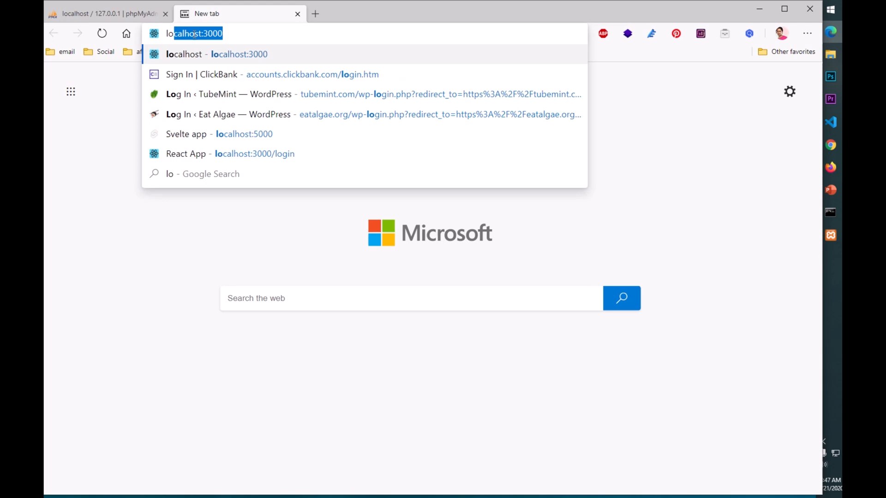
# Step: Load localhost/wp/ in a new Edge tab to start the WordPress setup
pyautogui.write('localhost/wp/')
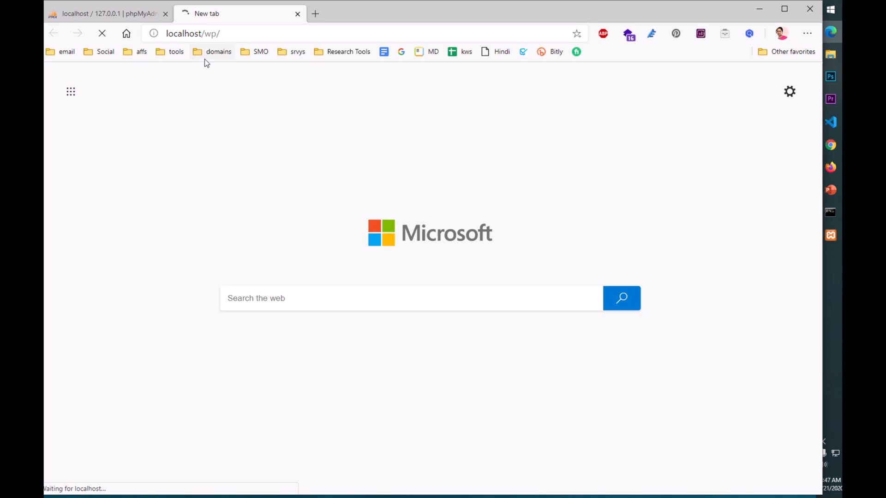
pyautogui.moveTo(300, 221)
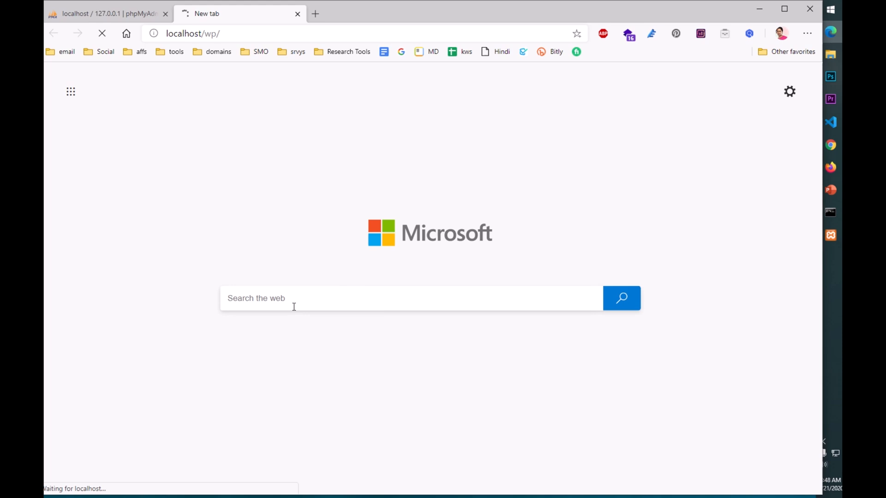
pyautogui.moveTo(294, 298)
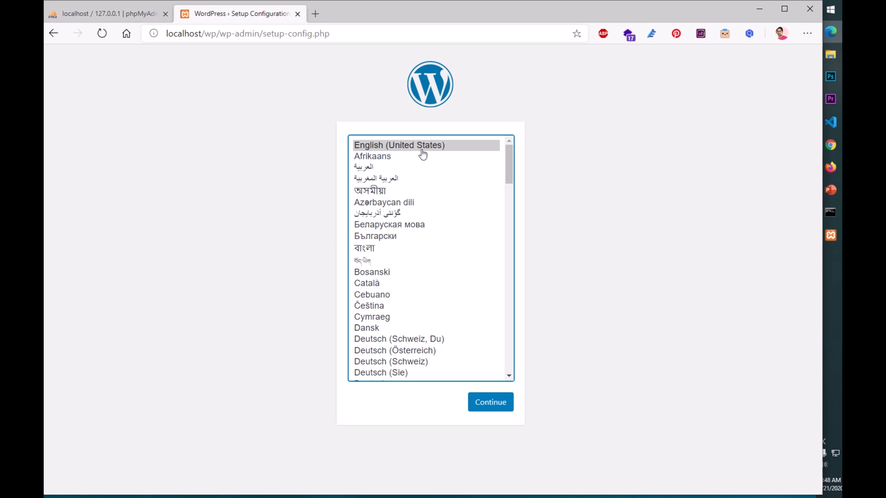
# Step: Continue setup in English (United States), note the database name/username requirements, and switch to phpMyAdmin
pyautogui.scroll(-3)
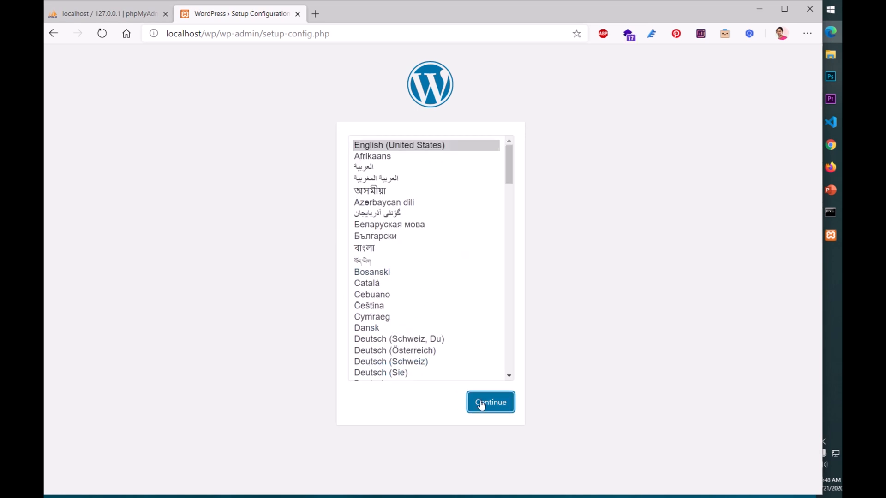
pyautogui.click(489, 401)
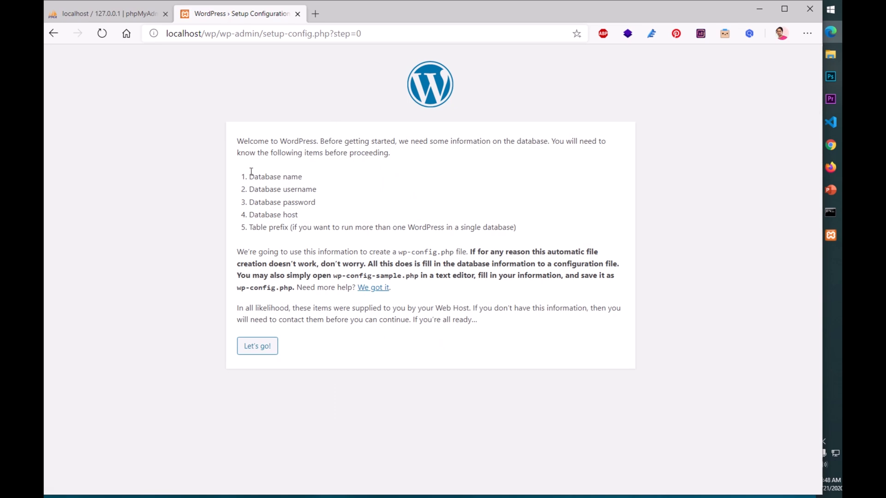
pyautogui.moveTo(249, 177); pyautogui.dragTo(315, 189)
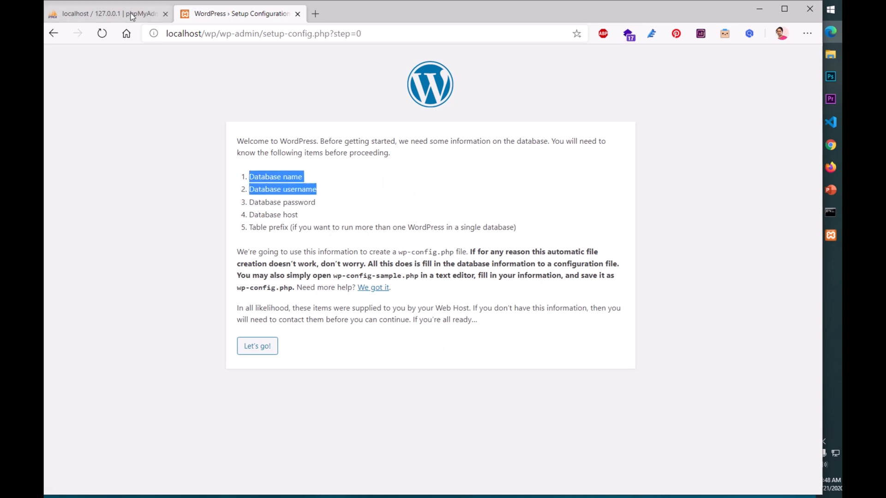
pyautogui.click(105, 13)
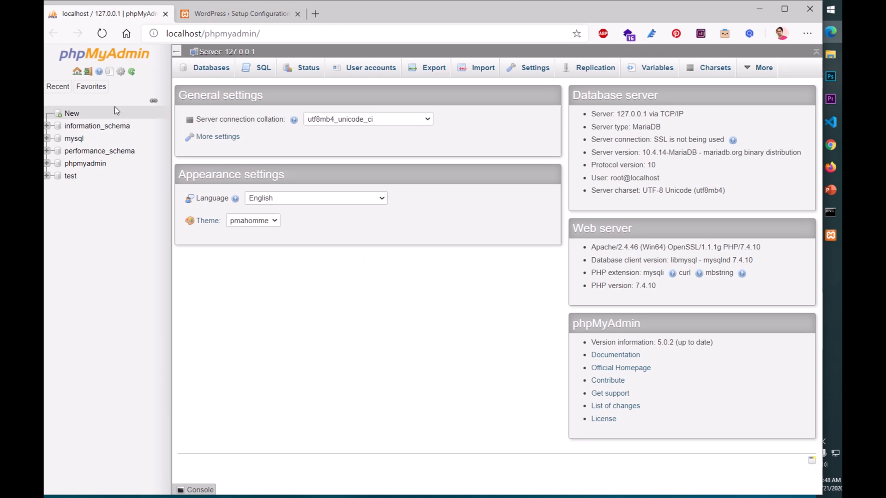
# Step: Create an empty database named wp5 with the default collation from the New page
pyautogui.click(210, 68)
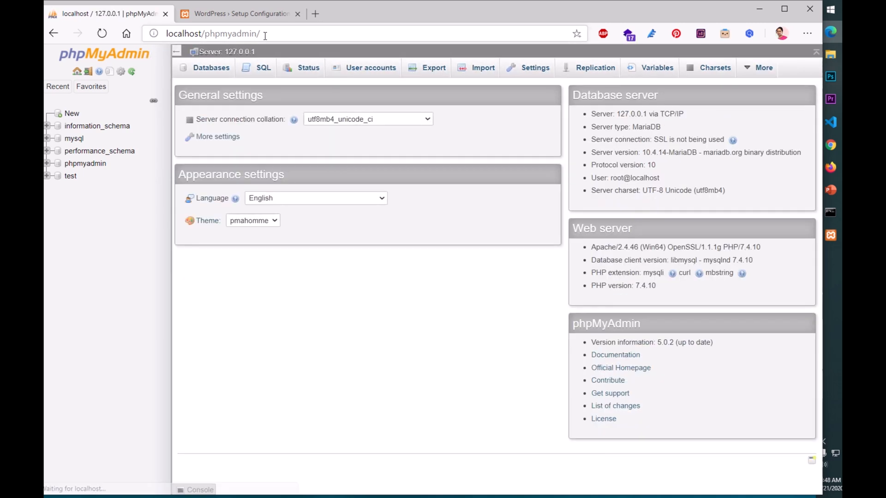
pyautogui.moveTo(72, 113)
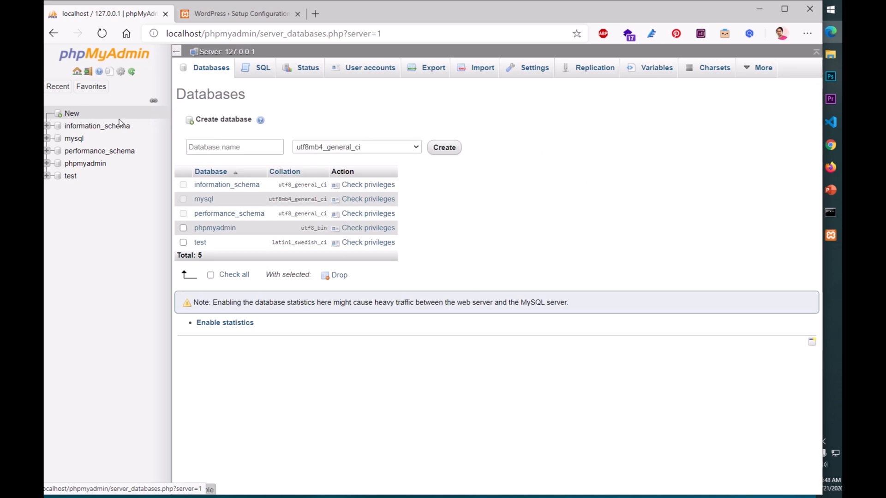
pyautogui.click(444, 147)
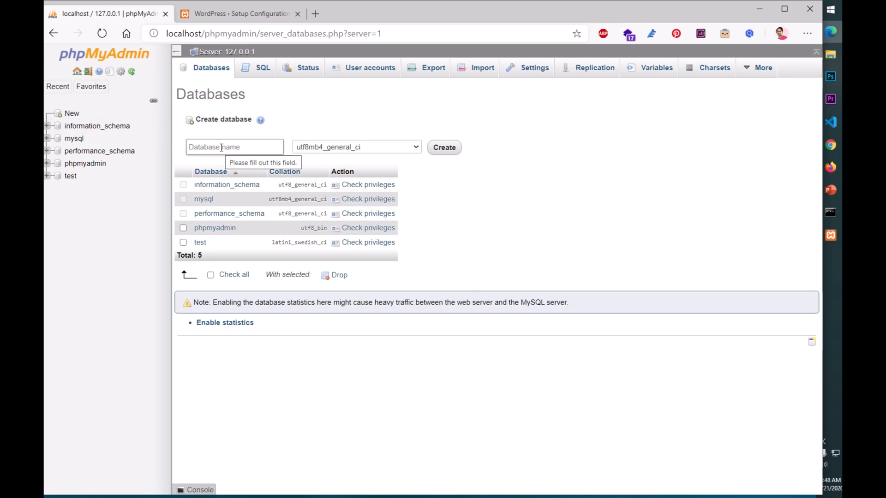
pyautogui.write('wp')
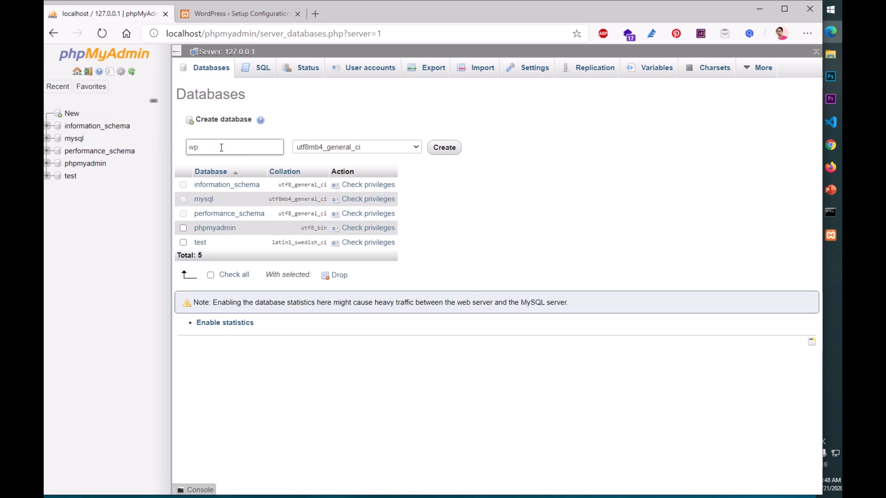
pyautogui.write('5')
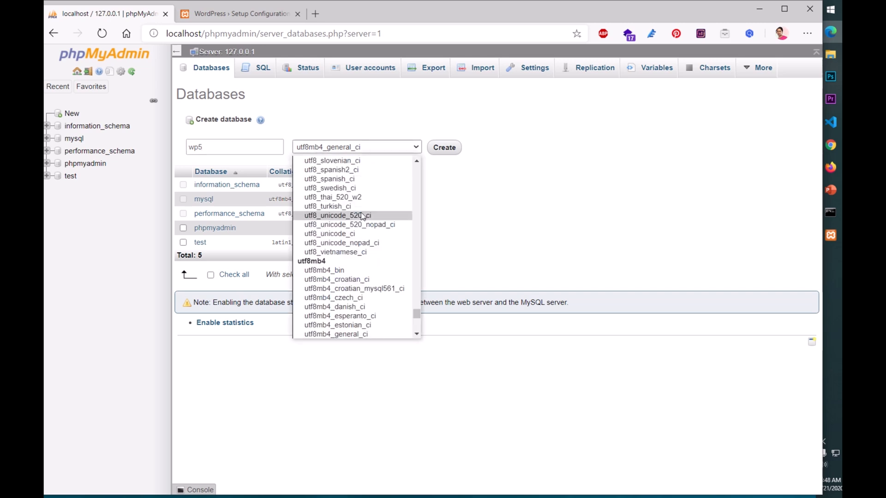
pyautogui.scroll(3)
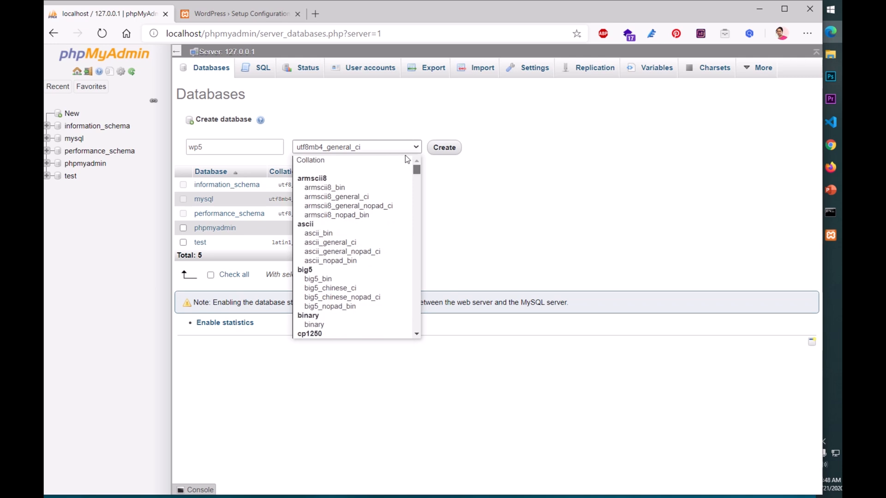
pyautogui.click(444, 148)
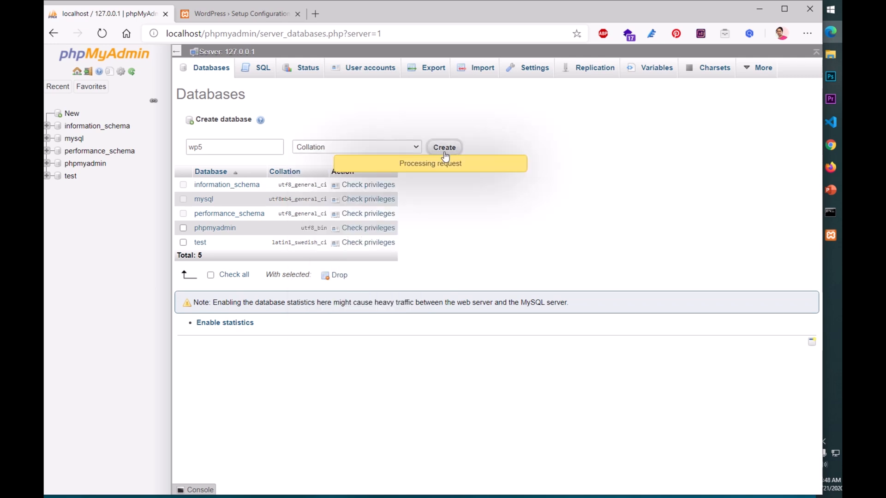
pyautogui.click(444, 147)
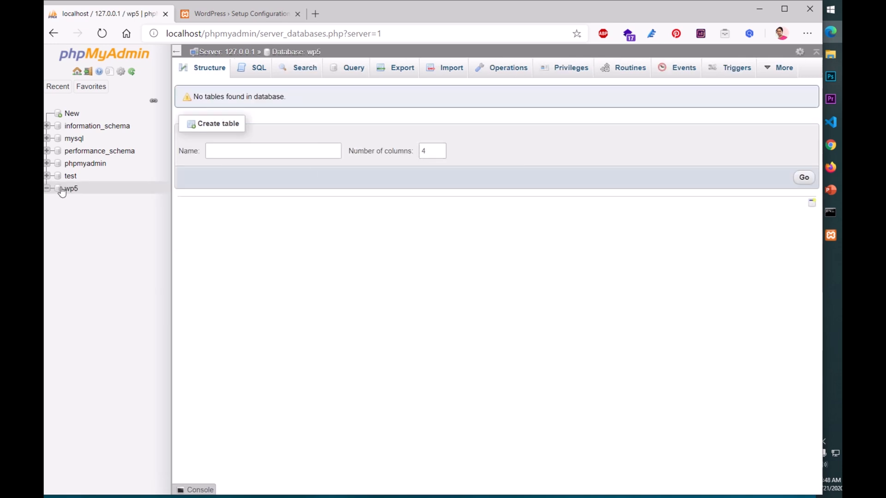
pyautogui.moveTo(69, 188)
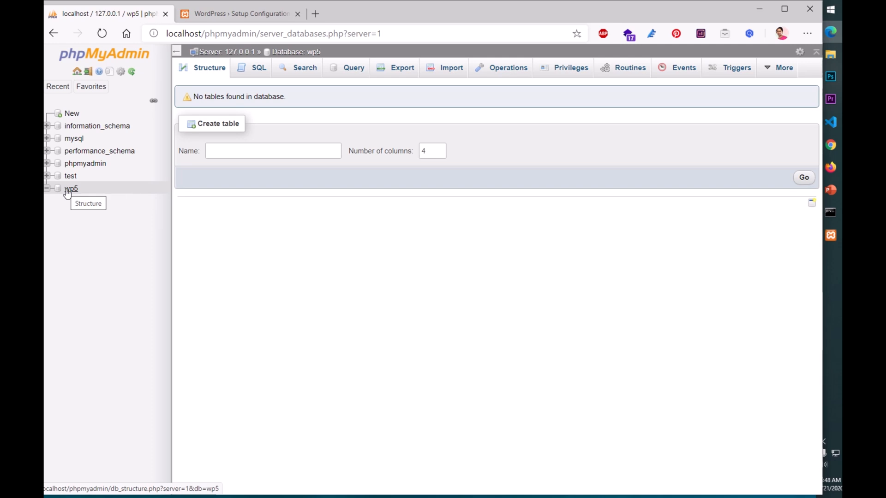
pyautogui.moveTo(462, 261)
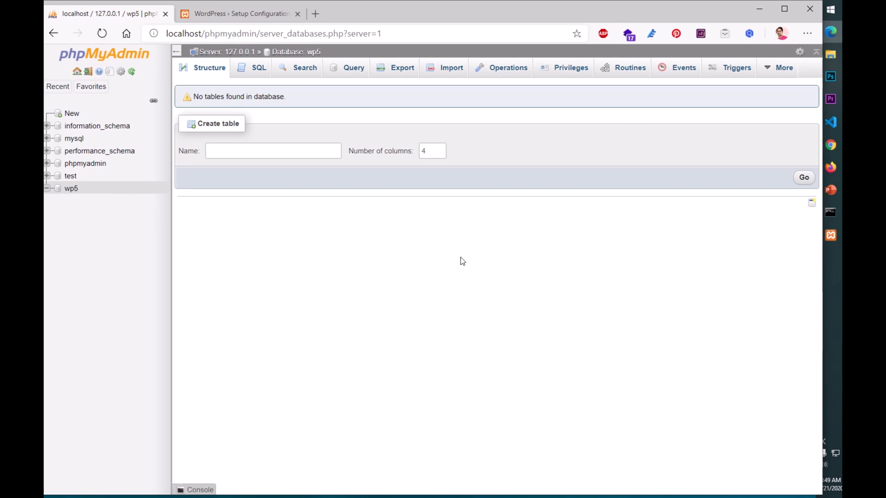
pyautogui.moveTo(335, 242)
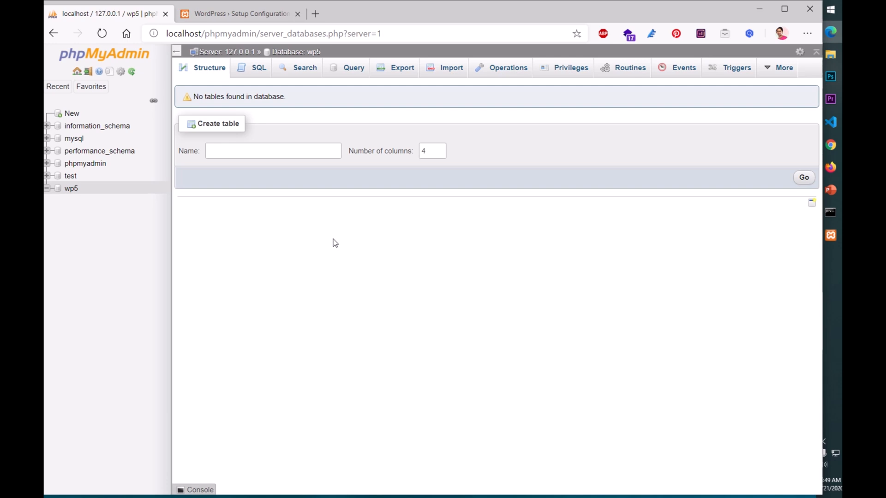
pyautogui.click(274, 34)
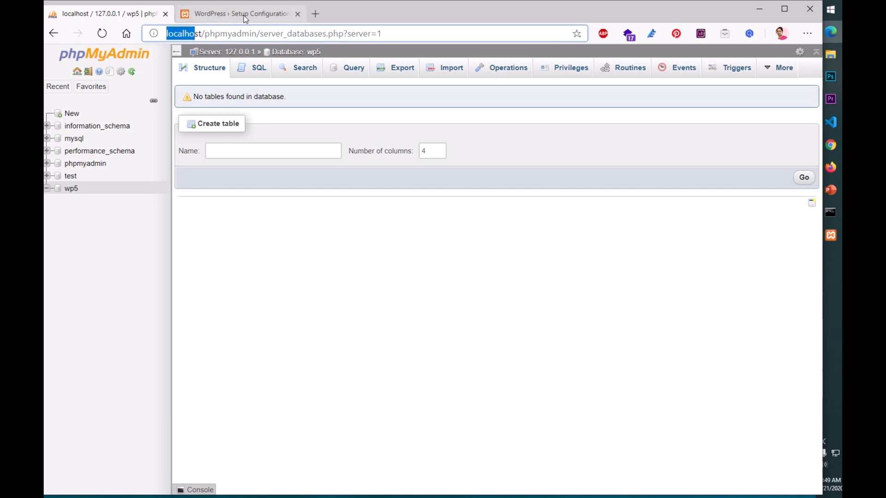
# Step: Fill the connection form with database wp5 and username root
pyautogui.click(242, 13)
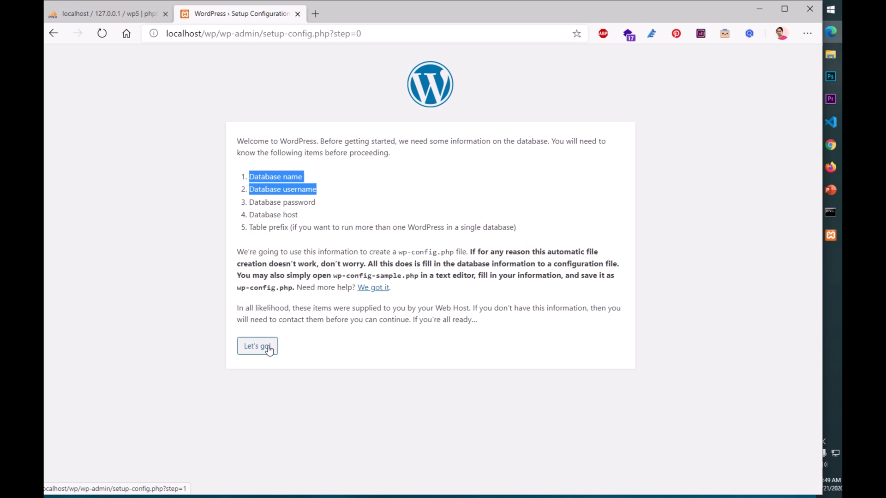
pyautogui.click(258, 346)
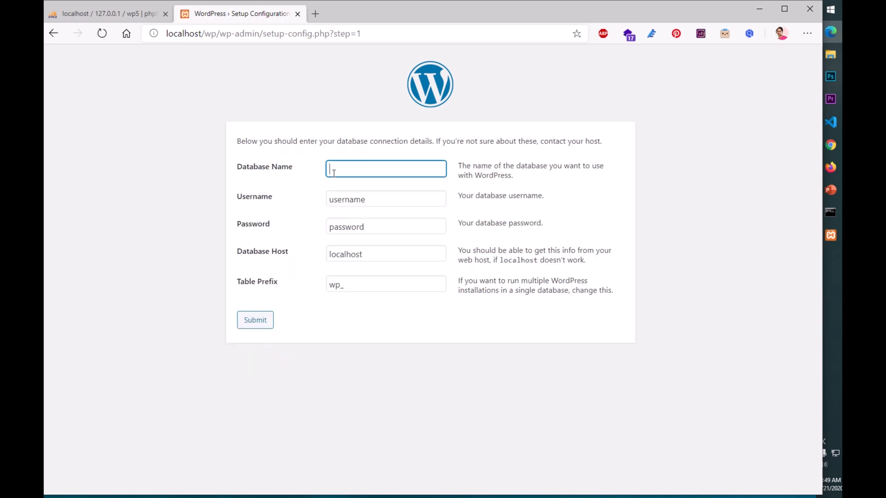
pyautogui.write('wp5')
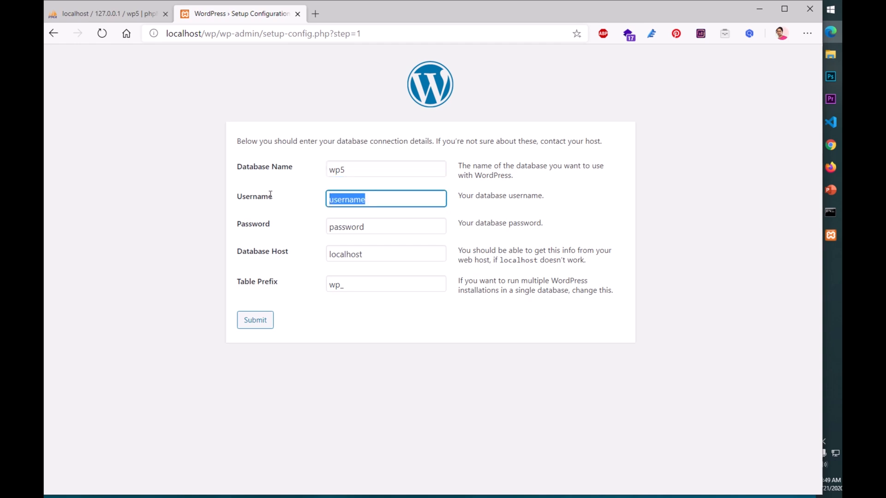
pyautogui.moveTo(271, 200)
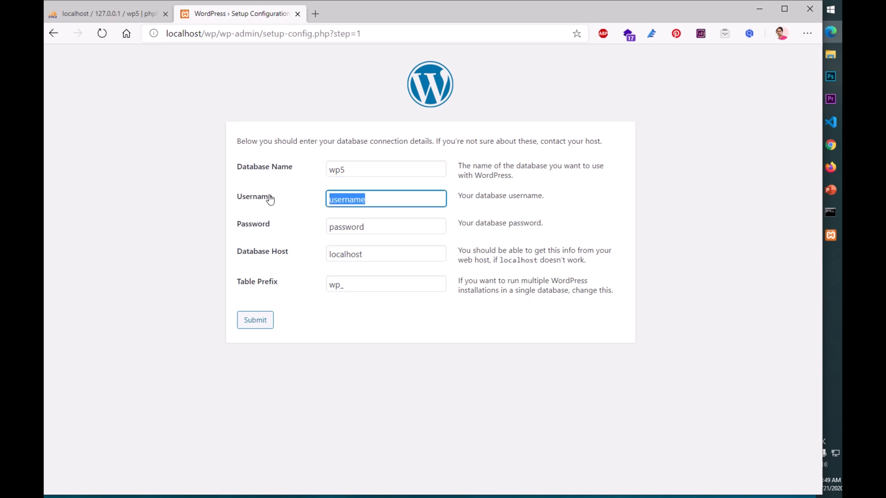
pyautogui.write('r')
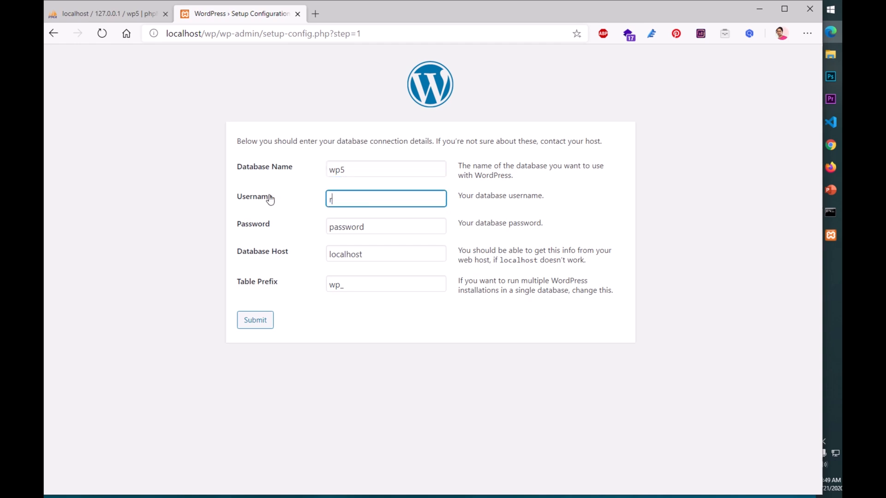
pyautogui.write('oot')
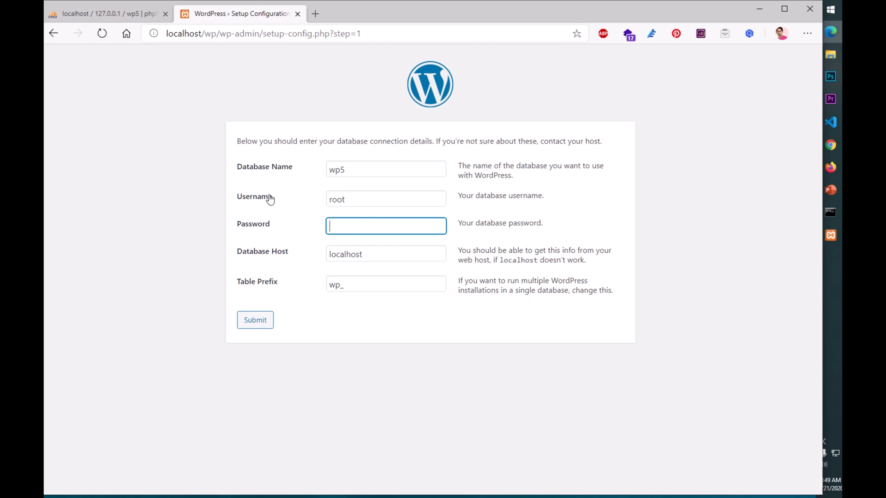
# Step: Set the table prefix to wp_, submit the connection details, and run the installation
pyautogui.doubleClick(386, 255)
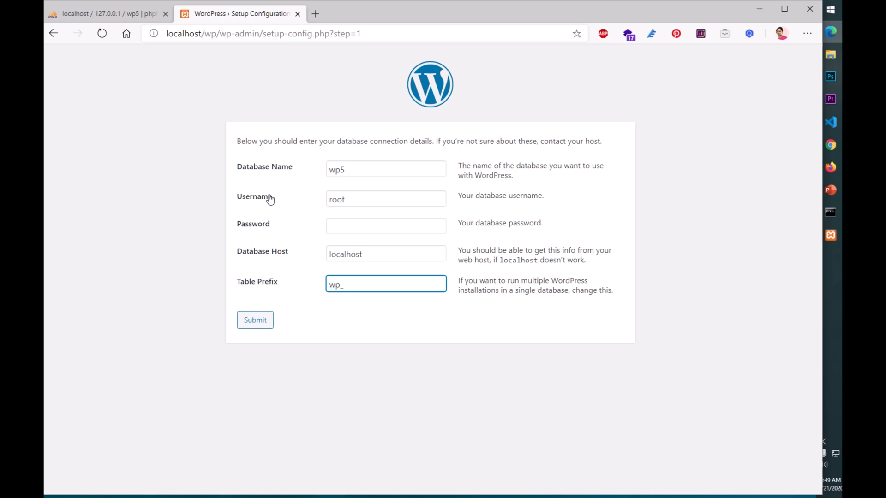
pyautogui.write('asa_')
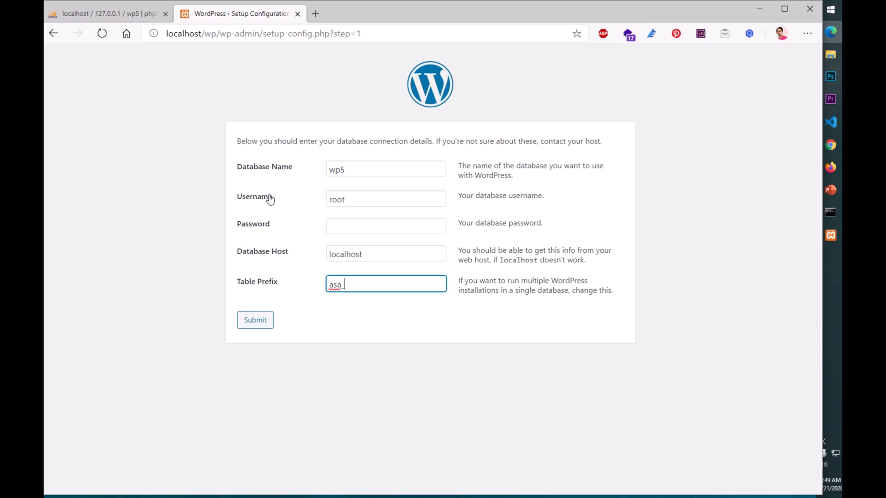
pyautogui.write('w')
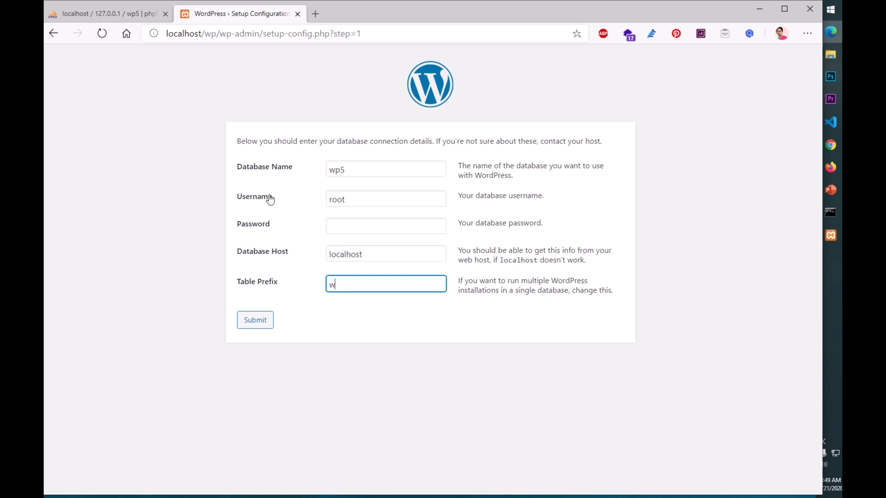
pyautogui.write('p_')
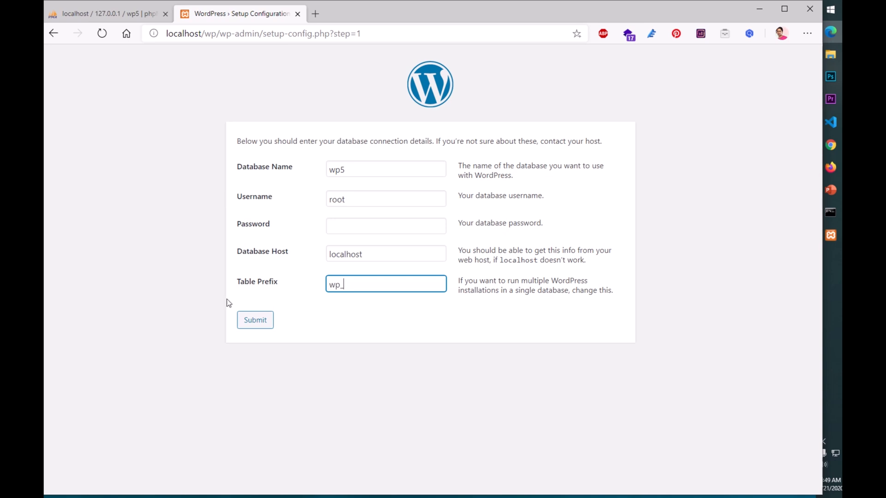
pyautogui.click(255, 321)
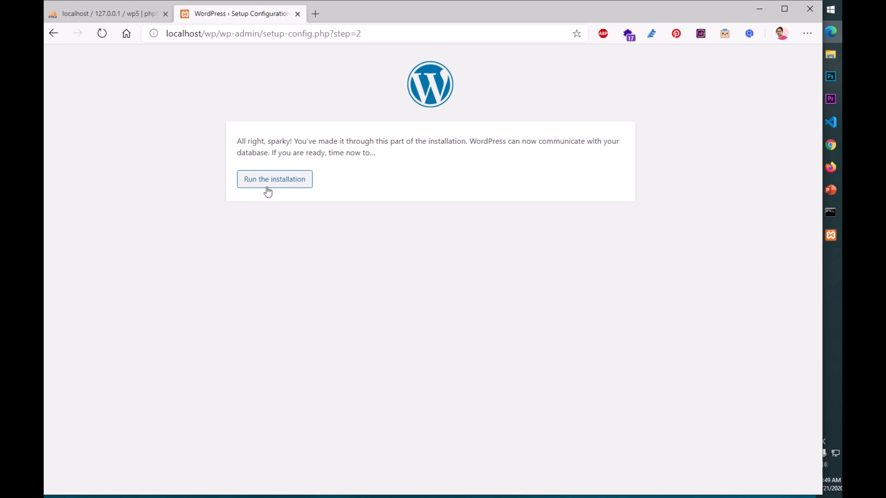
pyautogui.click(274, 179)
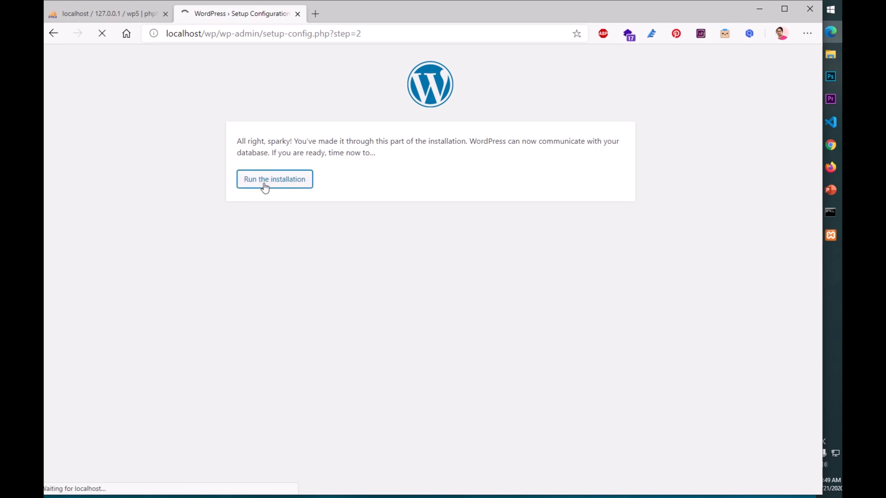
pyautogui.click(274, 179)
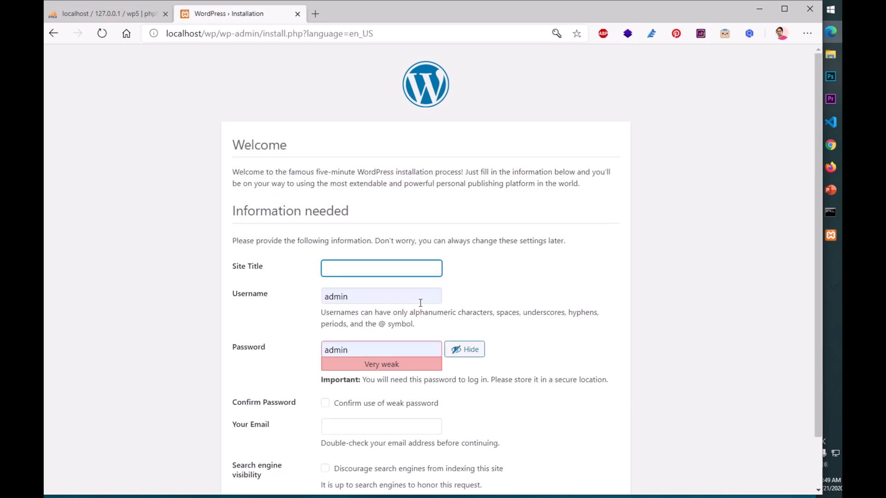
pyautogui.scroll(-3)
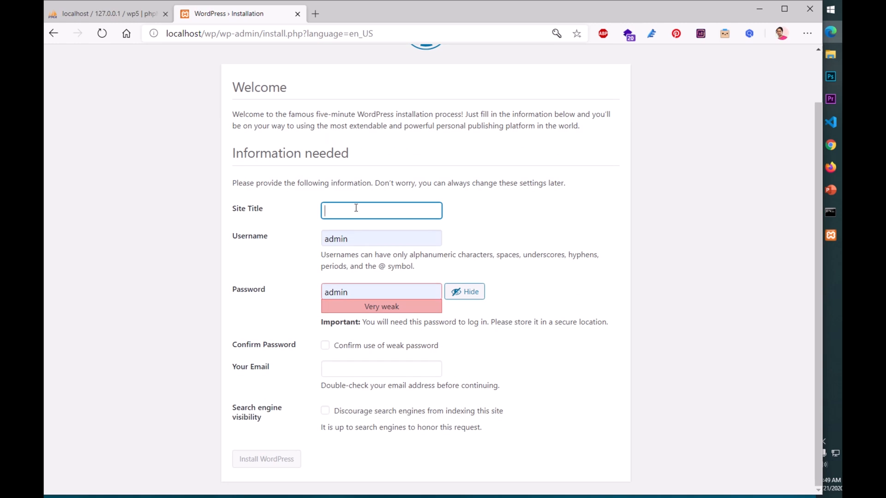
pyautogui.write('WP')
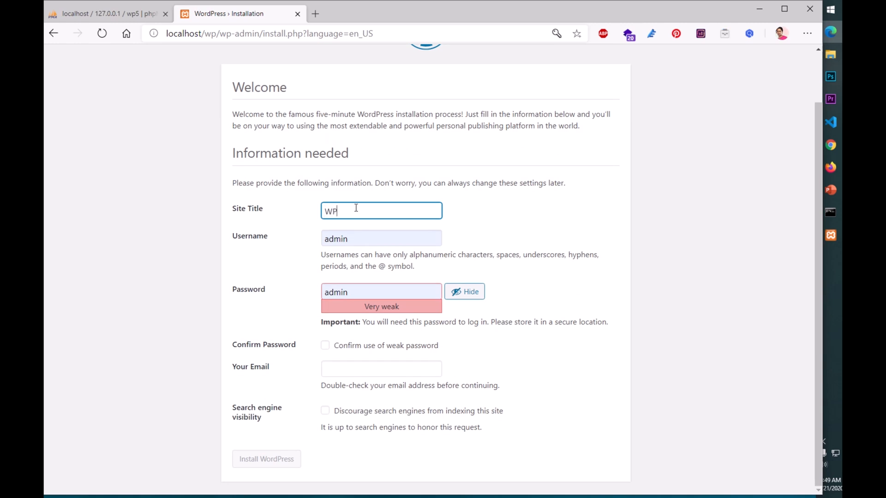
pyautogui.write('demo')
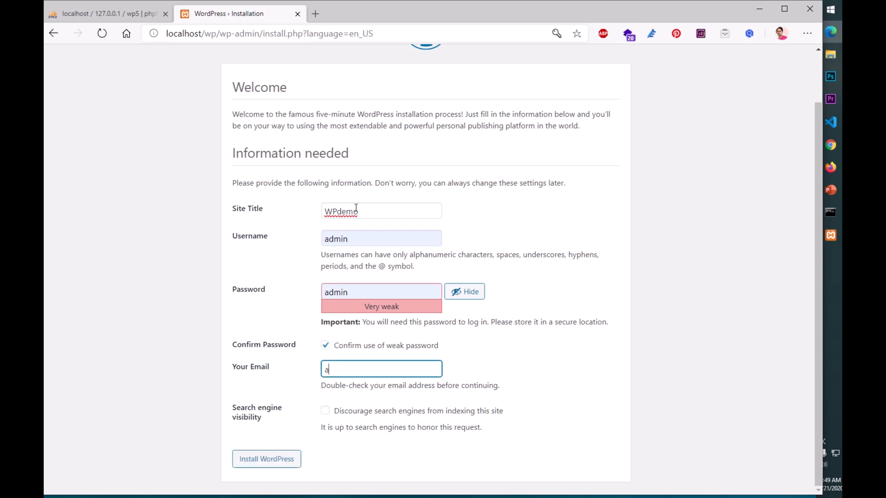
pyautogui.write('dmin@admin.com')
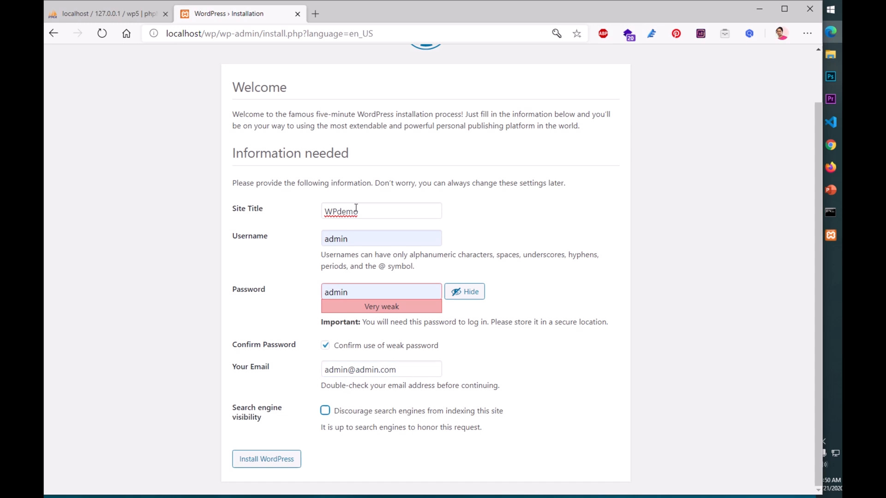
# Step: Discourage search engine indexing and install WordPress
pyautogui.click(325, 411)
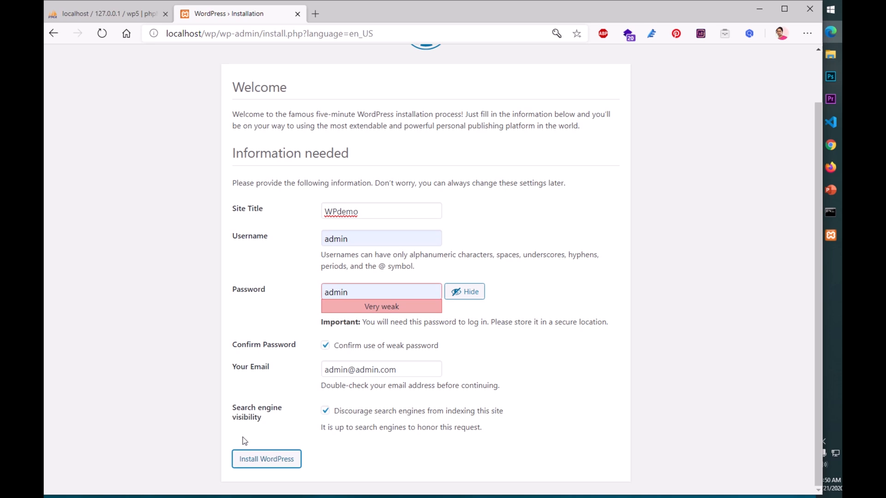
pyautogui.moveTo(248, 437)
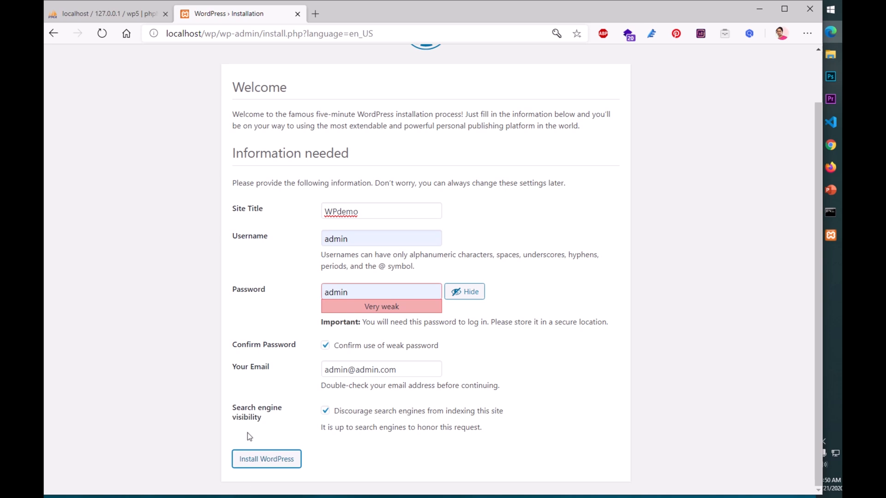
pyautogui.click(266, 459)
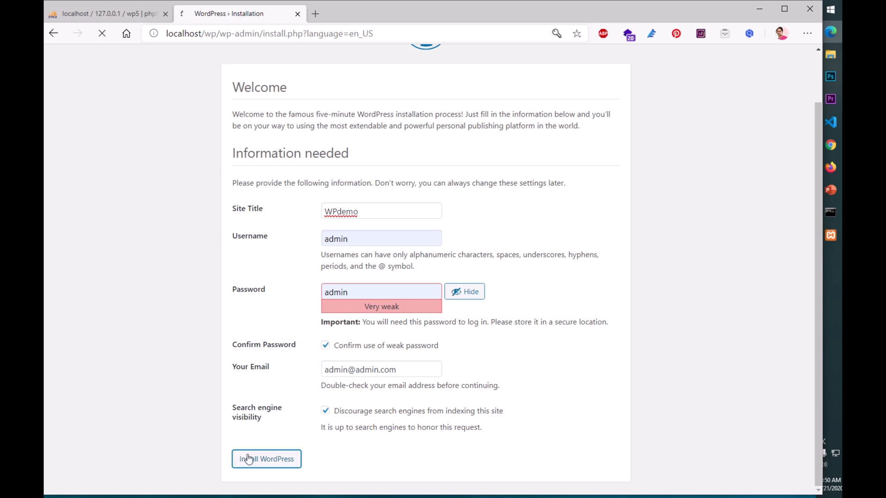
pyautogui.click(266, 459)
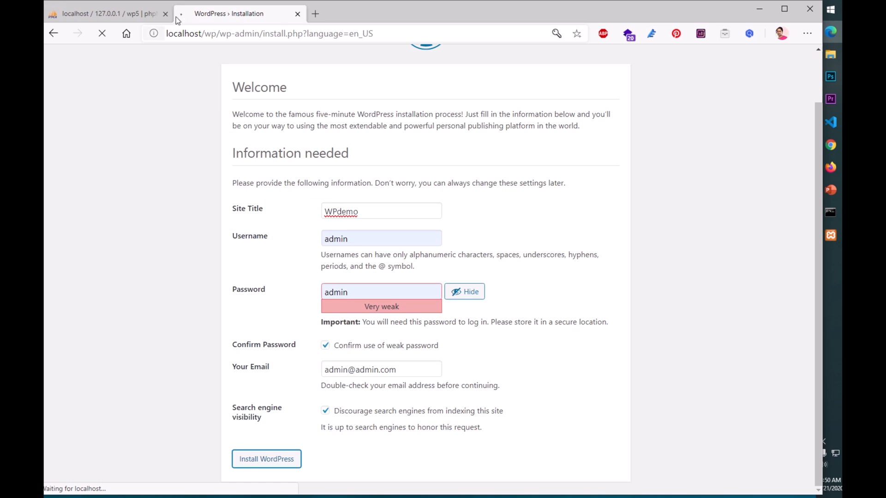
pyautogui.click(266, 459)
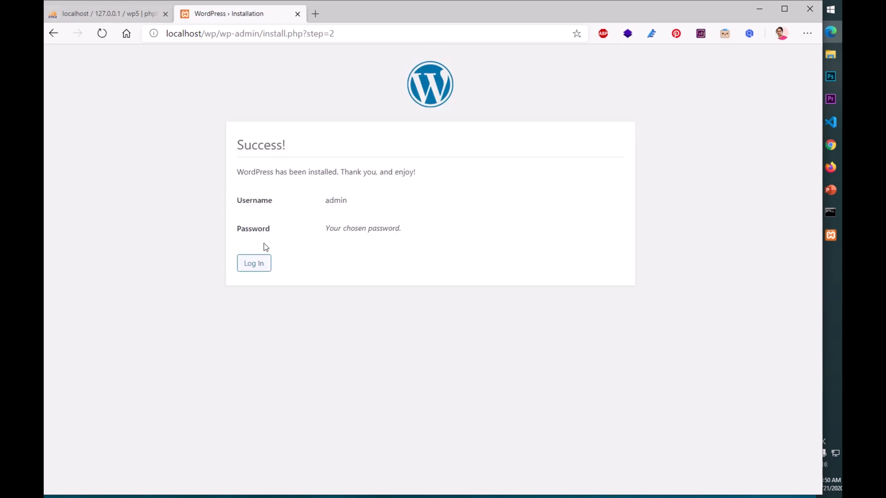
# Step: Log in as admin from the Success page to reach the WPdemo dashboard
pyautogui.click(253, 263)
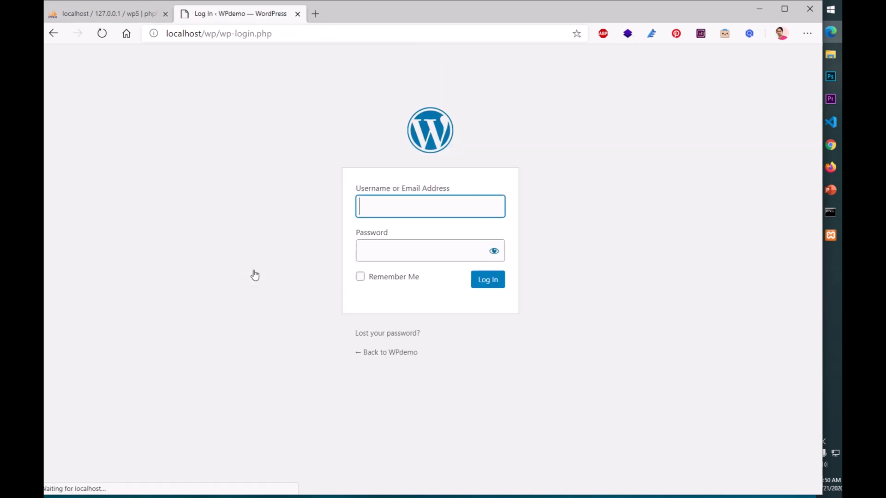
pyautogui.click(488, 280)
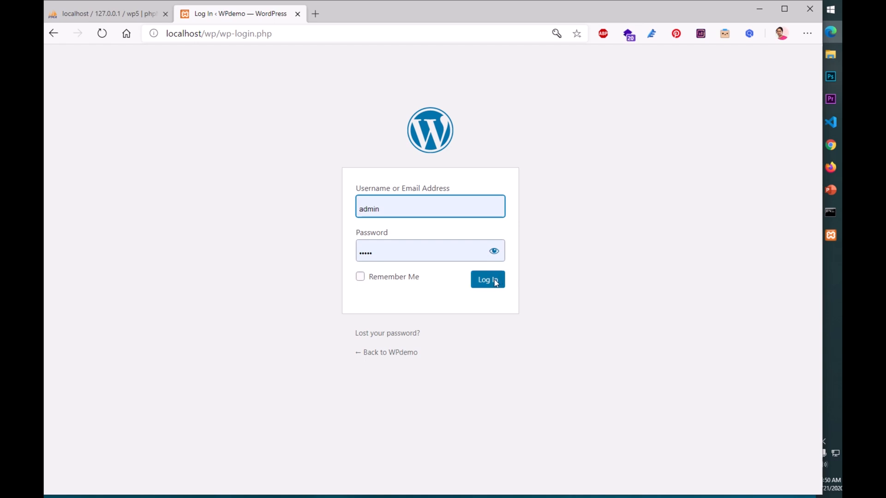
pyautogui.click(487, 280)
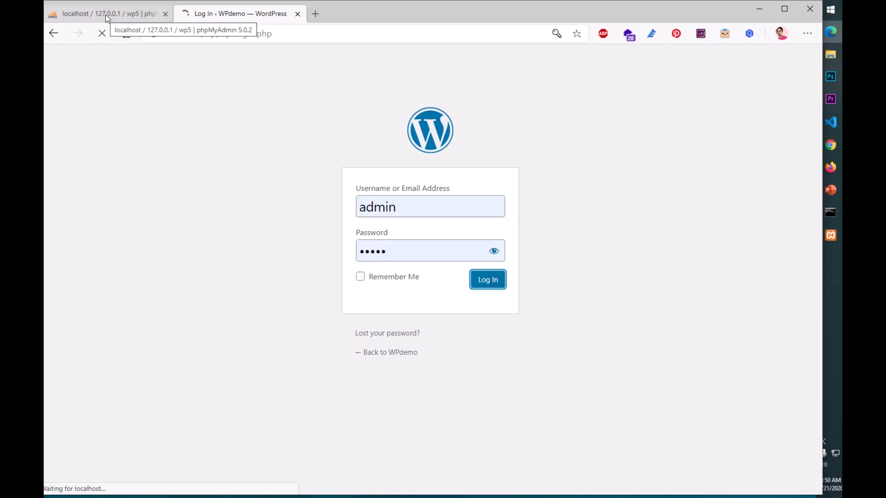
pyautogui.click(486, 279)
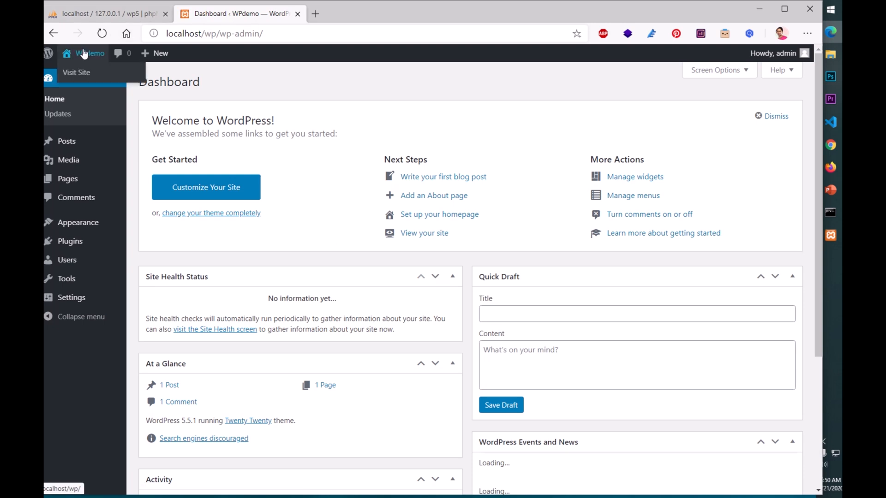
# Step: Visit the live WPdemo site in a new tab, viewing Uncategorized and the home page
pyautogui.click(76, 72)
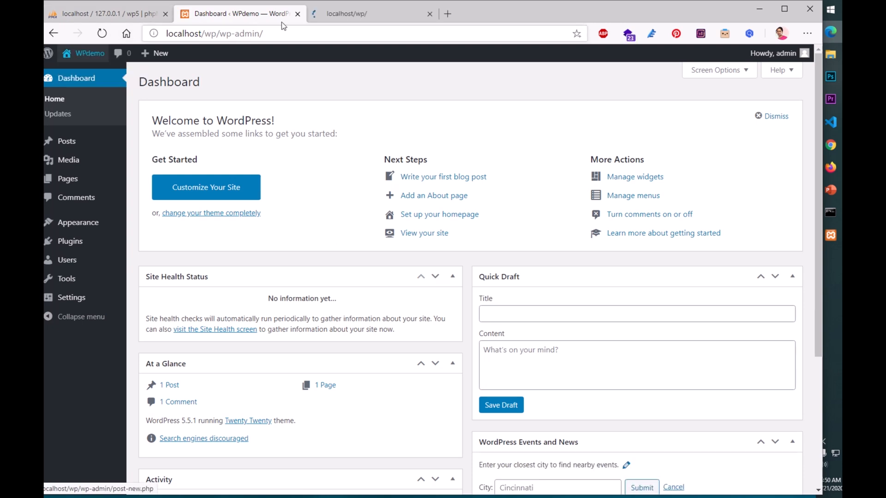
pyautogui.click(367, 14)
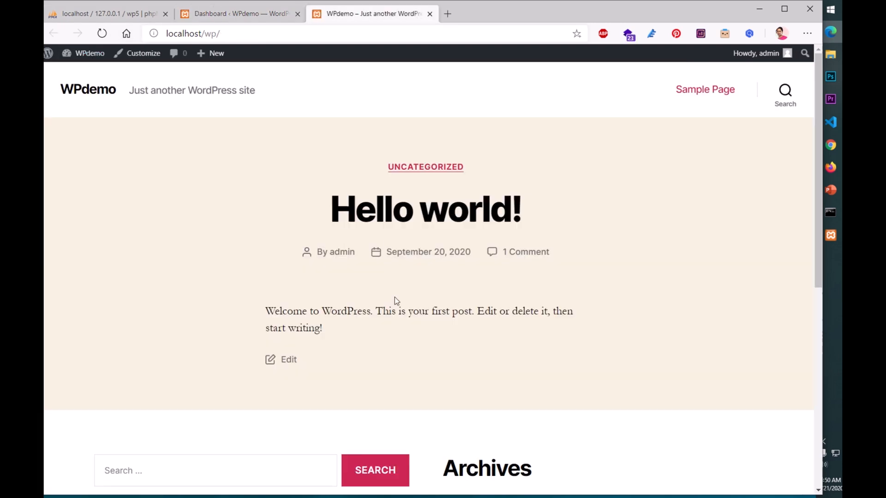
pyautogui.scroll(-3)
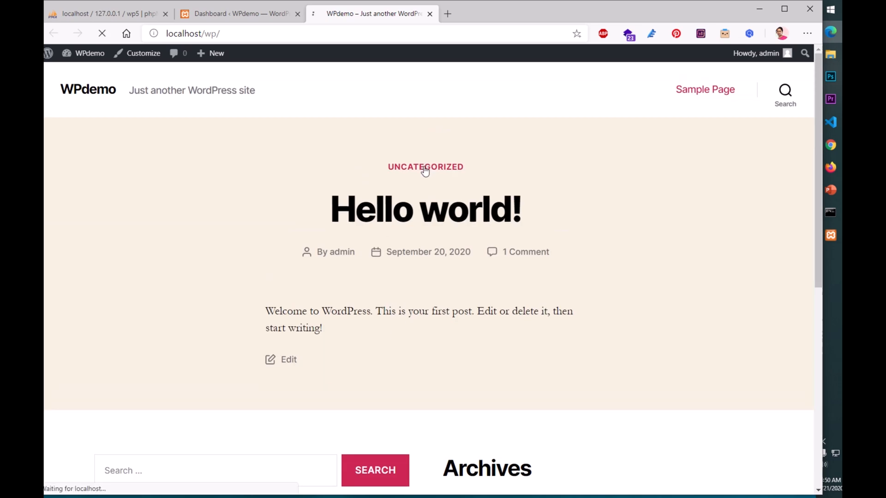
pyautogui.click(425, 167)
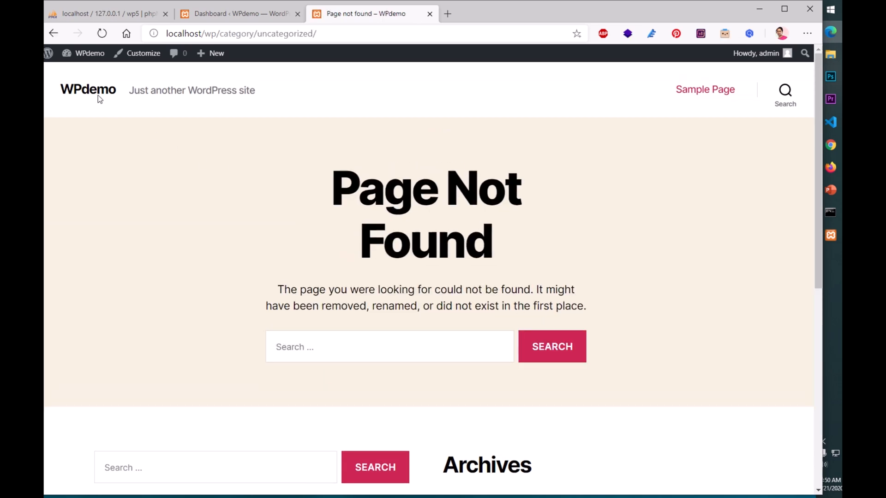
pyautogui.click(88, 90)
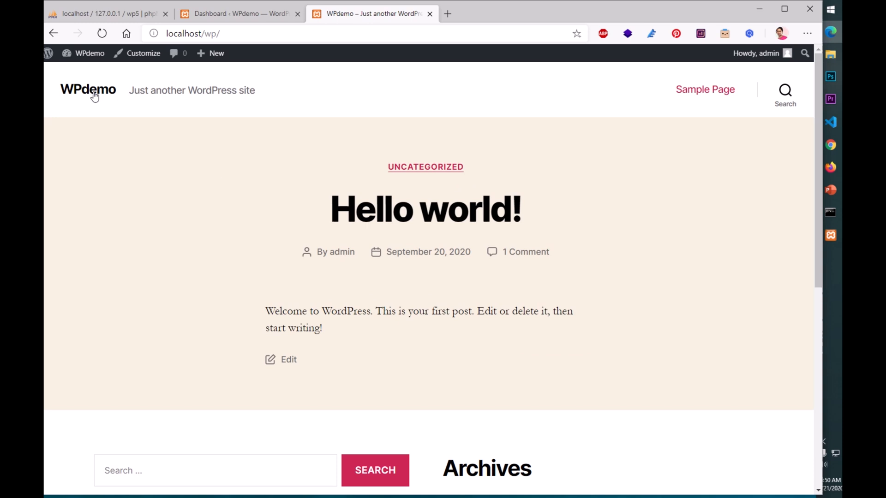
# Step: View the Sample Page, then return to the phpMyAdmin tab
pyautogui.scroll(-3)
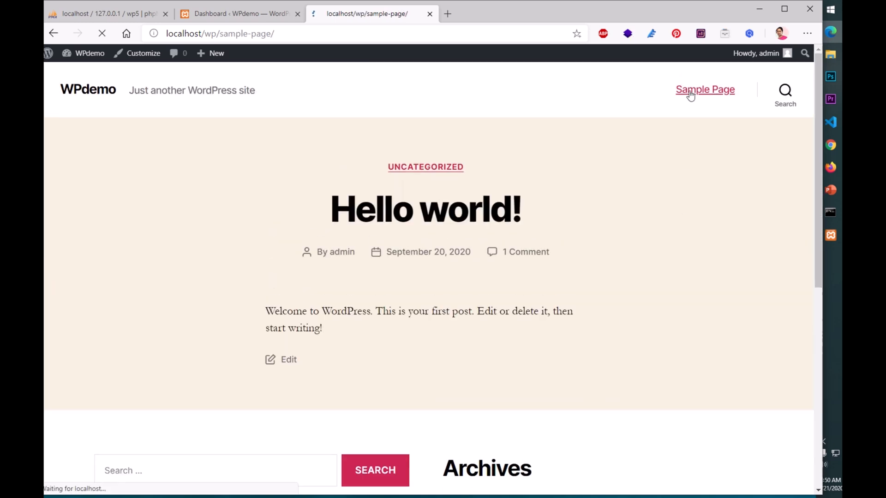
pyautogui.click(704, 90)
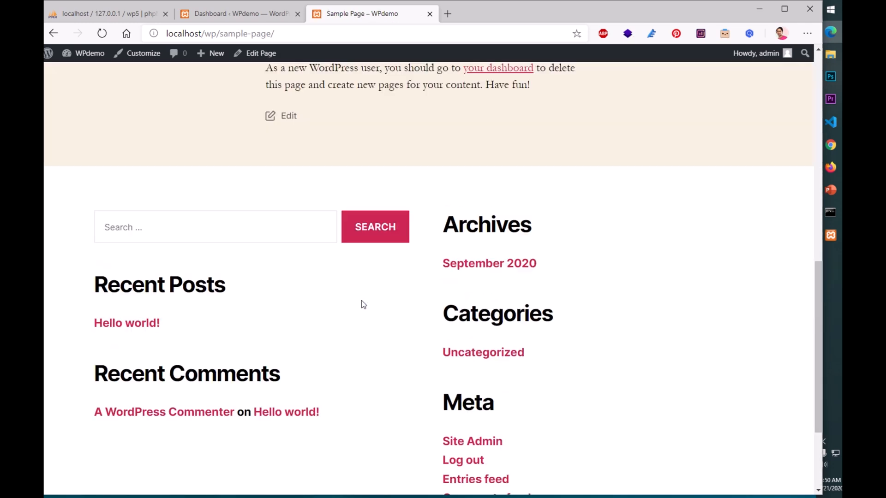
pyautogui.click(107, 13)
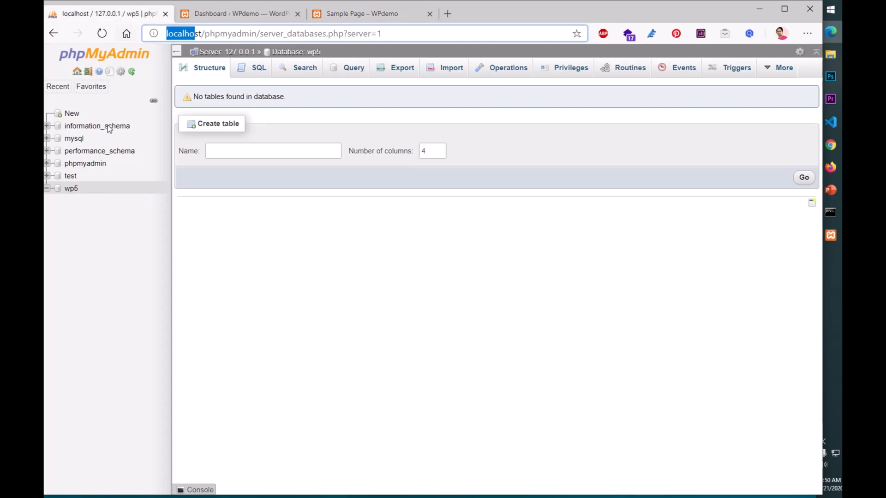
# Step: Reload wp5 to list its 12 wp_ tables, then return to the WPdemo dashboard
pyautogui.click(71, 189)
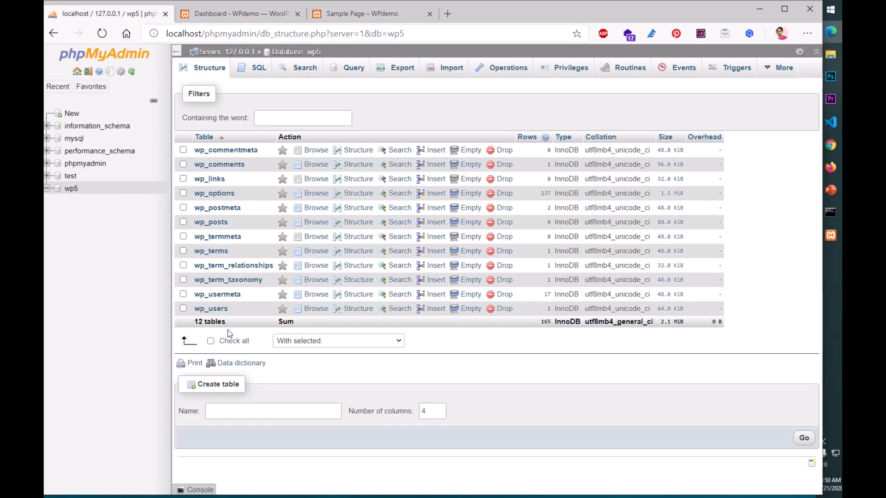
pyautogui.moveTo(192, 330)
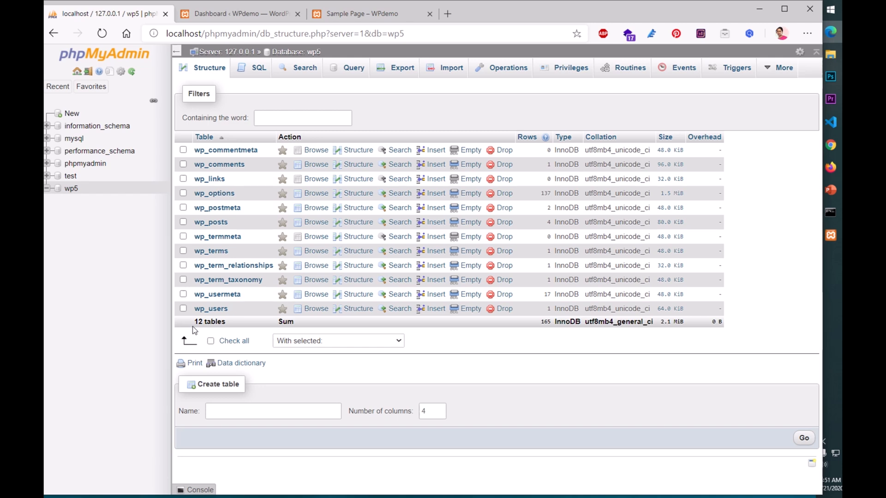
pyautogui.moveTo(220, 112)
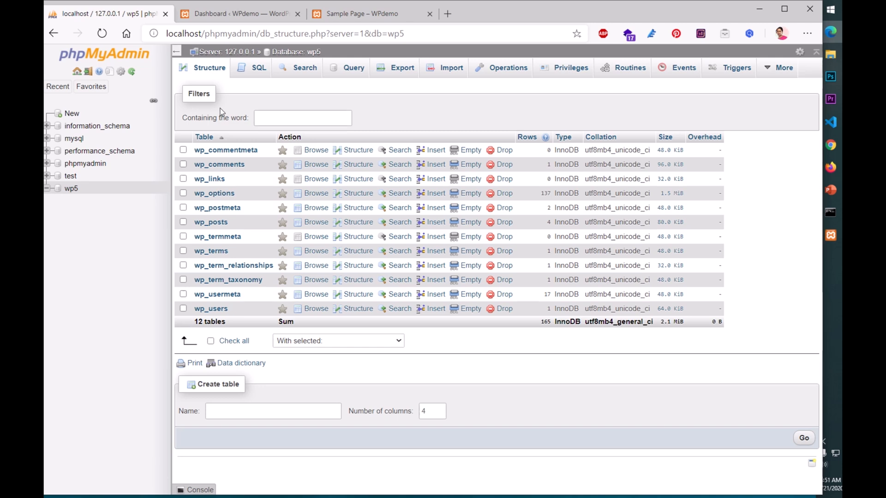
pyautogui.click(237, 14)
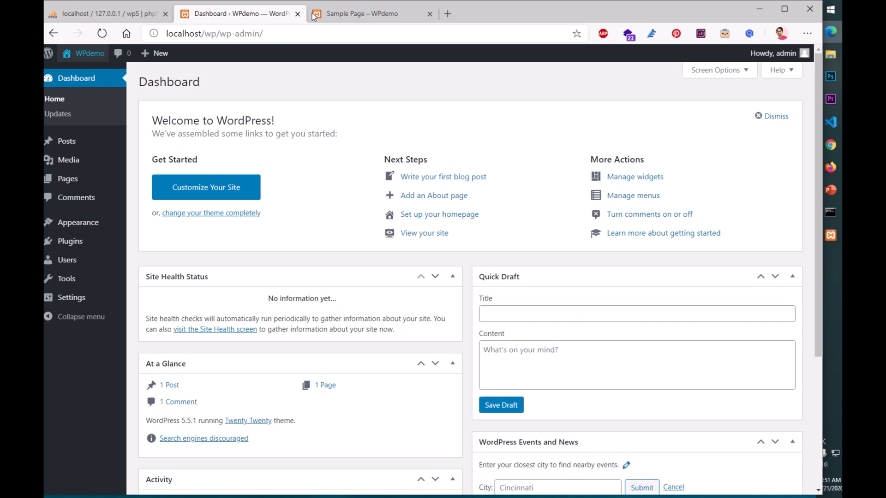